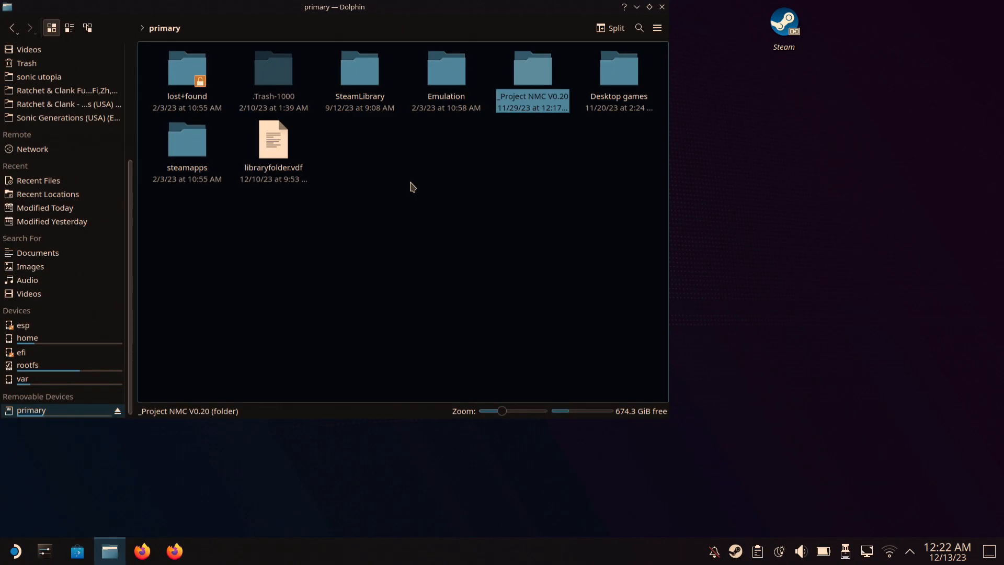
{"action": "mouse_move", "coordinate": [419, 191]}
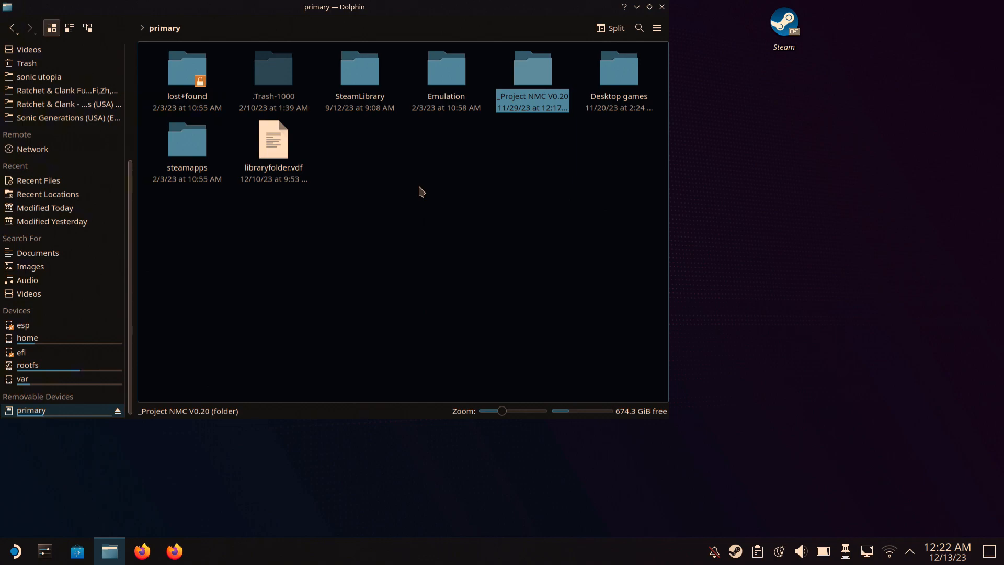
{"action": "mouse_move", "coordinate": [466, 158]}
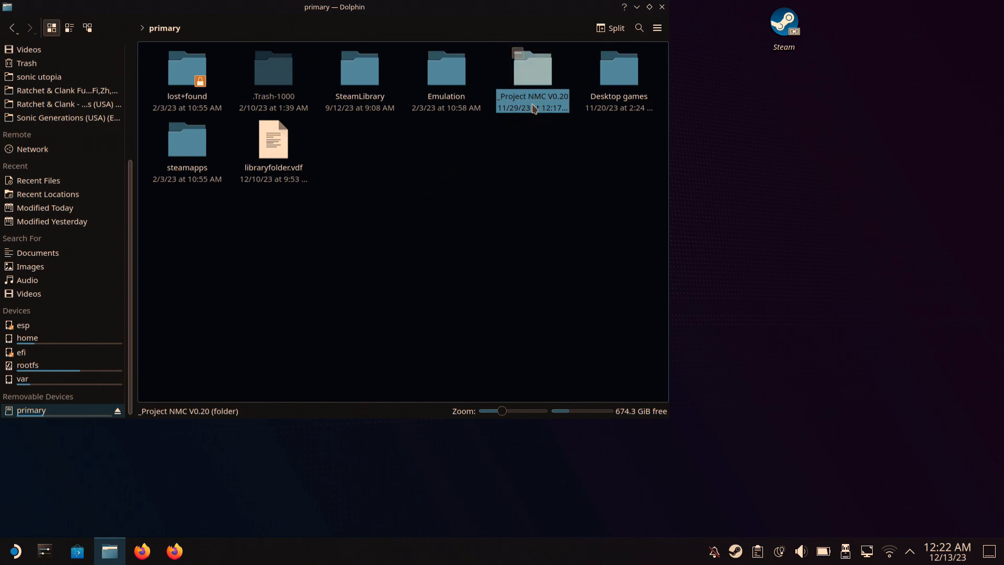
{"action": "mouse_move", "coordinate": [525, 96]}
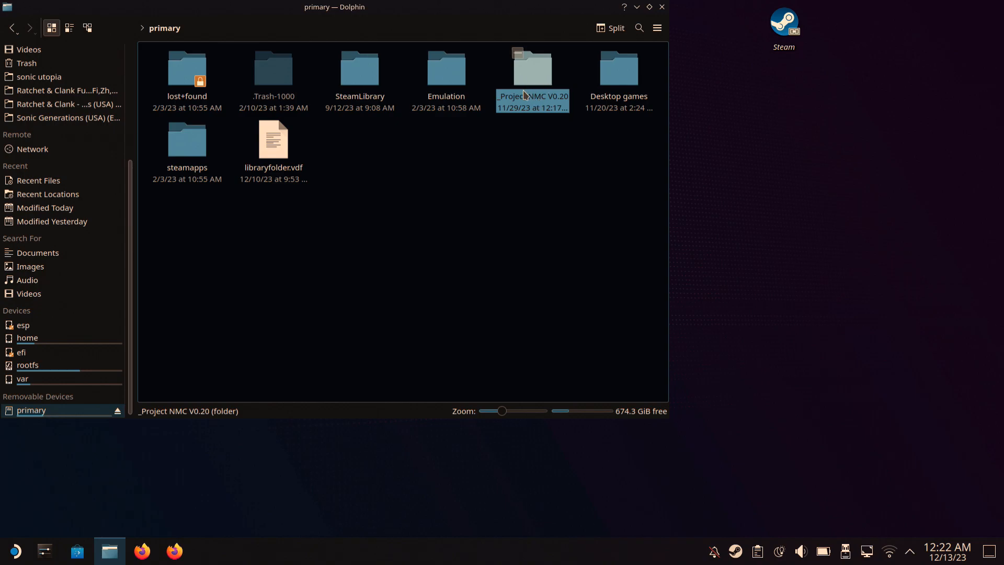
Navigate into _Project NMC V0.20 > Music Tool and select Music_GUI.exe.
{"action": "double_click", "coordinate": [532, 66]}
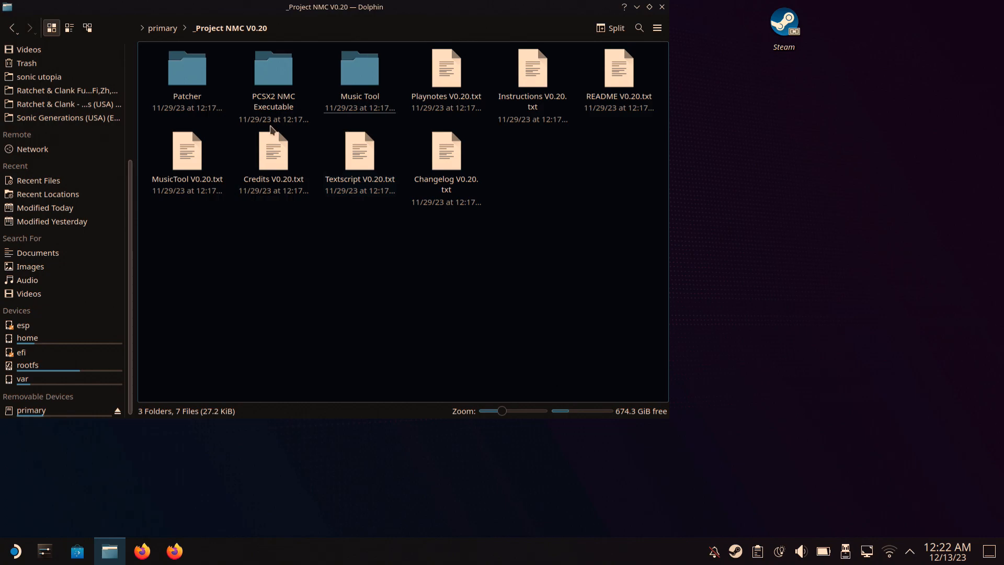
{"action": "left_click", "coordinate": [273, 69]}
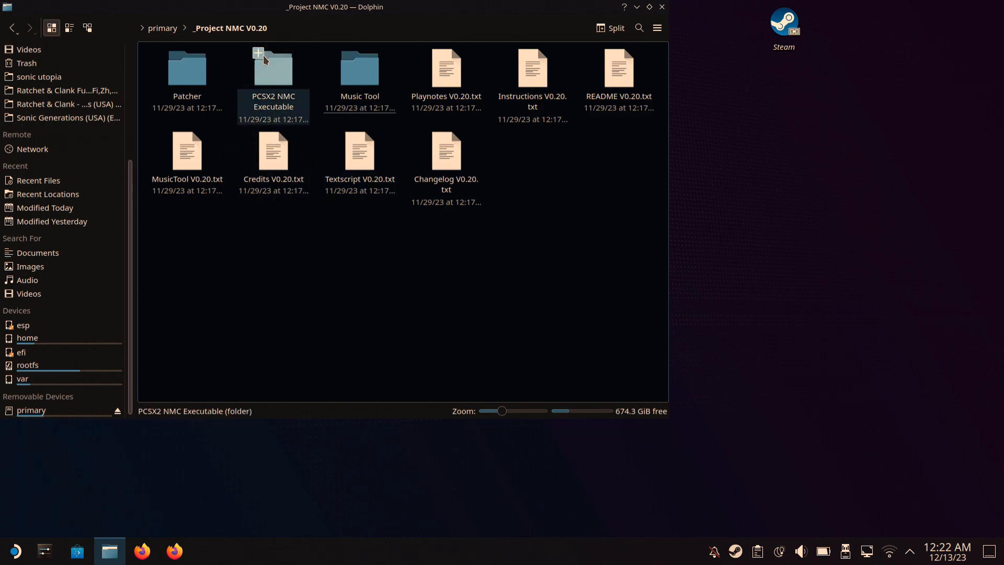
{"action": "double_click", "coordinate": [273, 69]}
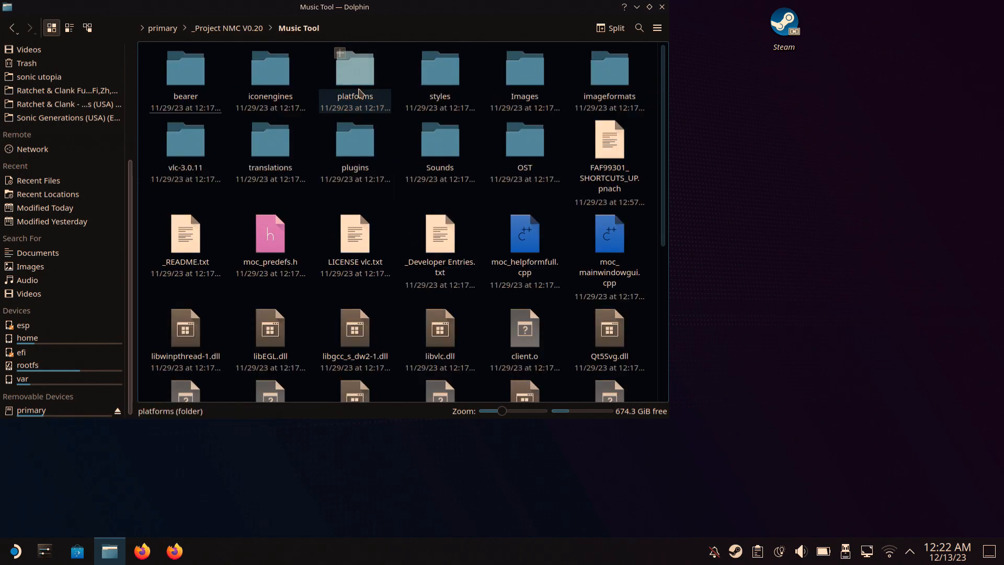
{"action": "scroll", "scroll_direction": "down", "scroll_amount": 3}
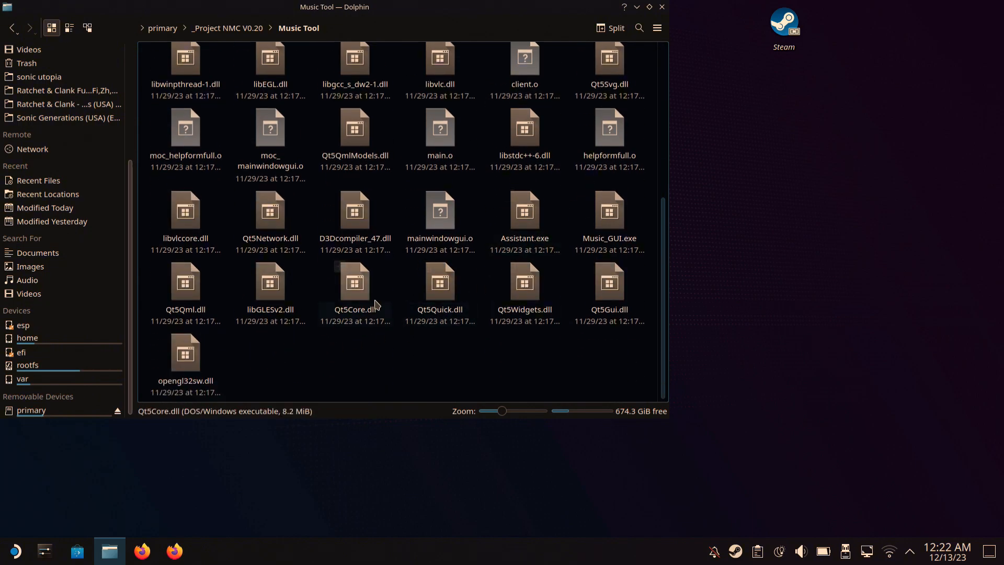
{"action": "left_click", "coordinate": [608, 215]}
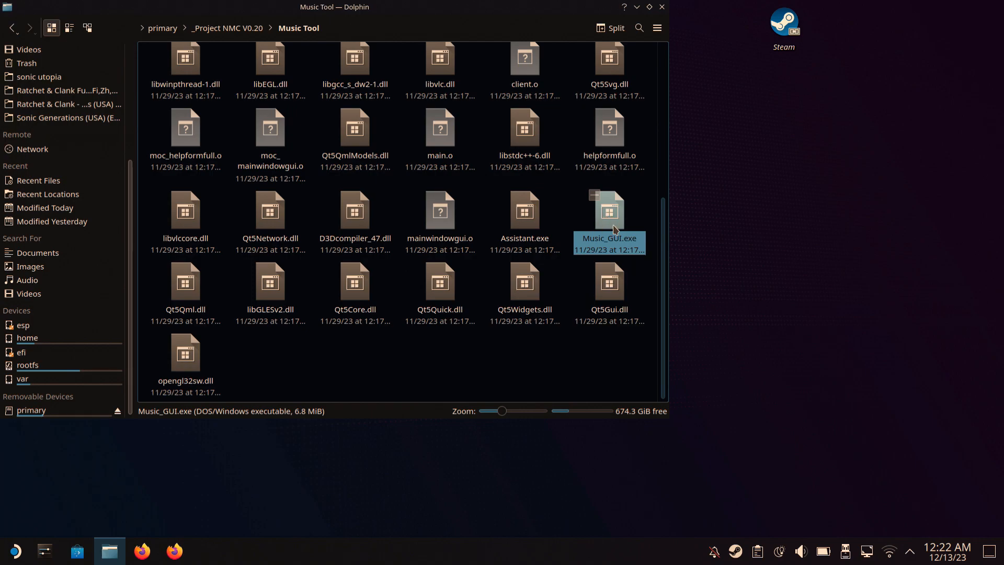
{"action": "mouse_move", "coordinate": [669, 13]}
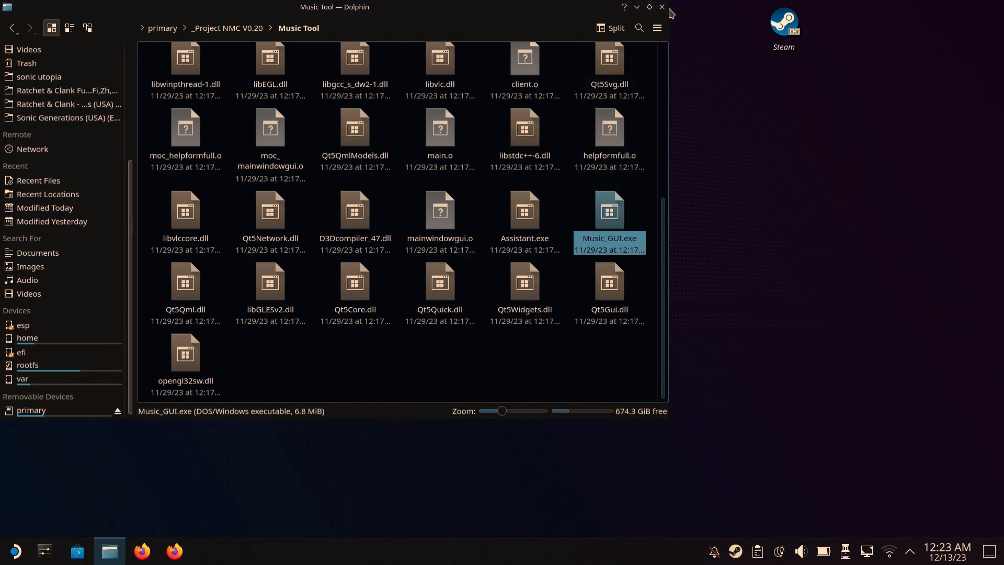
Close Dolphin, launch Steam and start adding a non-Steam game.
{"action": "left_click", "coordinate": [661, 8]}
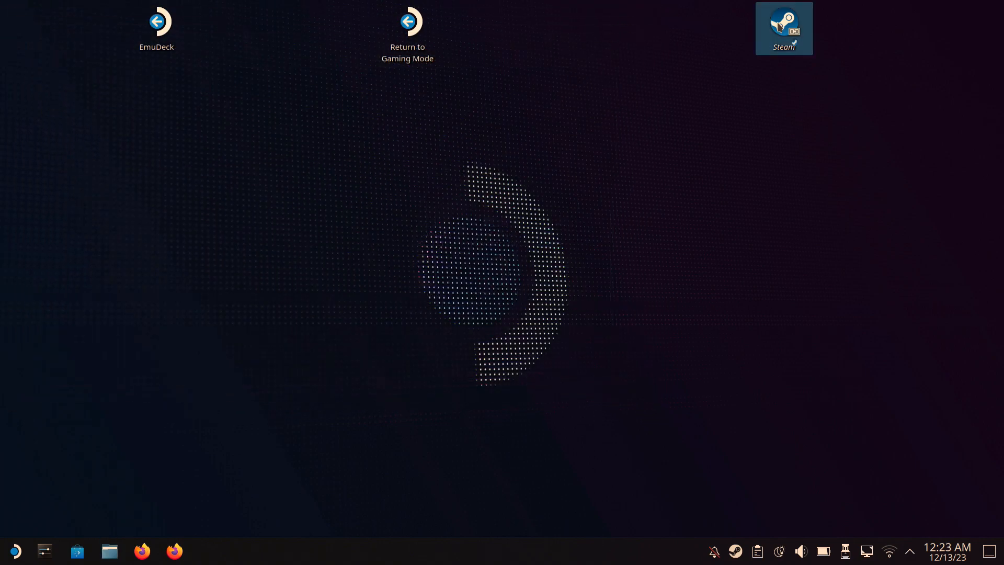
{"action": "double_click", "coordinate": [783, 27]}
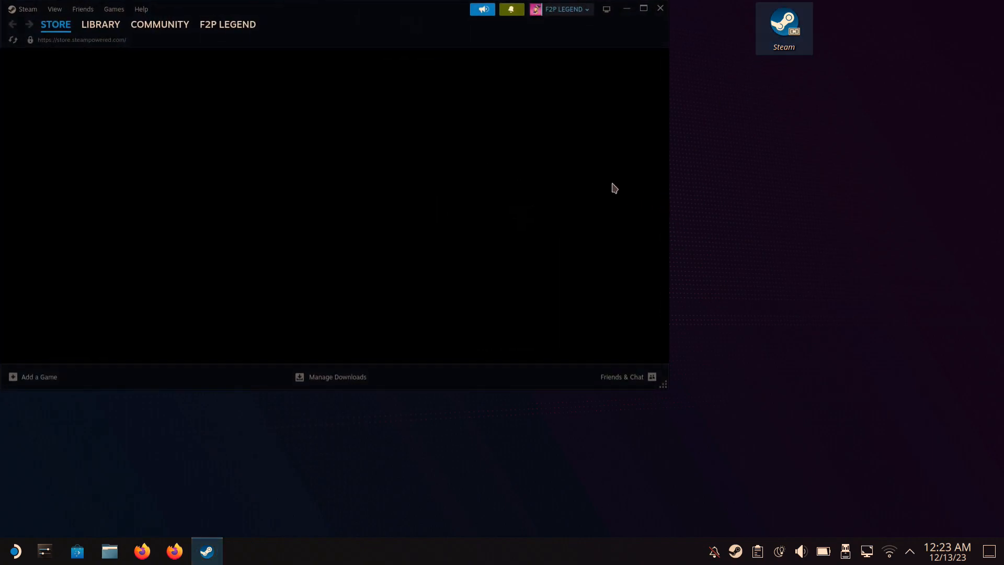
{"action": "mouse_move", "coordinate": [22, 389]}
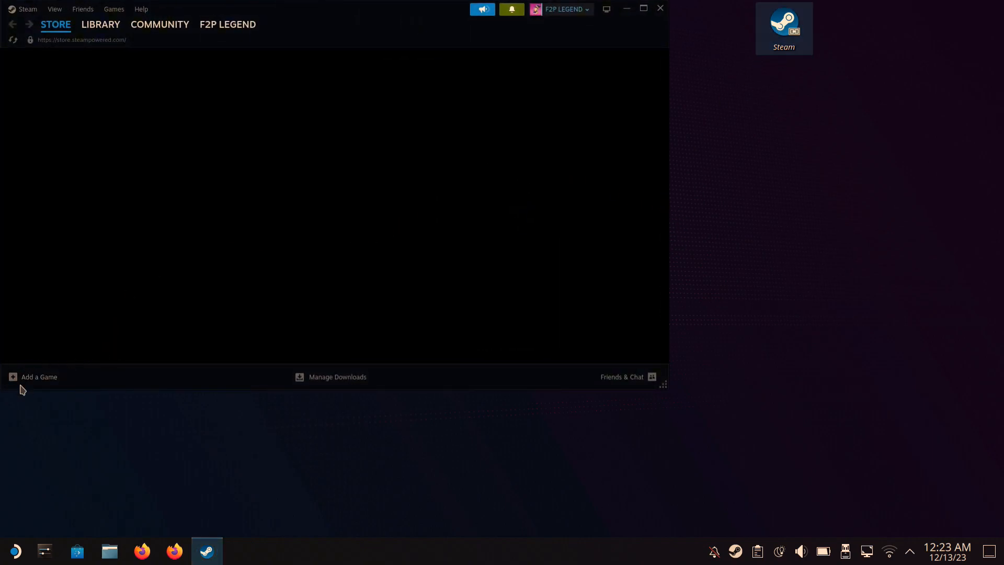
{"action": "left_click", "coordinate": [33, 376]}
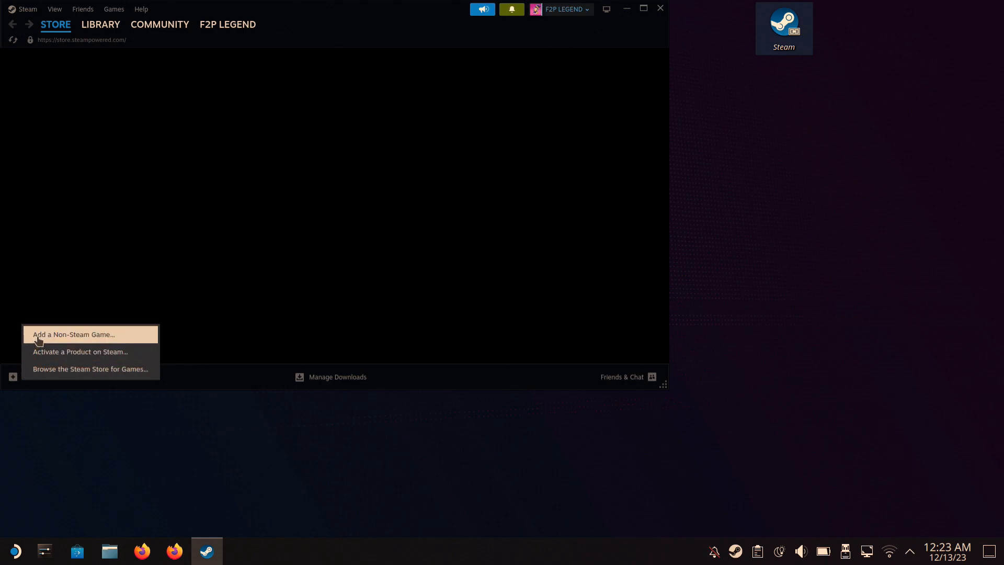
{"action": "left_click", "coordinate": [74, 334]}
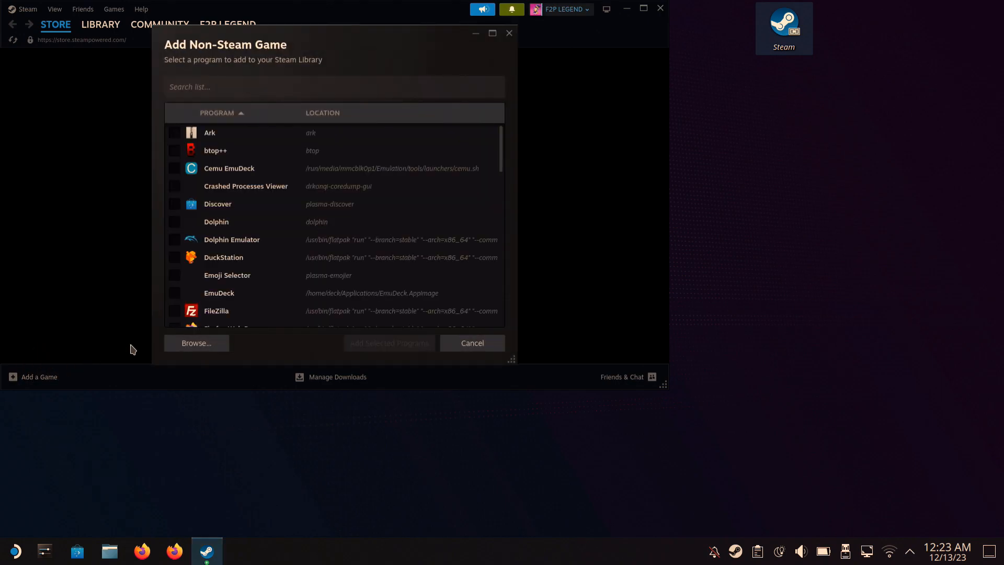
Browse the primary drive to PCSX2 NMC Executable and choose pcsx2x64.exe.
{"action": "left_click", "coordinate": [195, 343]}
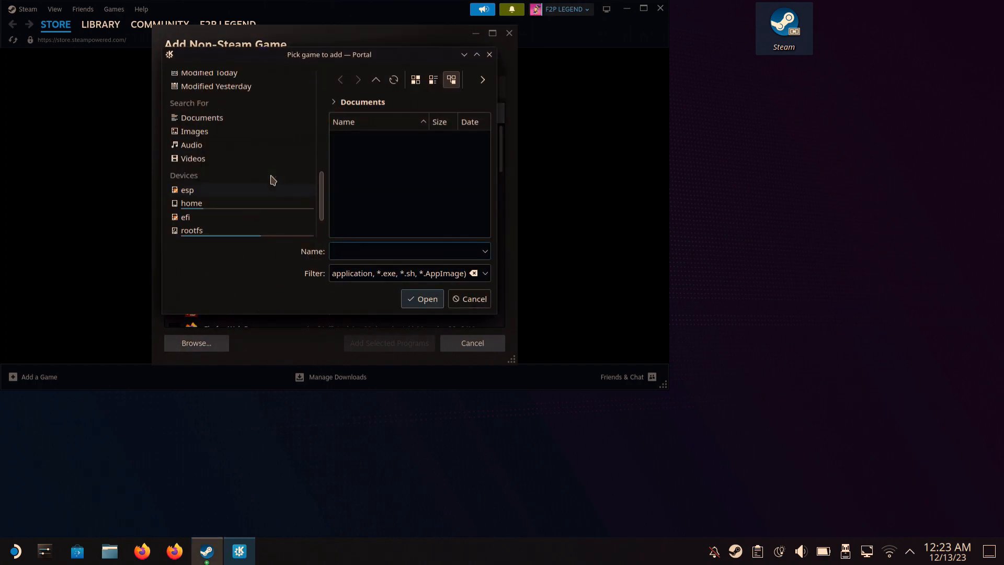
{"action": "scroll", "scroll_direction": "down", "scroll_amount": 3}
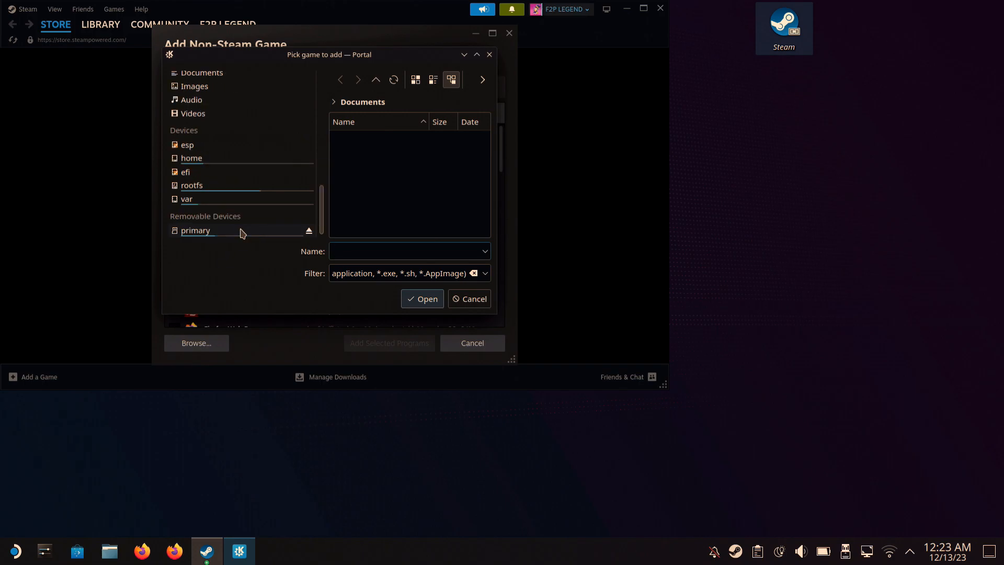
{"action": "left_click", "coordinate": [196, 230]}
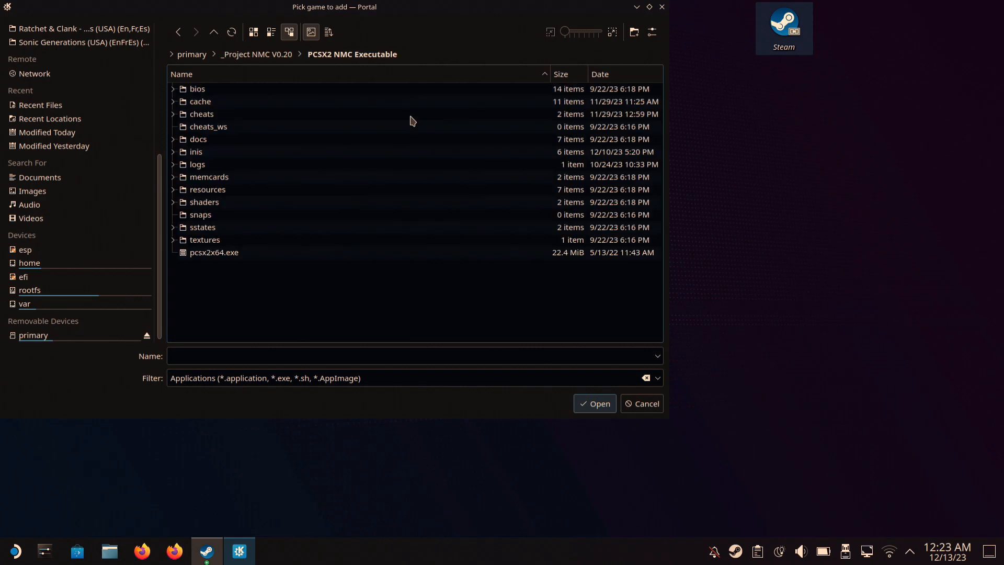
{"action": "mouse_move", "coordinate": [370, 265]}
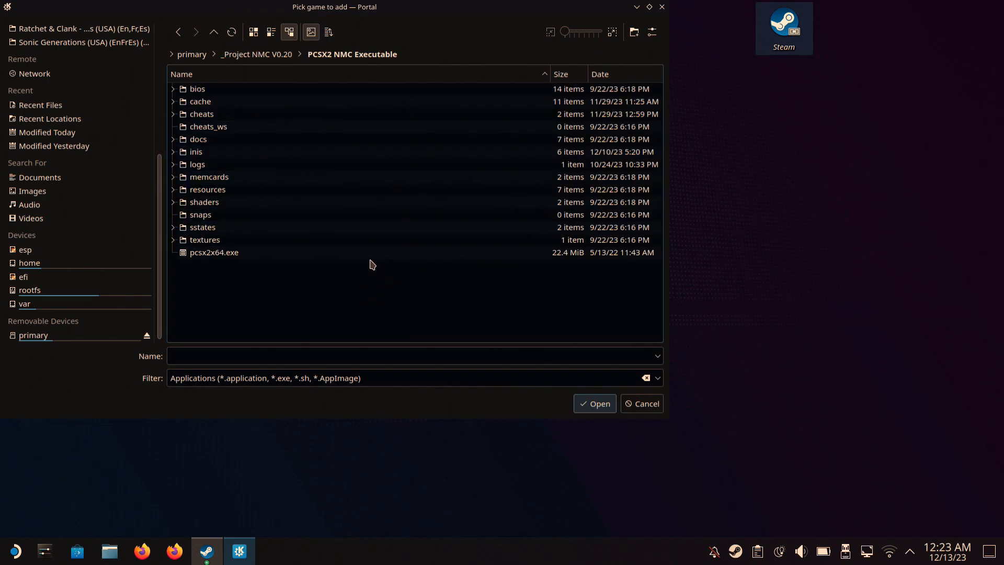
{"action": "left_click", "coordinate": [213, 252]}
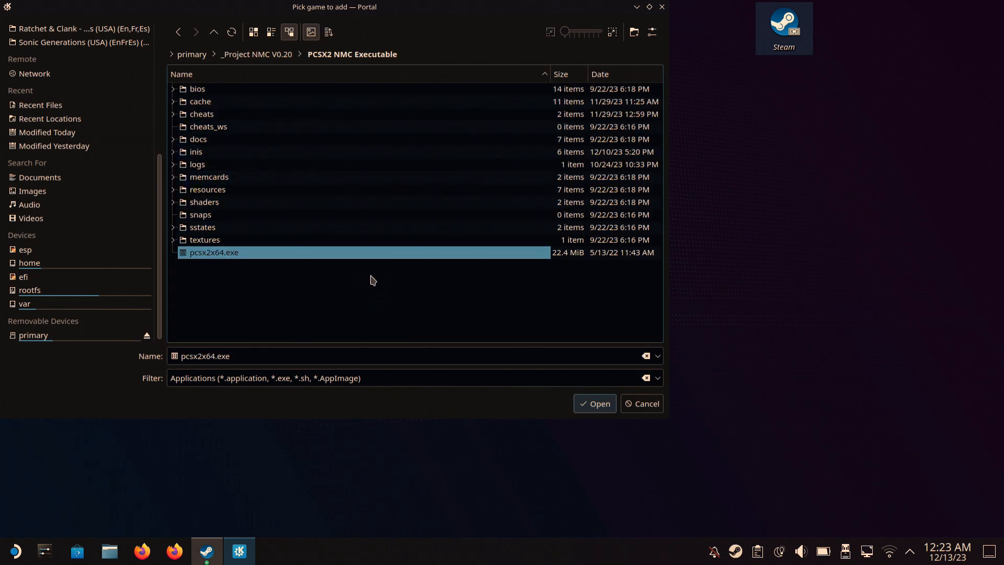
{"action": "mouse_move", "coordinate": [593, 404]}
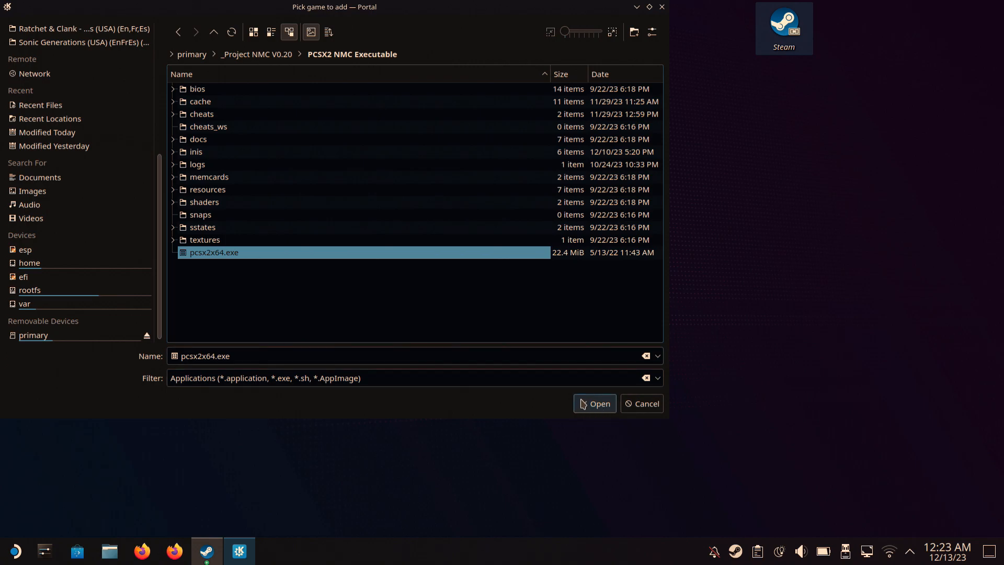
{"action": "mouse_move", "coordinate": [276, 69]}
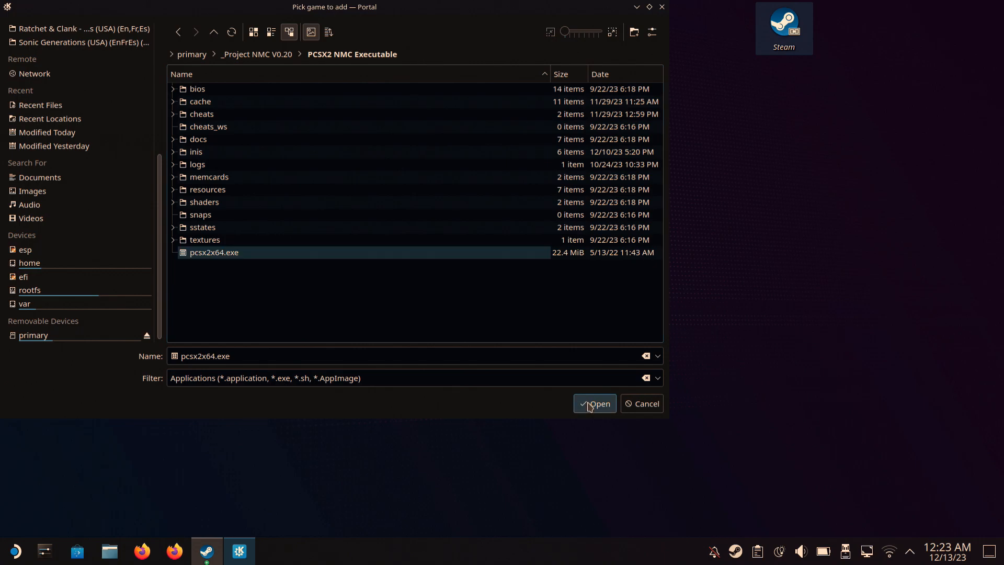
Confirm pcsx2x64.exe, also choose Music Tool/Music_GUI.exe, and add both selected programs to the library.
{"action": "left_click", "coordinate": [594, 404]}
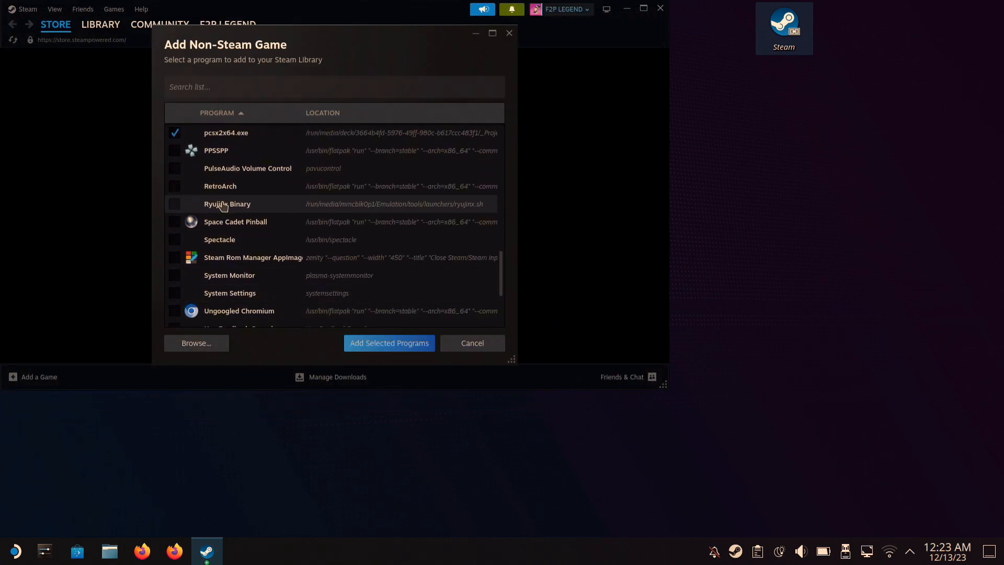
{"action": "mouse_move", "coordinate": [215, 375]}
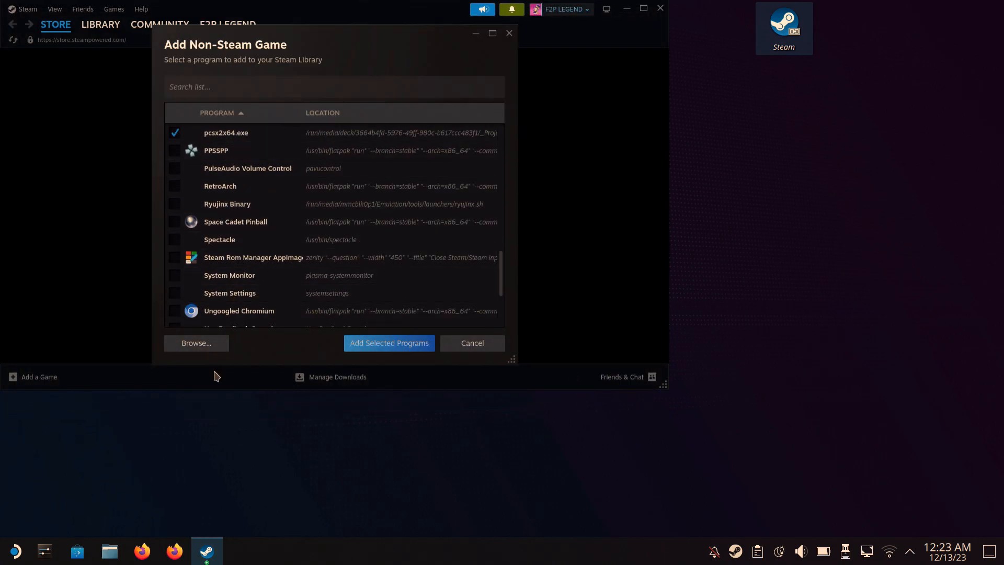
{"action": "left_click", "coordinate": [195, 343]}
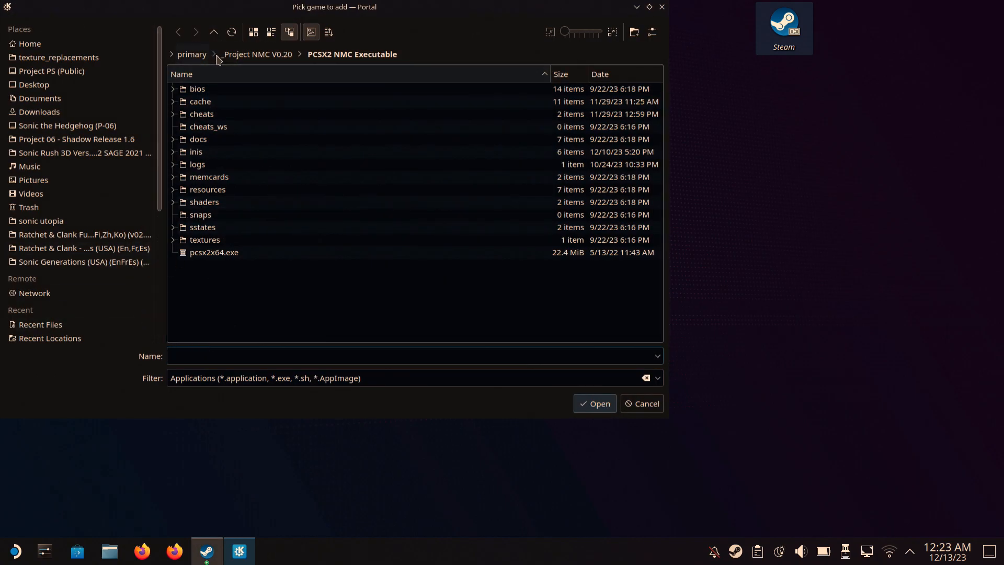
{"action": "left_click", "coordinate": [257, 54]}
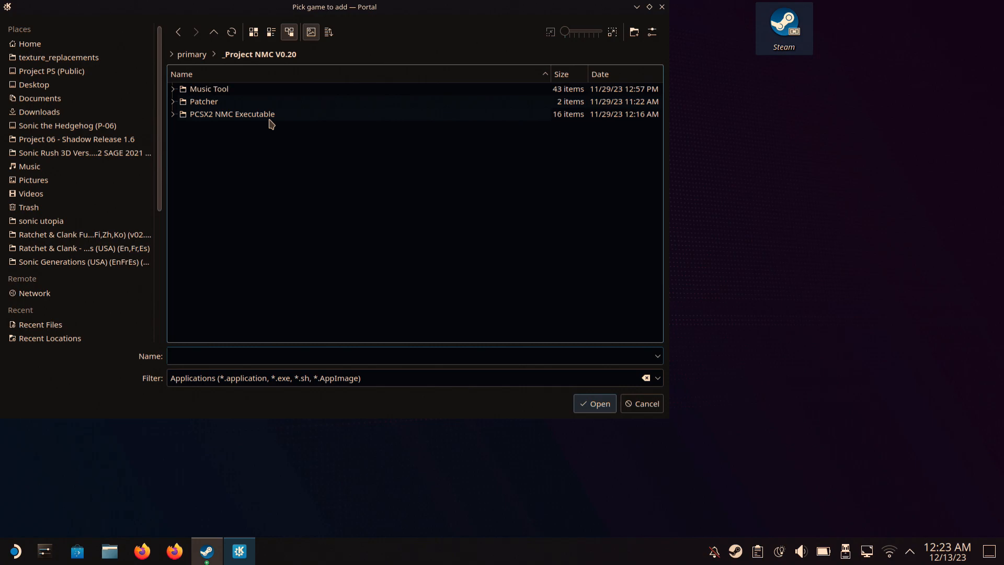
{"action": "double_click", "coordinate": [209, 88]}
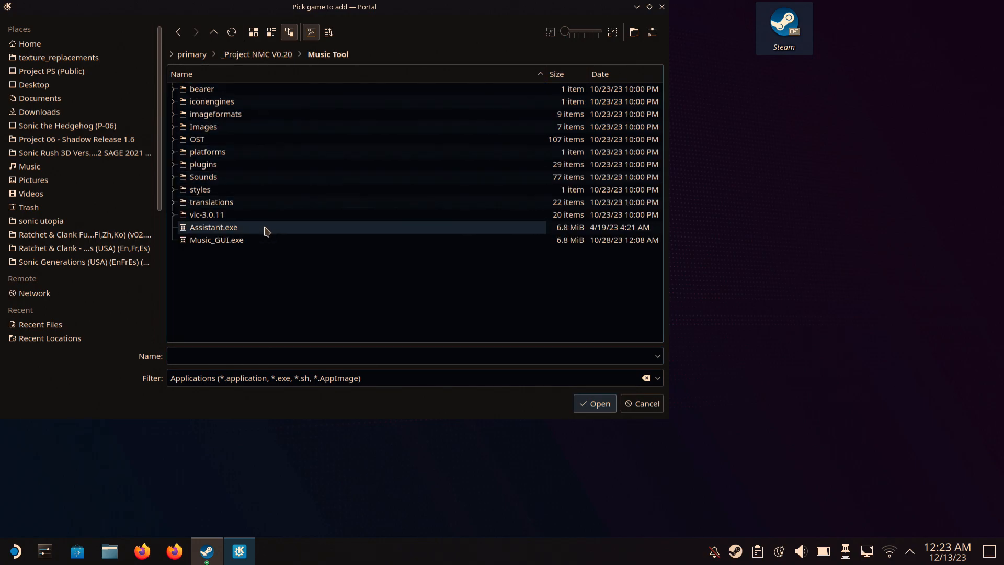
{"action": "left_click", "coordinate": [216, 240]}
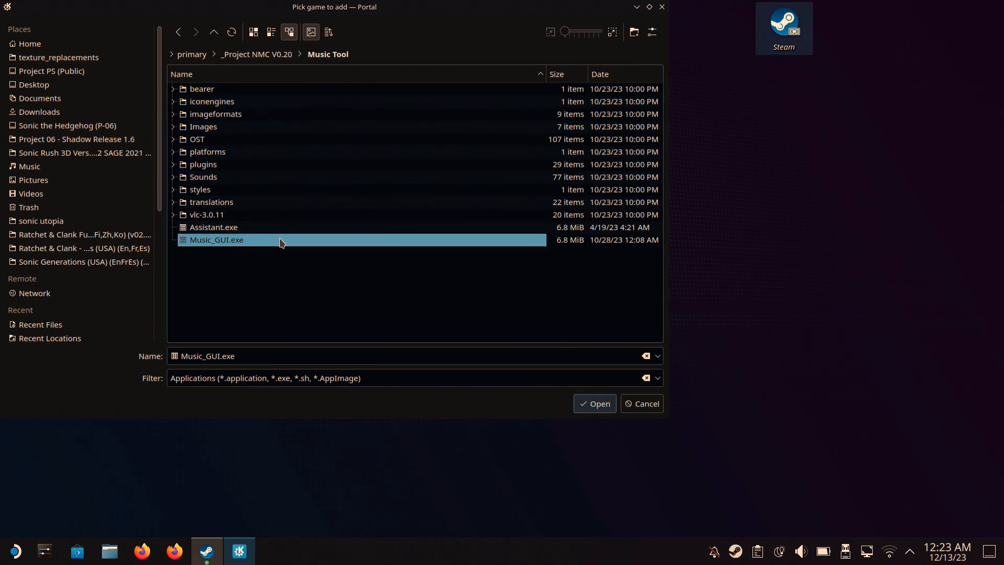
{"action": "mouse_move", "coordinate": [581, 402]}
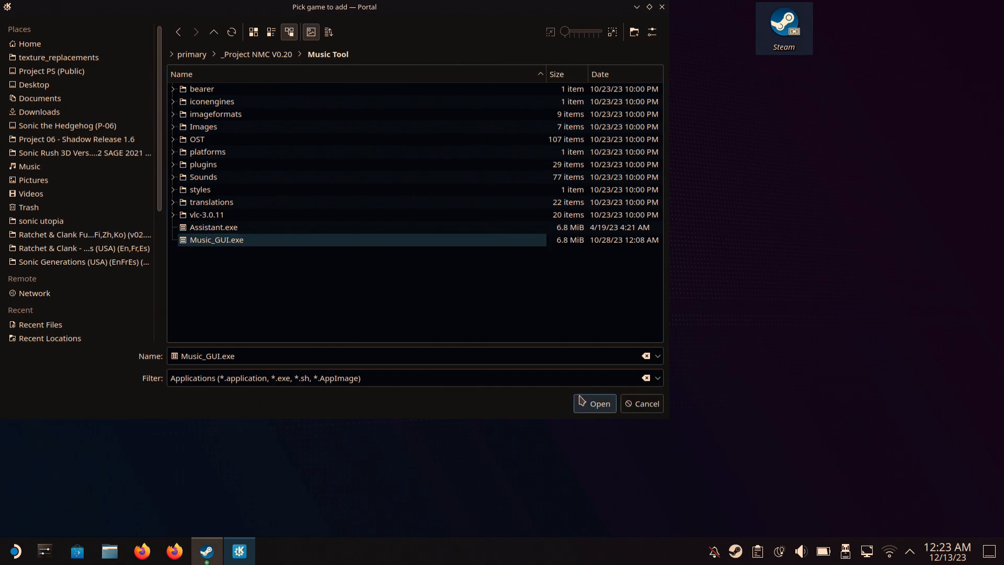
{"action": "left_click", "coordinate": [594, 403]}
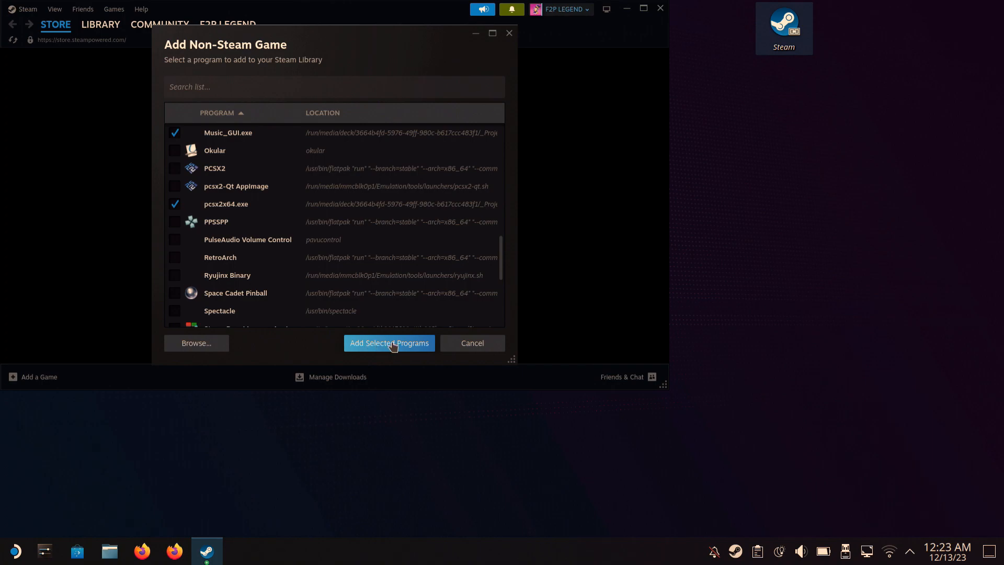
{"action": "left_click", "coordinate": [389, 343]}
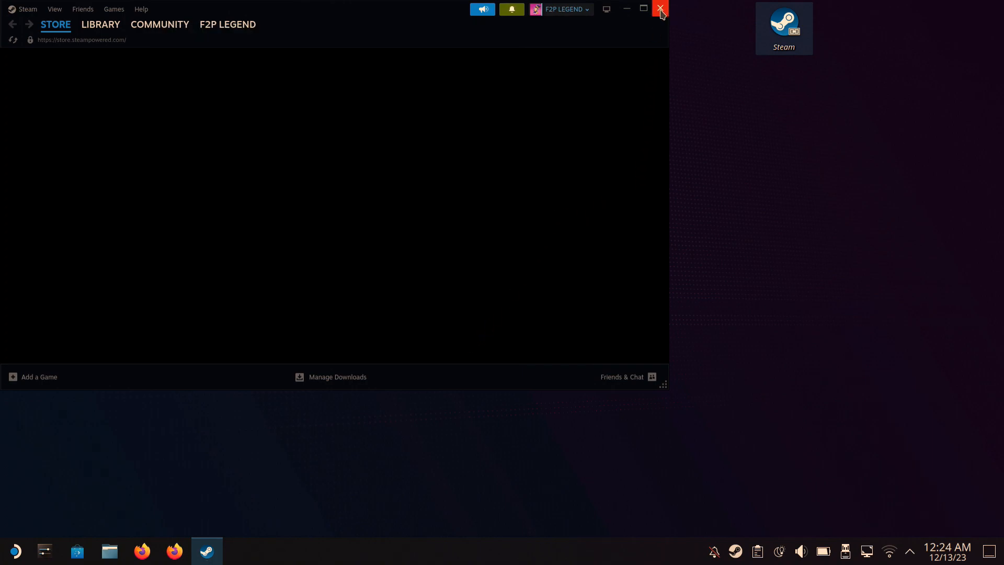
Go to the Library and open the pcsx2x64.exe desktop game entry.
{"action": "left_click", "coordinate": [100, 24]}
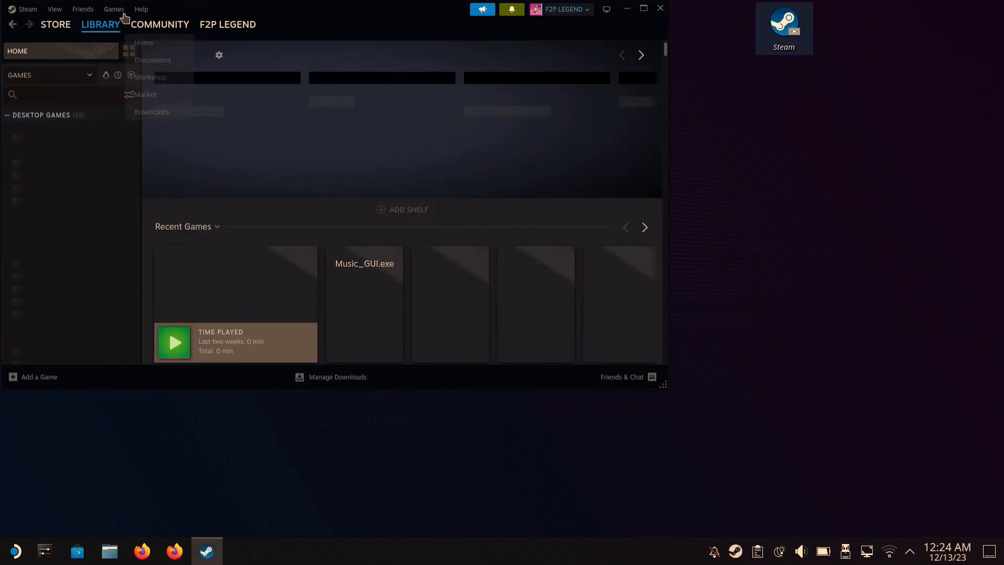
{"action": "left_click", "coordinate": [100, 24]}
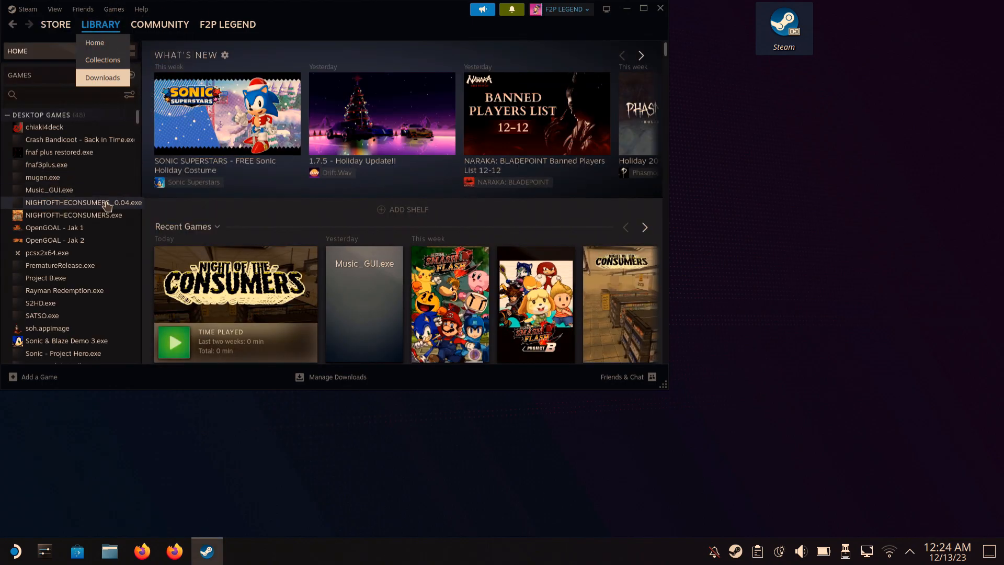
{"action": "mouse_move", "coordinate": [99, 167]}
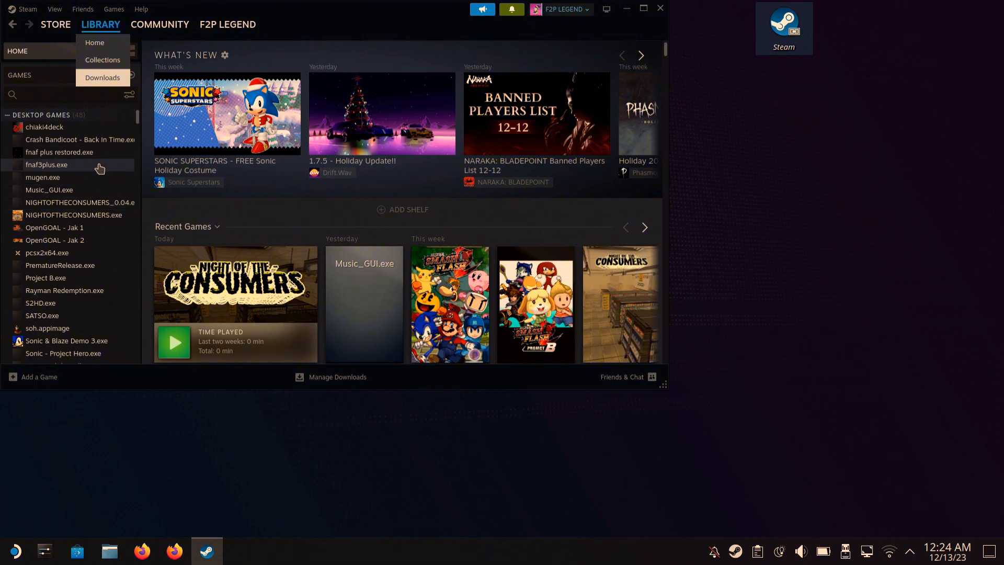
{"action": "mouse_move", "coordinate": [86, 186]}
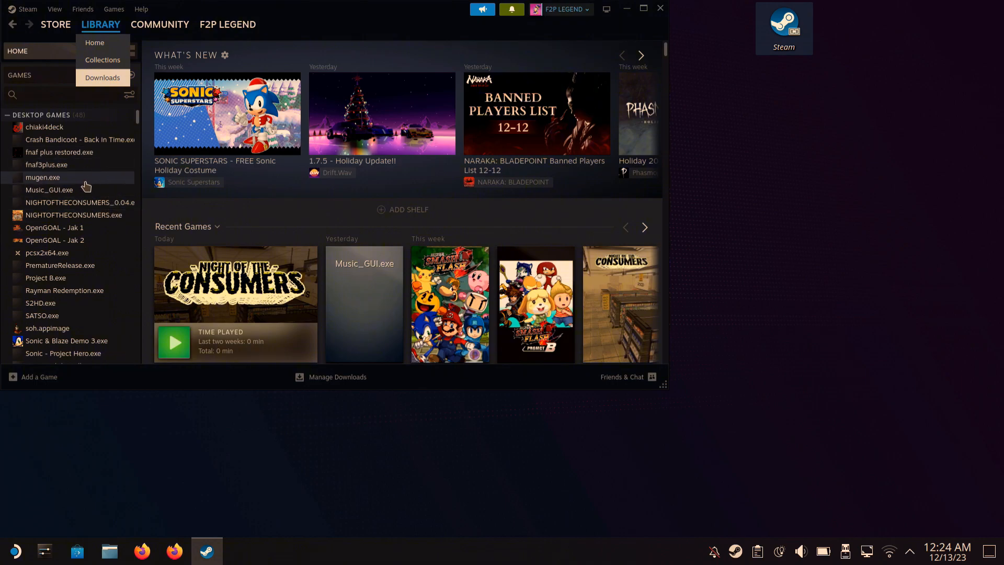
{"action": "mouse_move", "coordinate": [75, 193]}
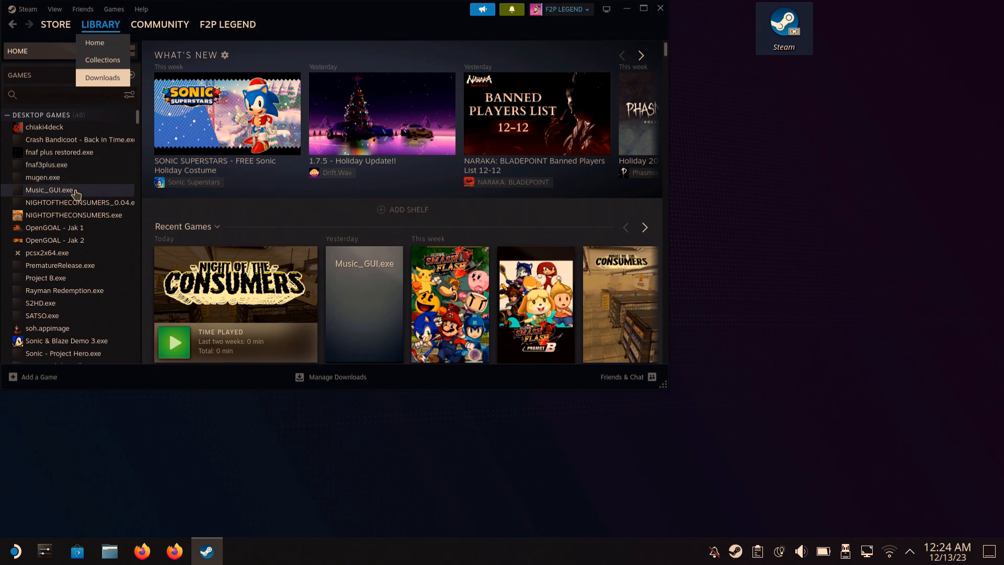
{"action": "left_click", "coordinate": [48, 252]}
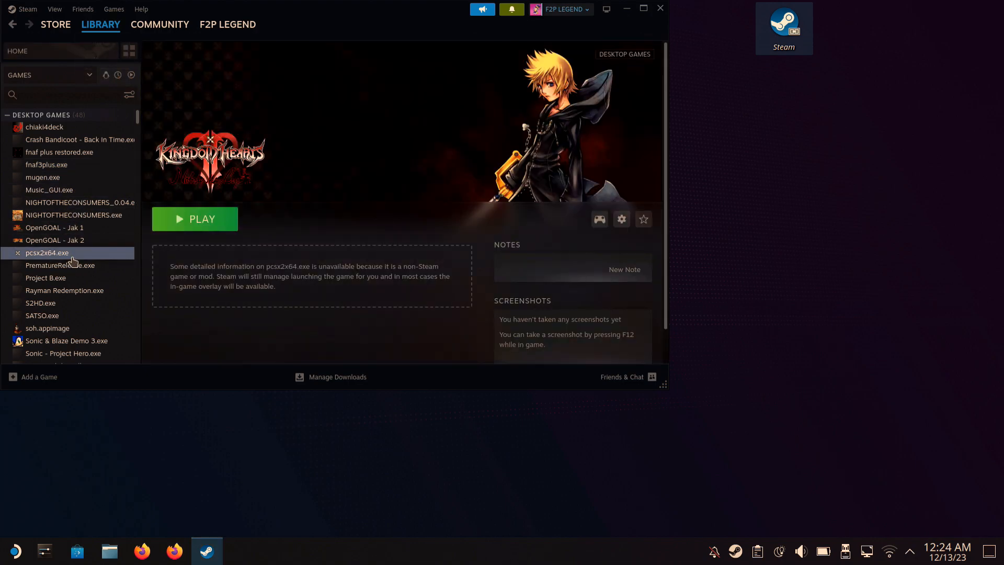
{"action": "mouse_move", "coordinate": [112, 253]}
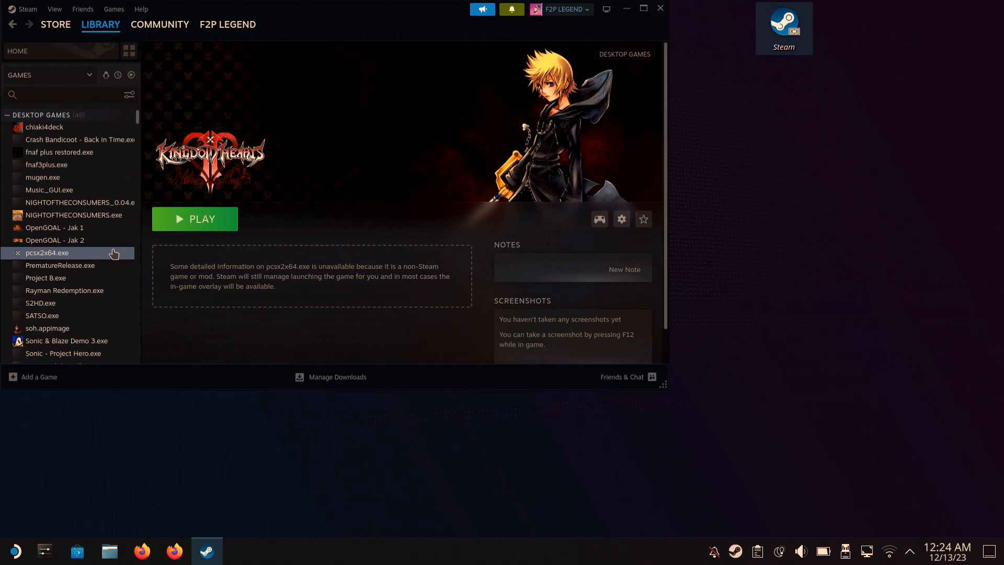
{"action": "mouse_move", "coordinate": [647, 204]}
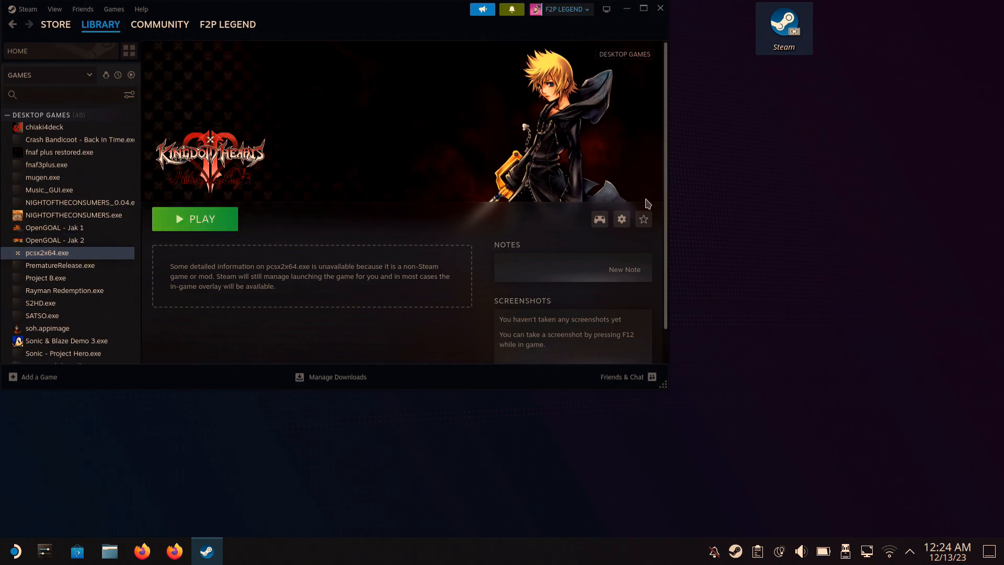
{"action": "left_click", "coordinate": [621, 219]}
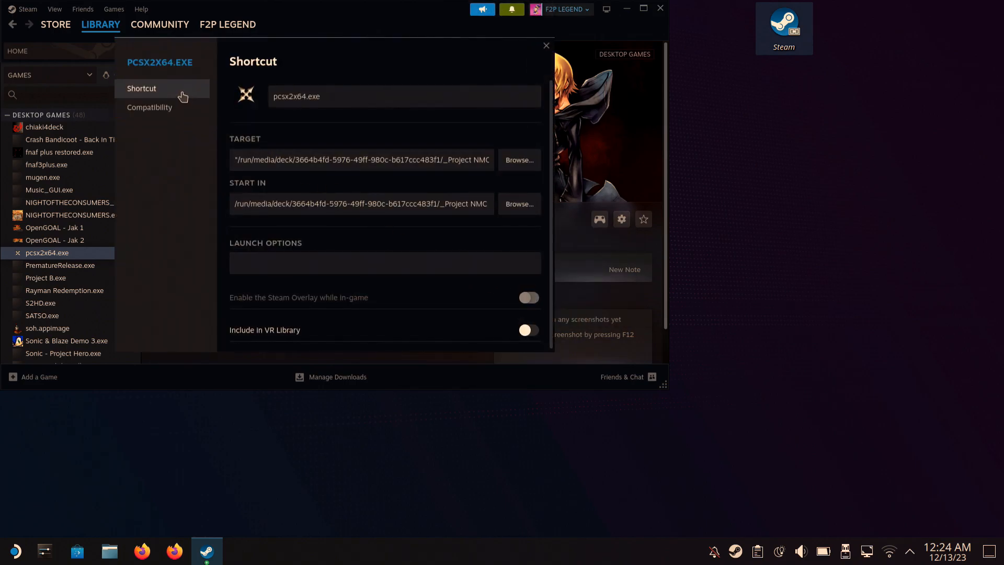
{"action": "left_click", "coordinate": [149, 107]}
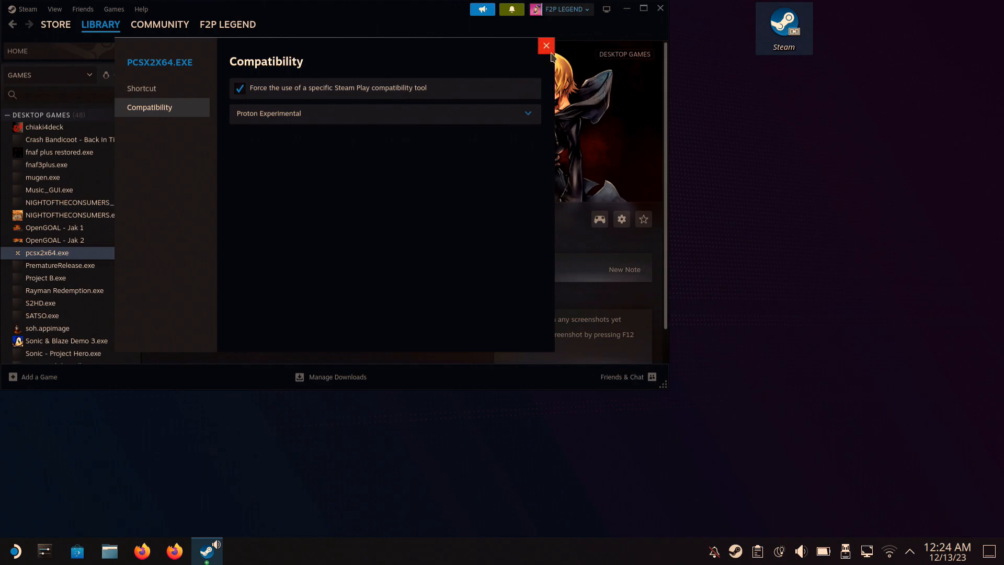
{"action": "left_click", "coordinate": [546, 46]}
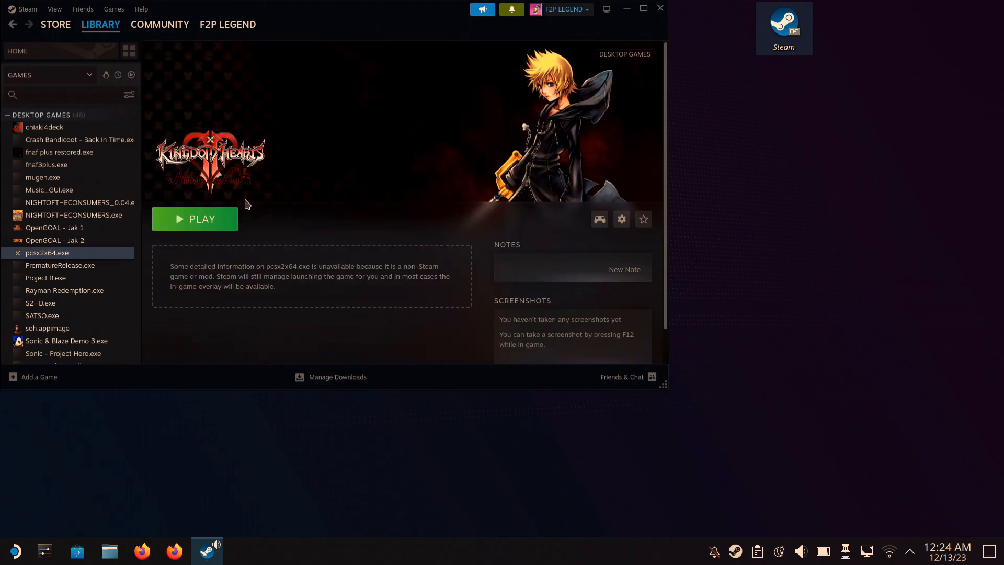
{"action": "mouse_move", "coordinate": [182, 220]}
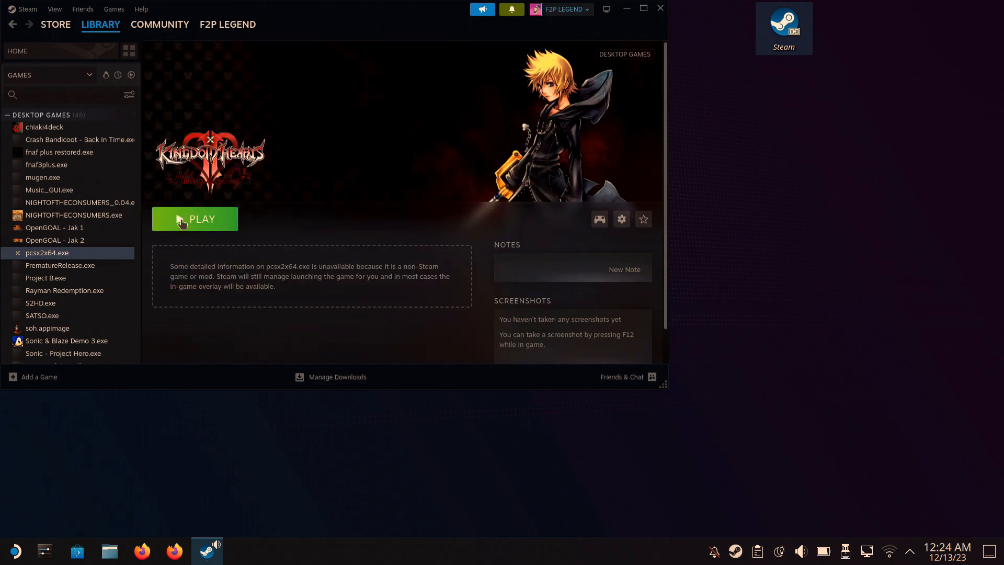
Launch pcsx2x64.exe with its green PLAY button.
{"action": "left_click", "coordinate": [194, 218]}
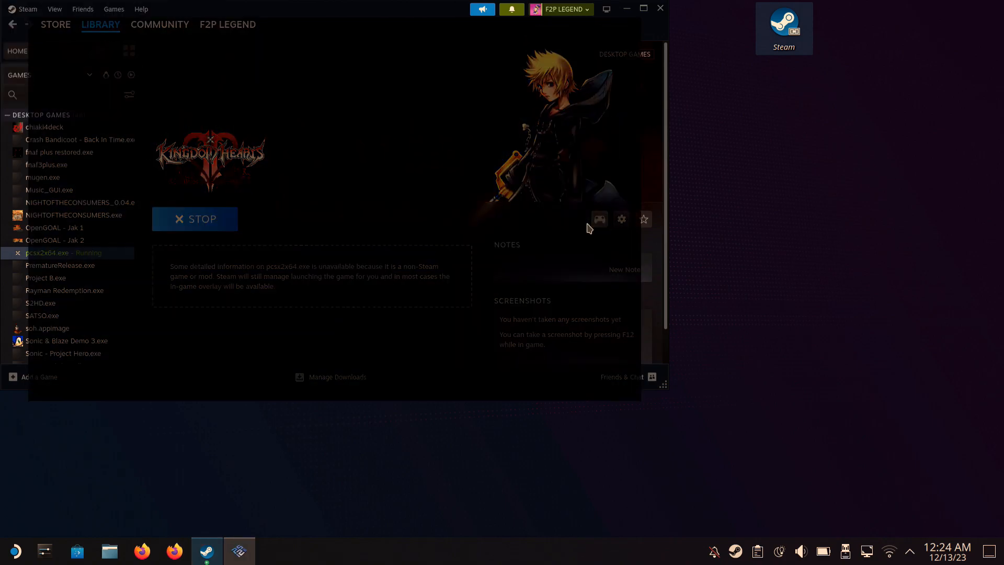
{"action": "left_click", "coordinate": [598, 218]}
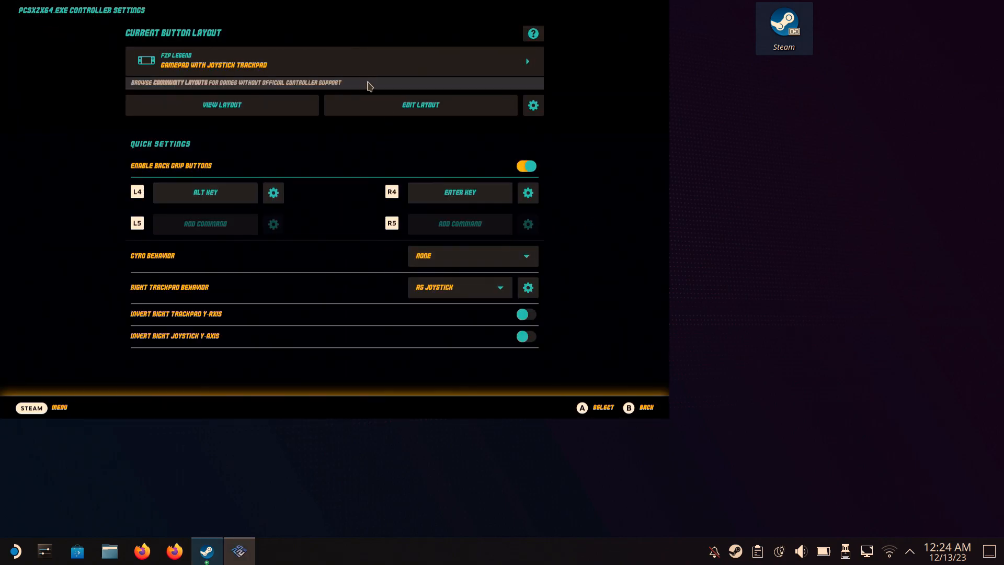
{"action": "left_click", "coordinate": [222, 105]}
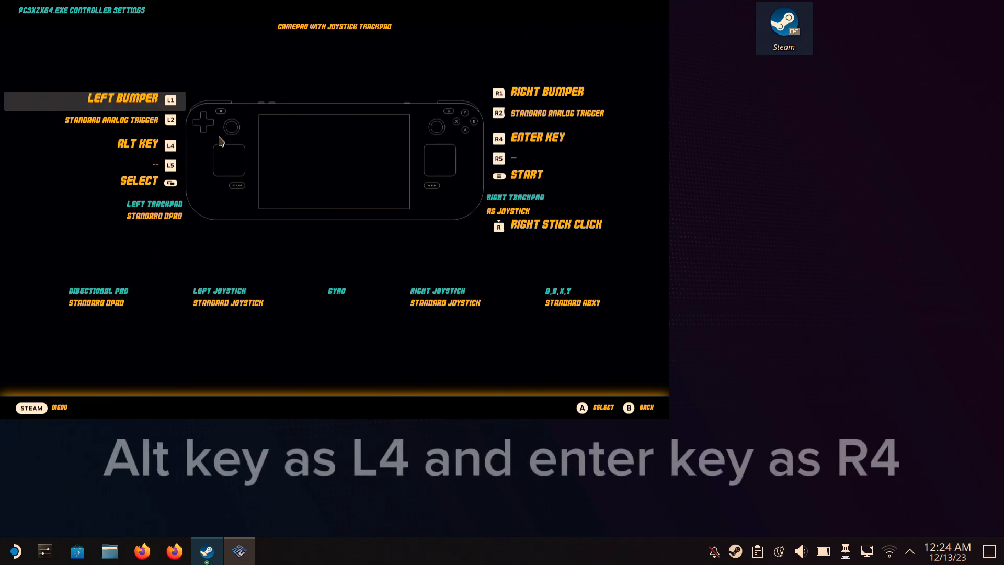
{"action": "mouse_move", "coordinate": [172, 226]}
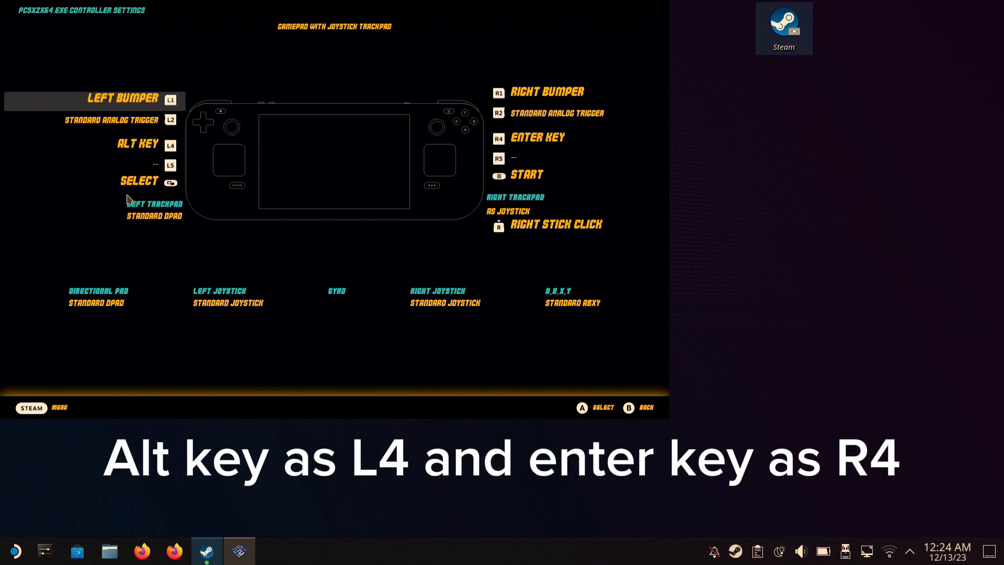
{"action": "mouse_move", "coordinate": [556, 296]}
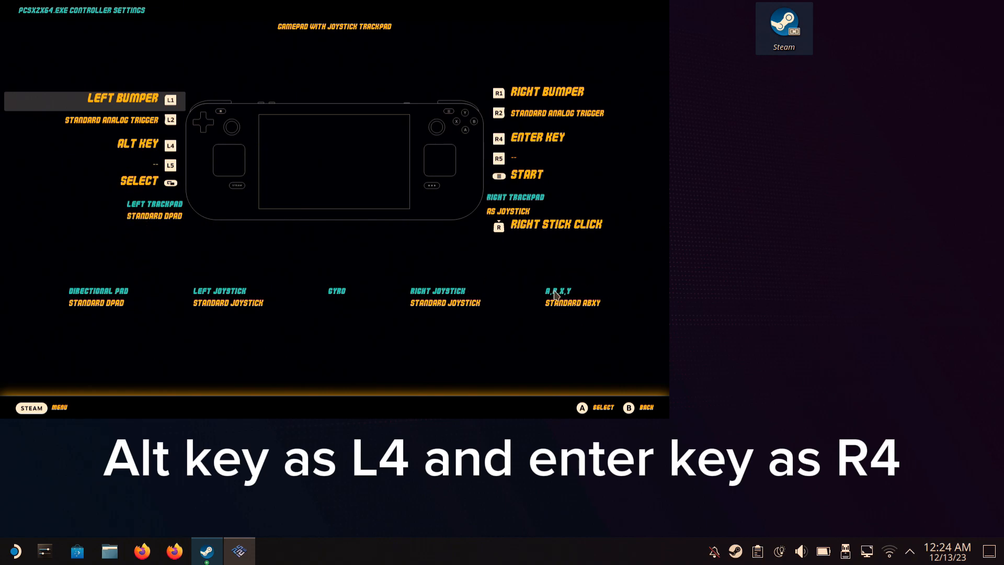
{"action": "mouse_move", "coordinate": [626, 288]}
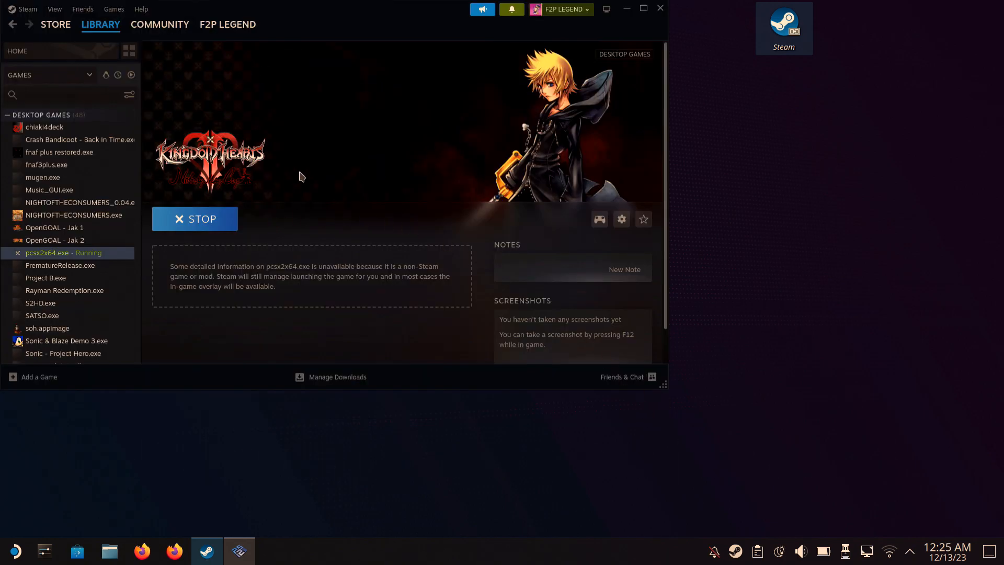
{"action": "mouse_move", "coordinate": [624, 9]}
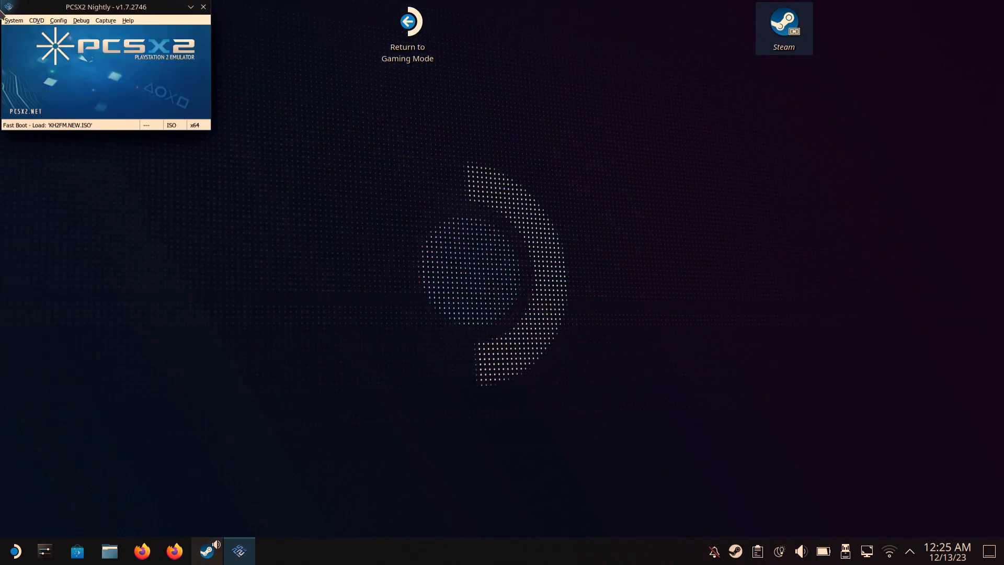
Browse the System, CDVD and Config menus, then show the ISO Selector with KH2FM.NEW.ISO current.
{"action": "left_click", "coordinate": [14, 20]}
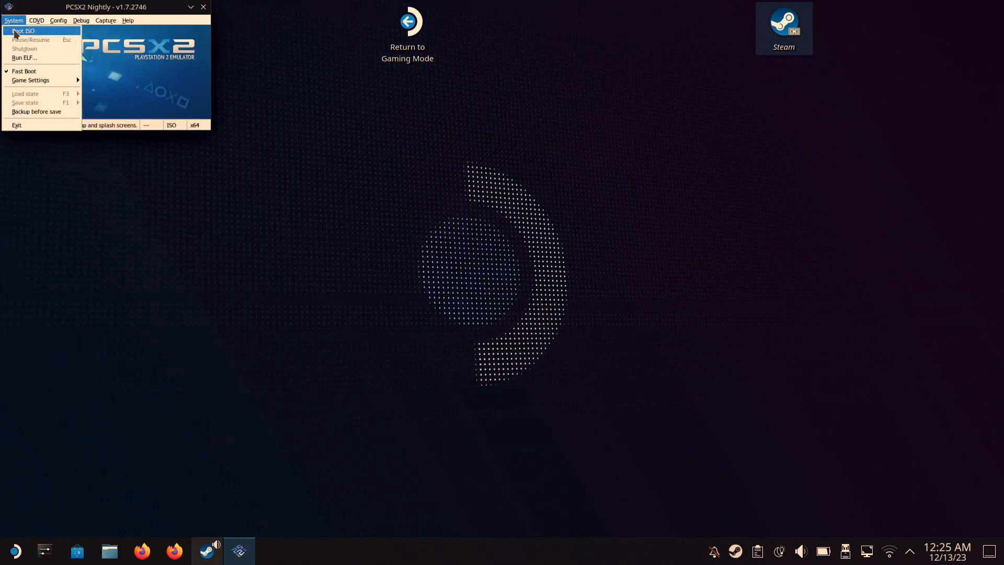
{"action": "left_click", "coordinate": [35, 20]}
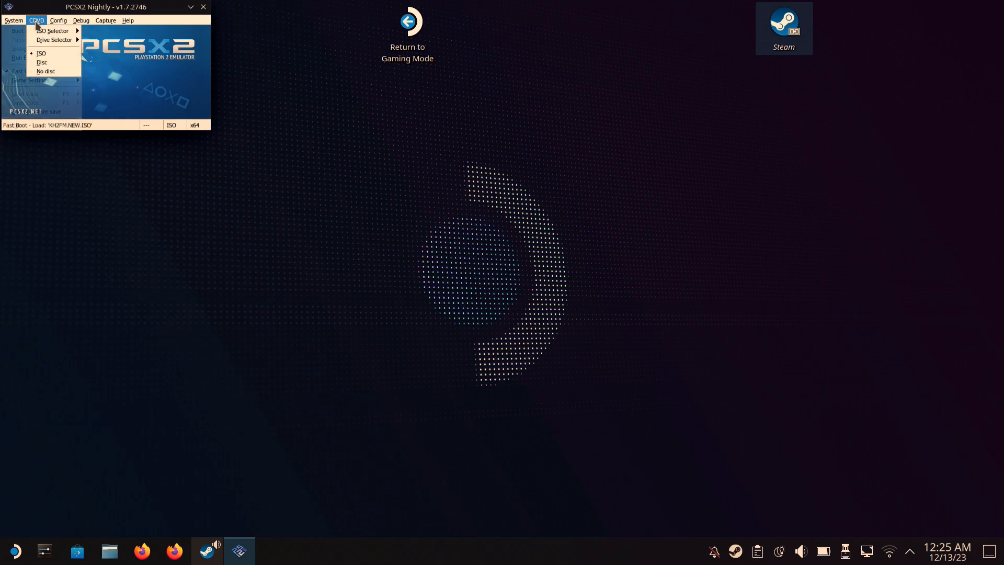
{"action": "left_click", "coordinate": [58, 20]}
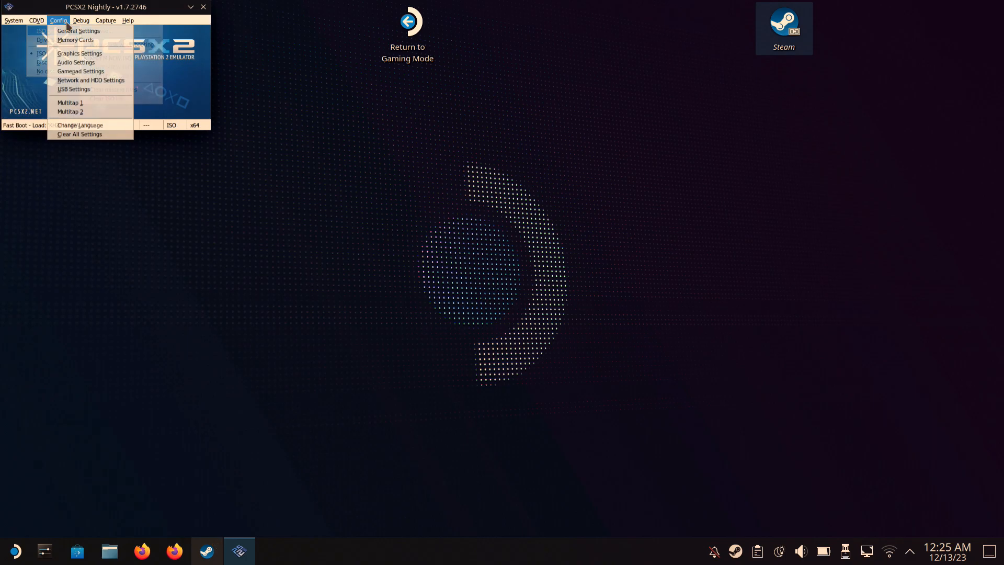
{"action": "left_click", "coordinate": [35, 20]}
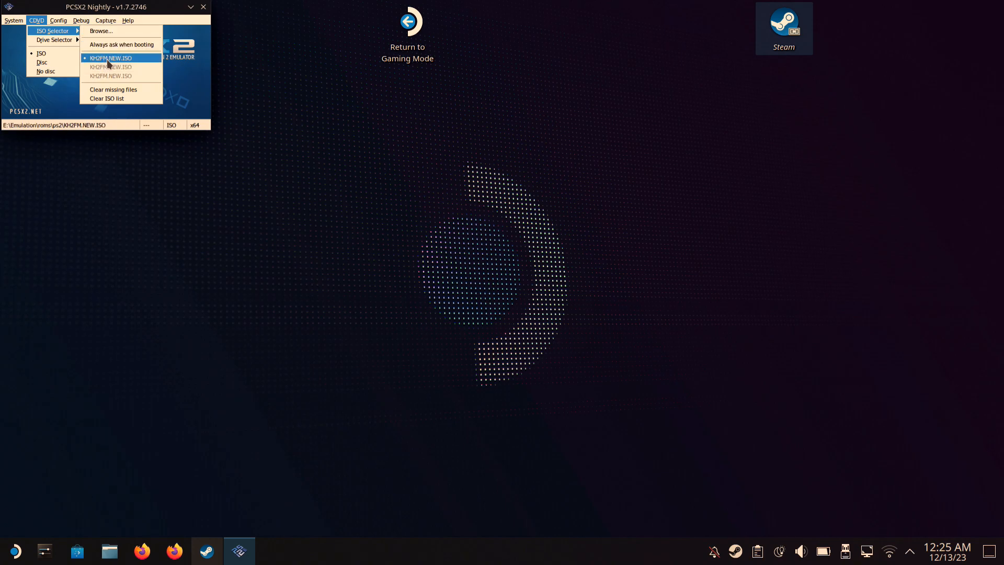
{"action": "mouse_move", "coordinate": [100, 31]}
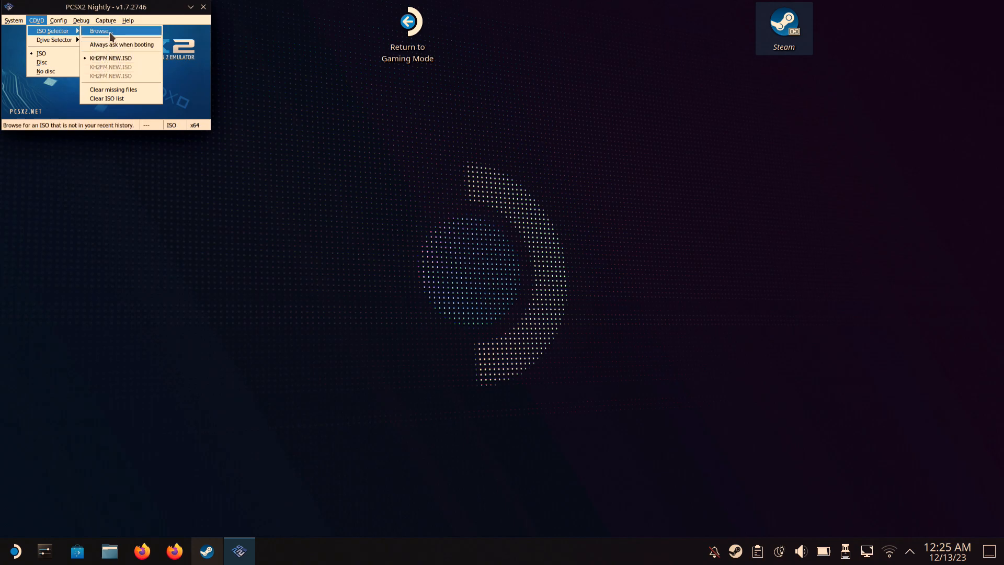
{"action": "mouse_move", "coordinate": [106, 53]}
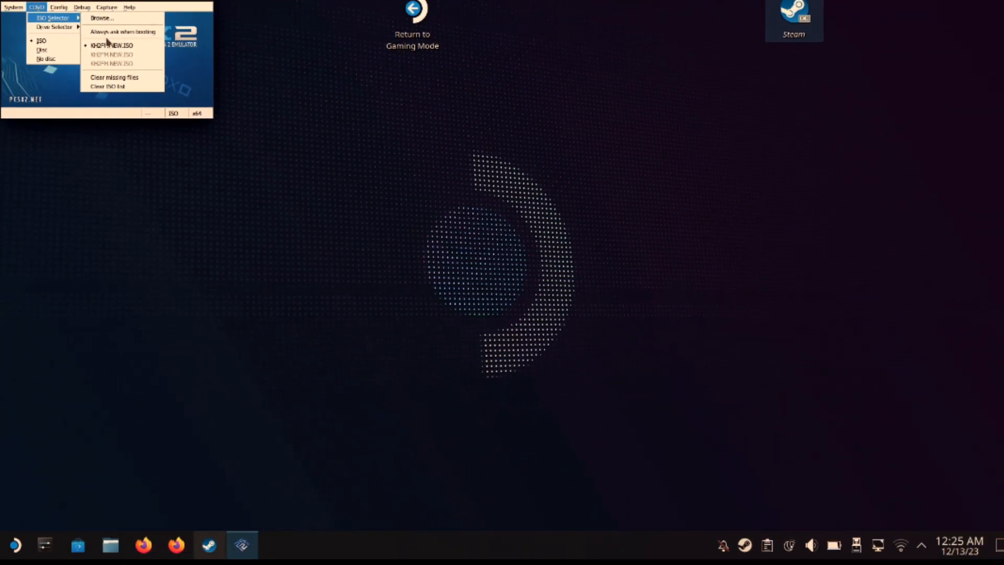
Review General Settings pages (VU, framerate, speedhacks, game fixes) and confirm with OK.
{"action": "left_click", "coordinate": [57, 20]}
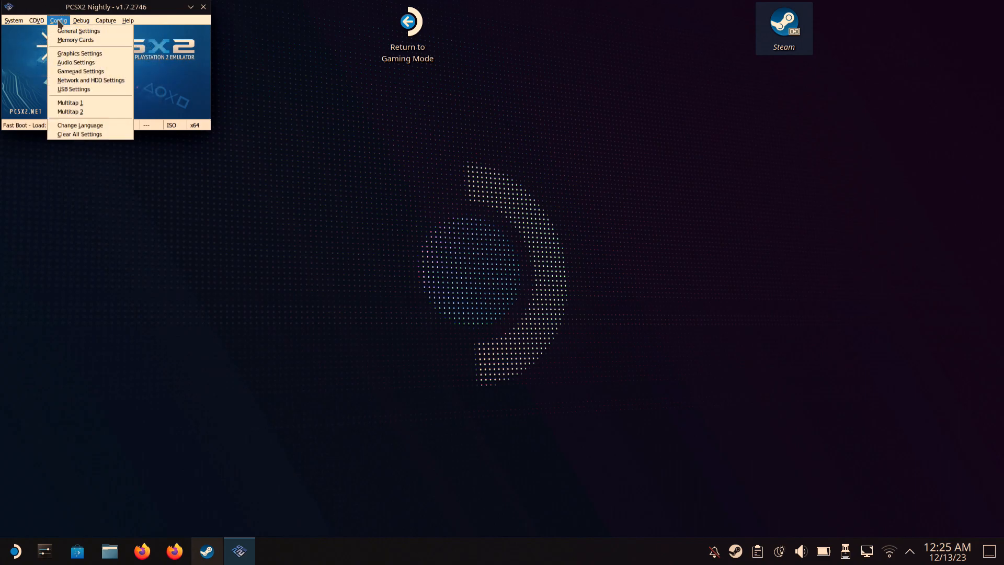
{"action": "mouse_move", "coordinate": [79, 31]}
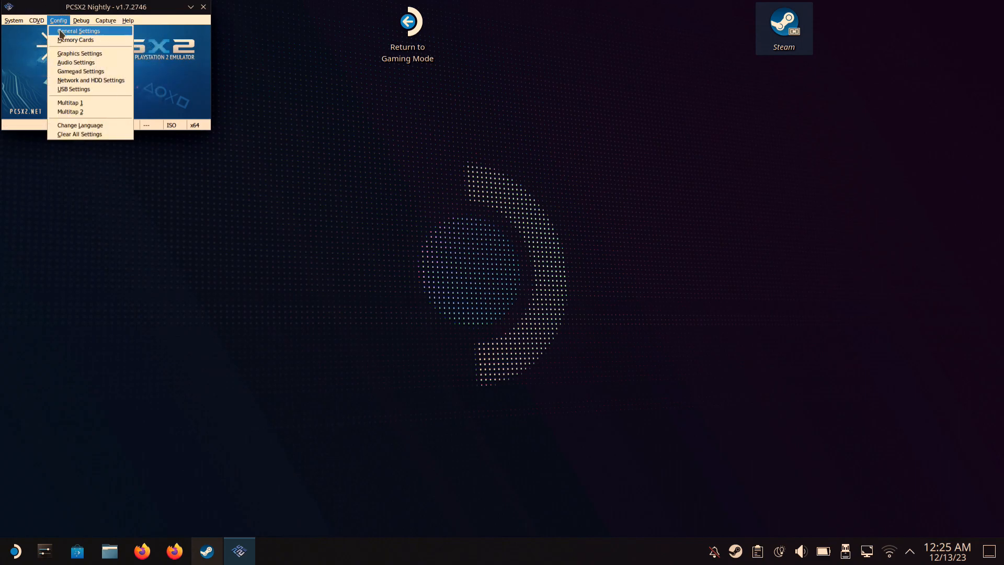
{"action": "left_click", "coordinate": [78, 30]}
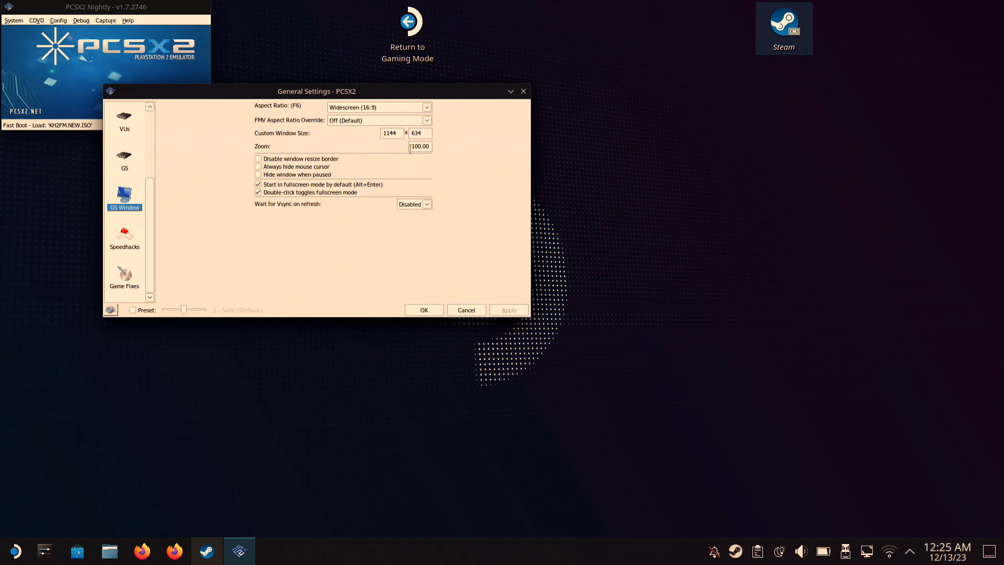
{"action": "mouse_move", "coordinate": [359, 190]}
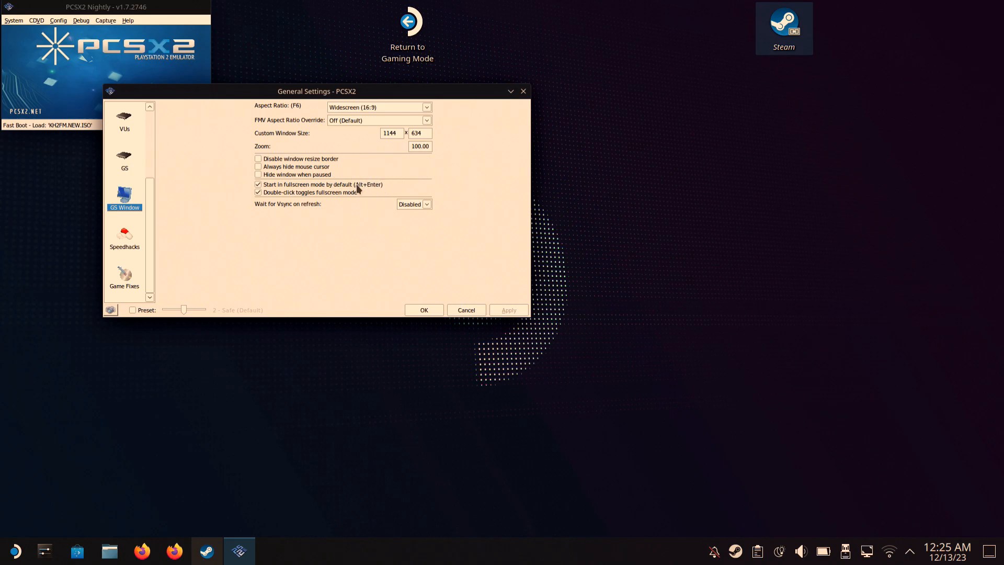
{"action": "mouse_move", "coordinate": [311, 201]}
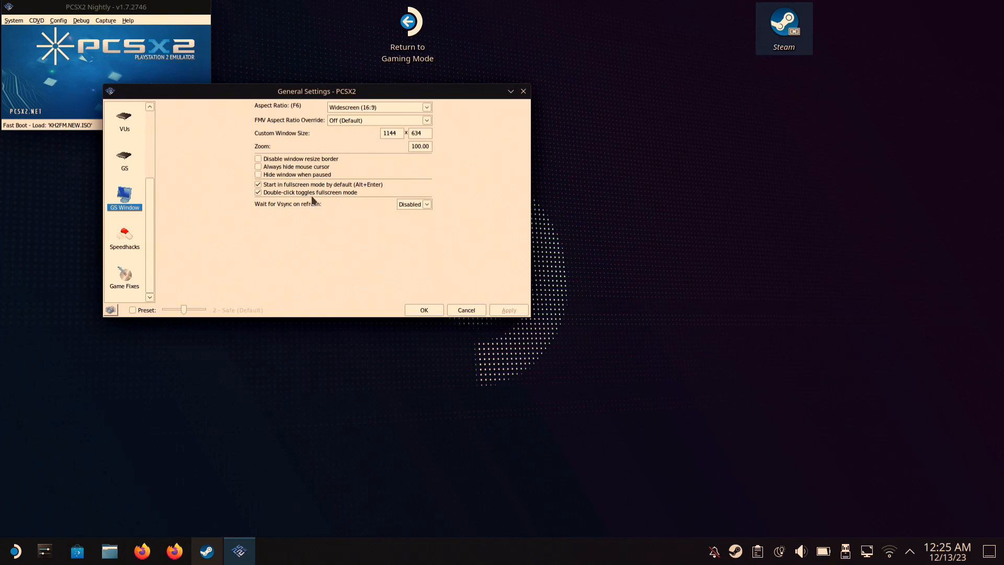
{"action": "mouse_move", "coordinate": [133, 124]}
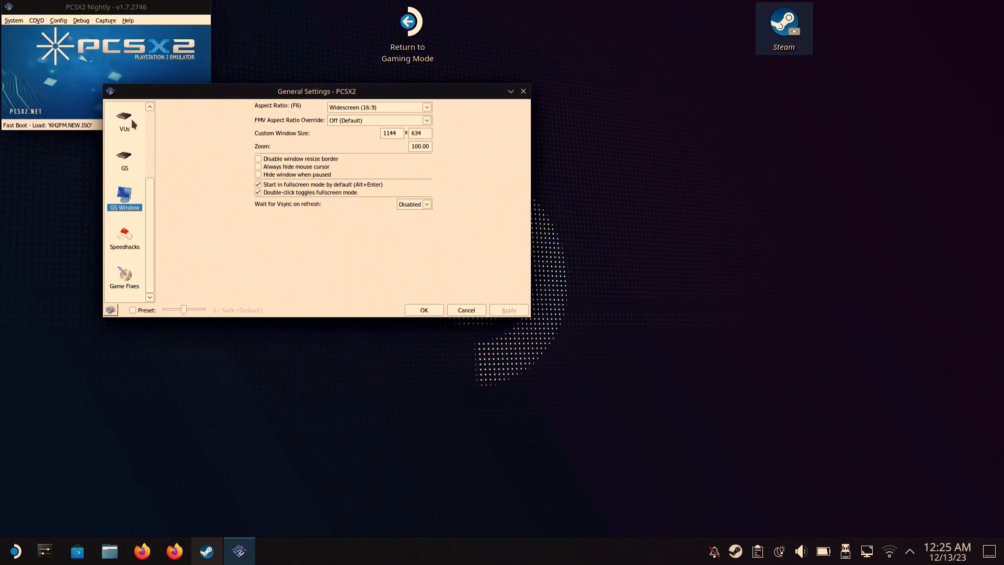
{"action": "left_click", "coordinate": [123, 121]}
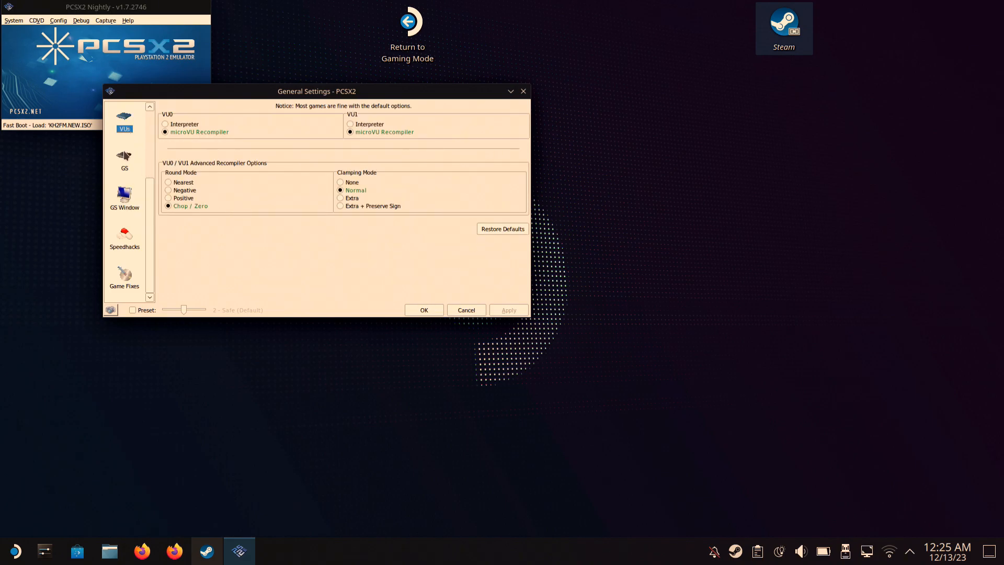
{"action": "left_click", "coordinate": [124, 160]}
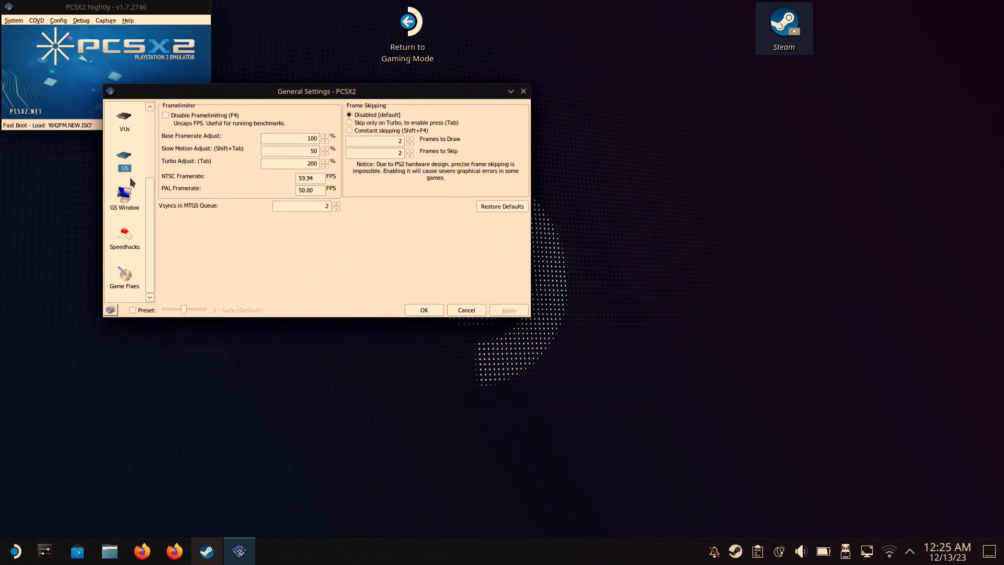
{"action": "left_click", "coordinate": [125, 237]}
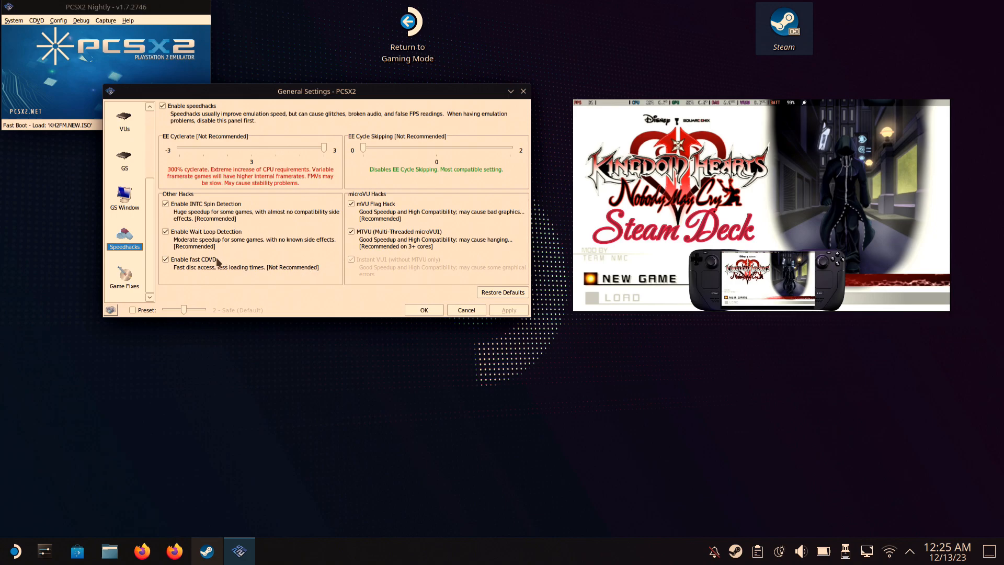
{"action": "mouse_move", "coordinate": [293, 139]}
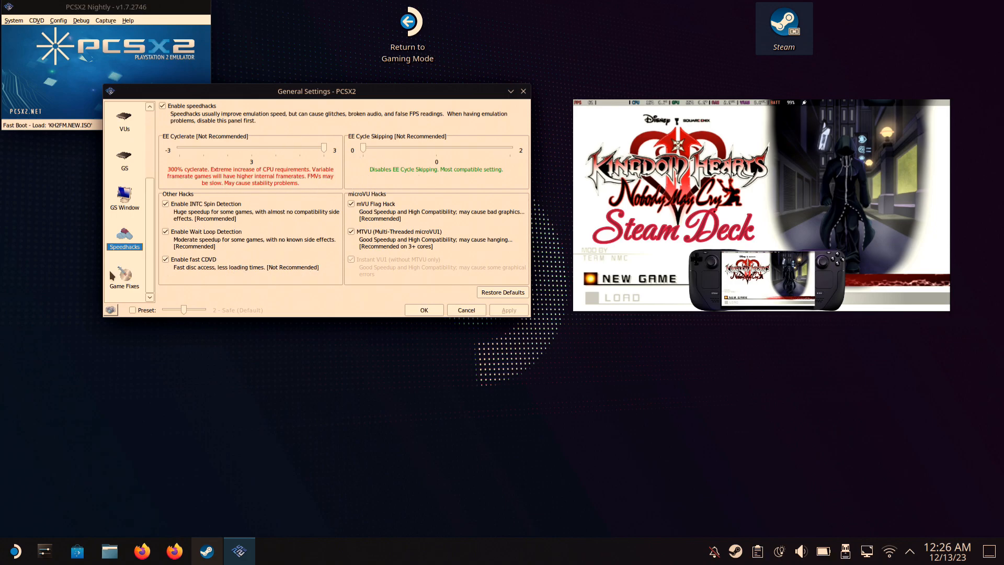
{"action": "left_click", "coordinate": [124, 275]}
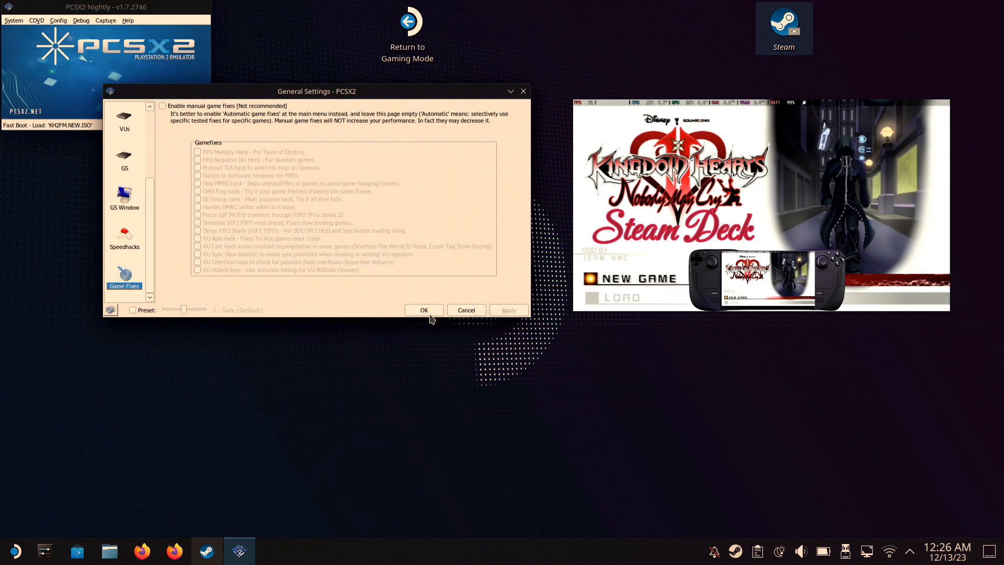
{"action": "left_click", "coordinate": [424, 309]}
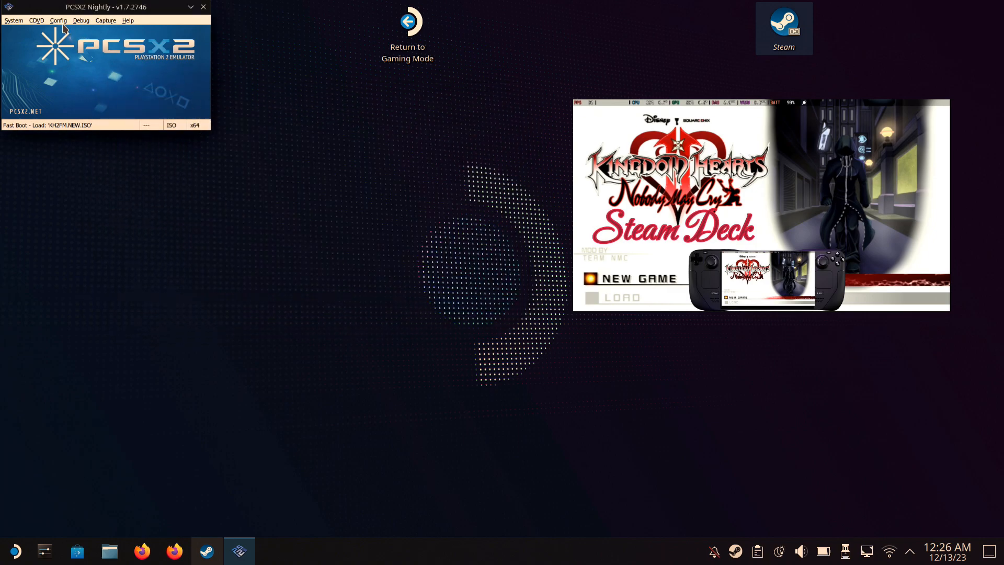
{"action": "left_click", "coordinate": [57, 20]}
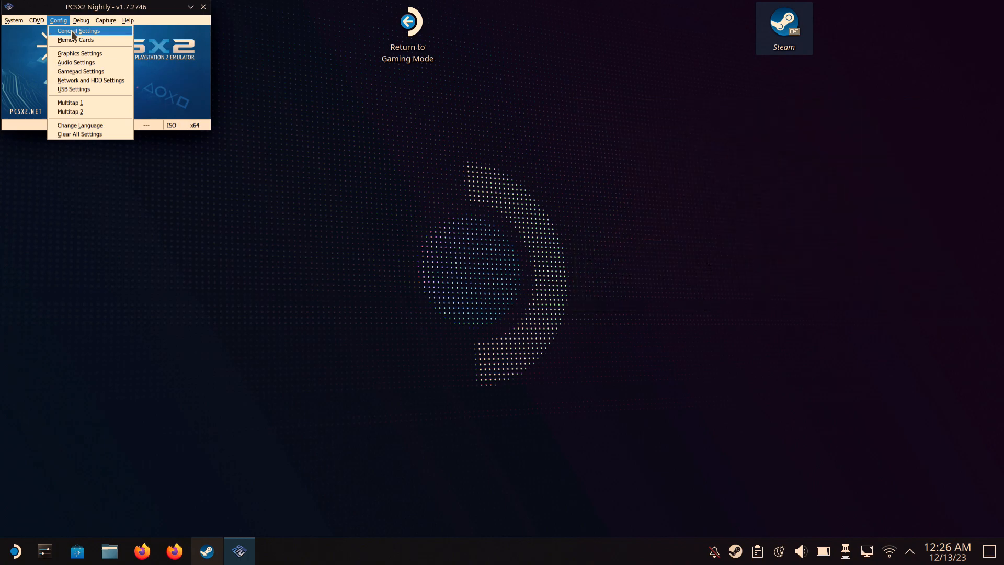
{"action": "left_click", "coordinate": [13, 20]}
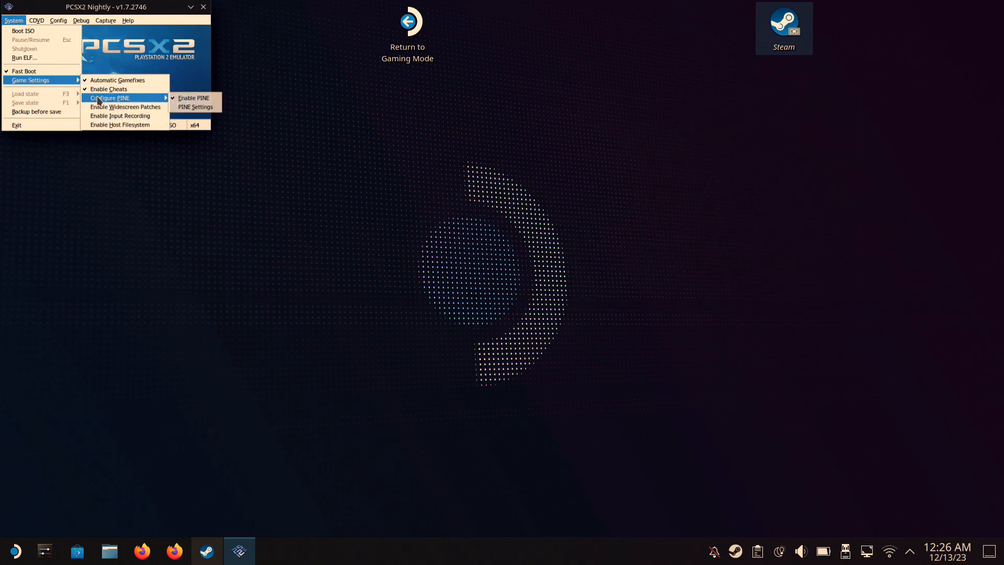
{"action": "mouse_move", "coordinate": [193, 97]}
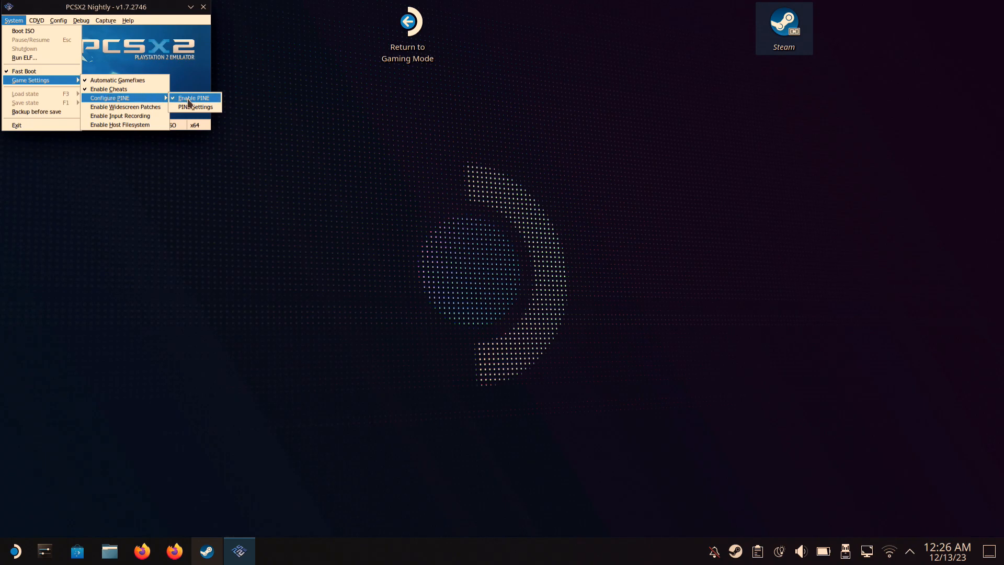
{"action": "mouse_move", "coordinate": [109, 99]}
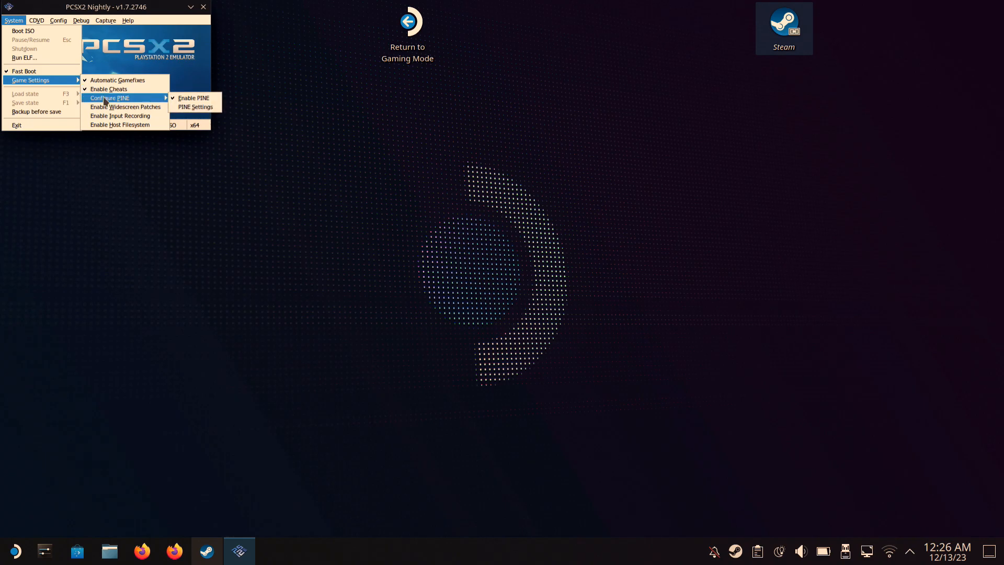
{"action": "left_click", "coordinate": [57, 20]}
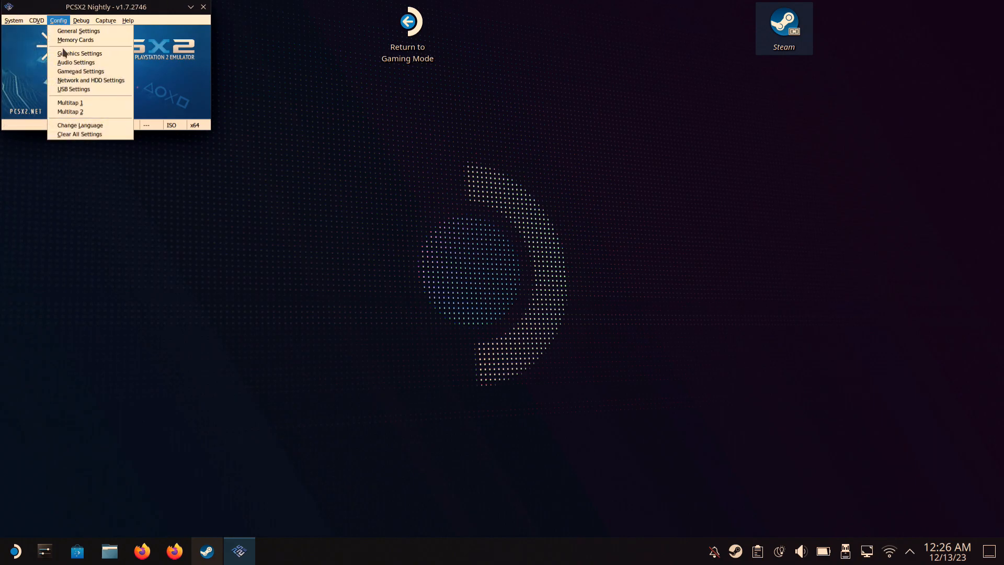
Confirm Graphics Settings keeping Vulkan renderer at 2x native resolution.
{"action": "left_click", "coordinate": [79, 53]}
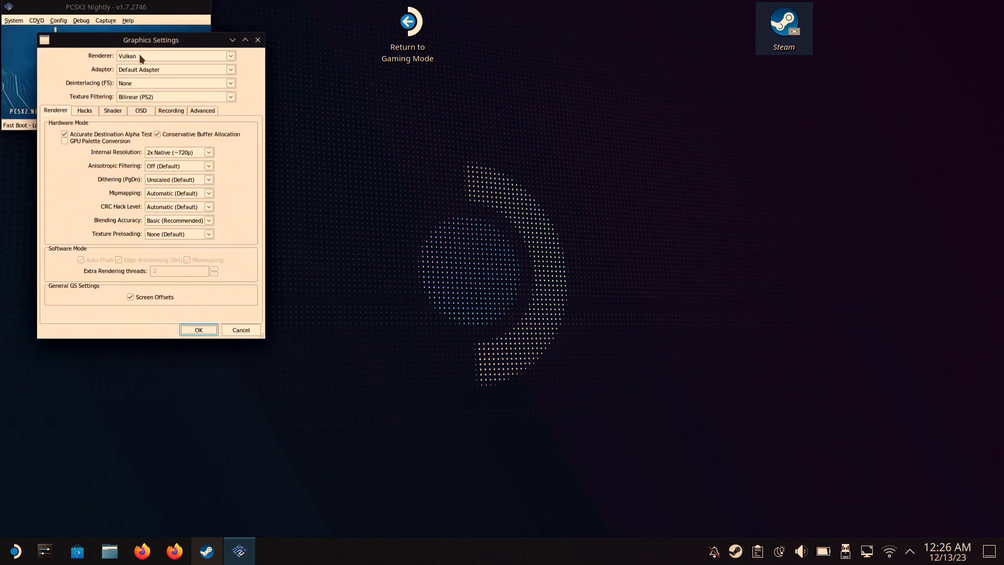
{"action": "mouse_move", "coordinate": [160, 88]}
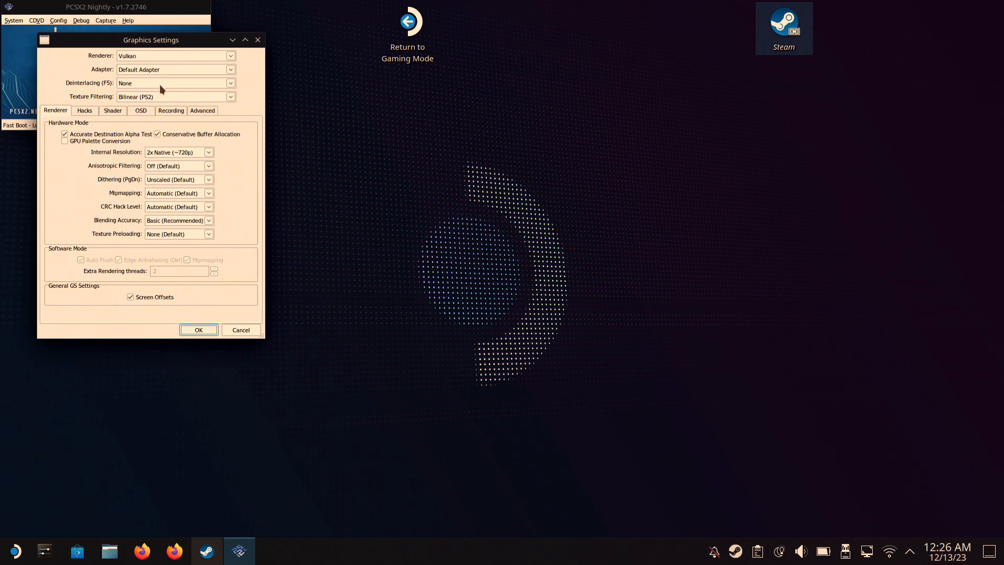
{"action": "mouse_move", "coordinate": [169, 97]}
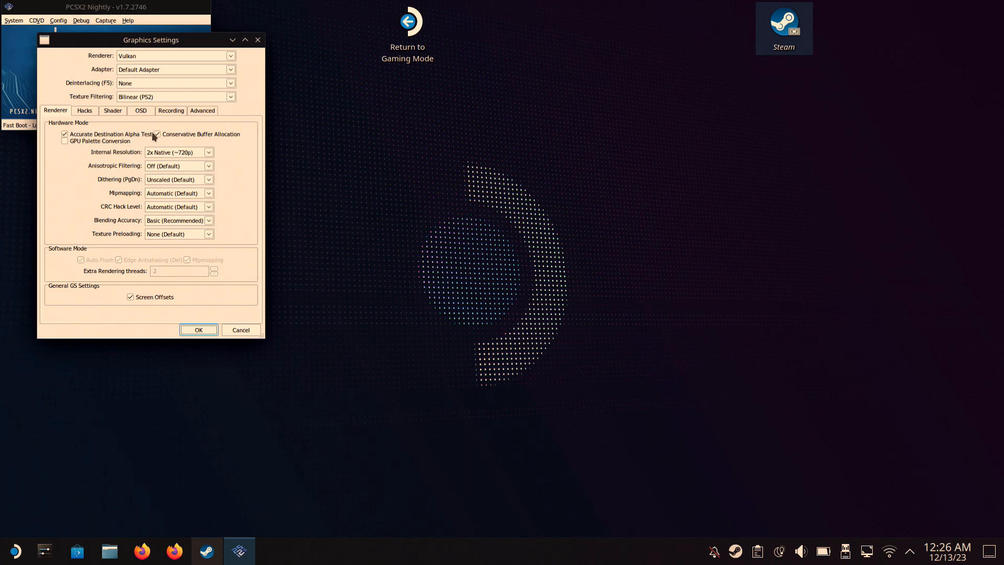
{"action": "mouse_move", "coordinate": [174, 159]}
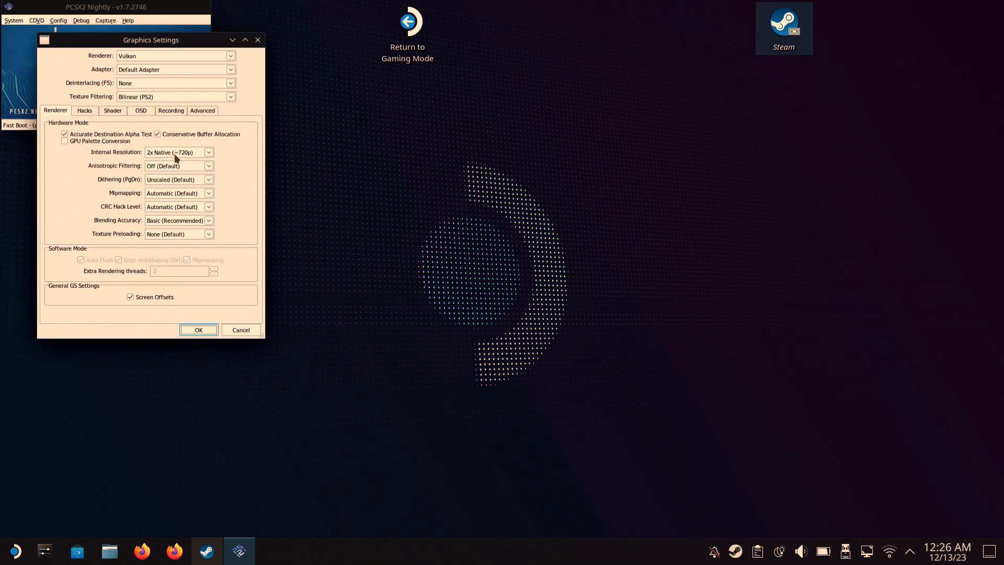
{"action": "mouse_move", "coordinate": [162, 161]}
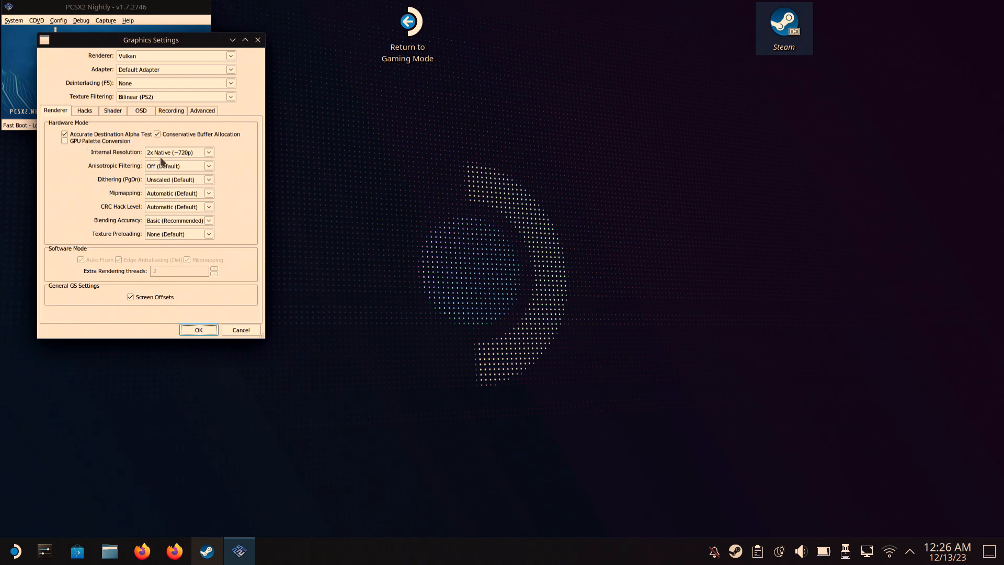
{"action": "mouse_move", "coordinate": [155, 161]}
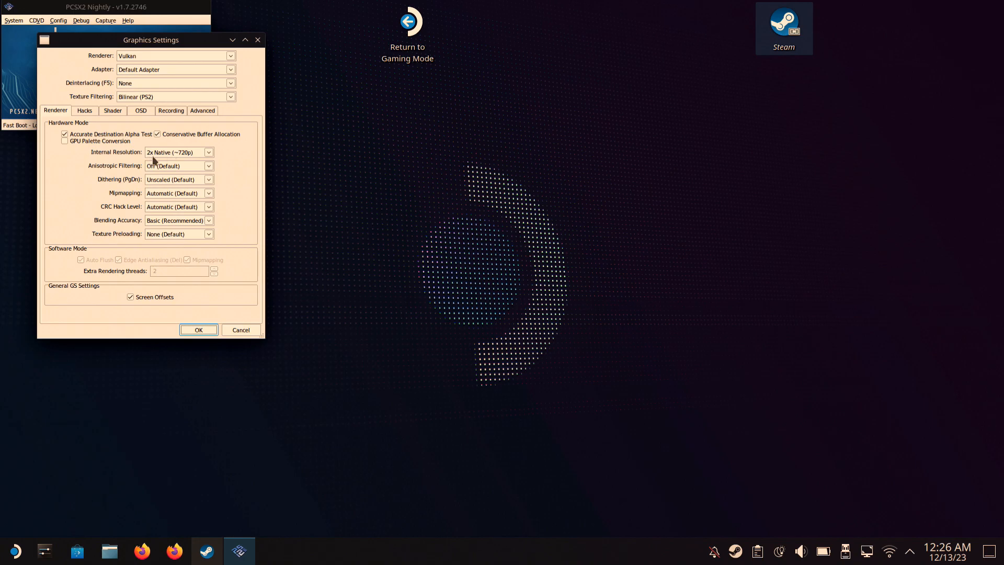
{"action": "mouse_move", "coordinate": [196, 331]}
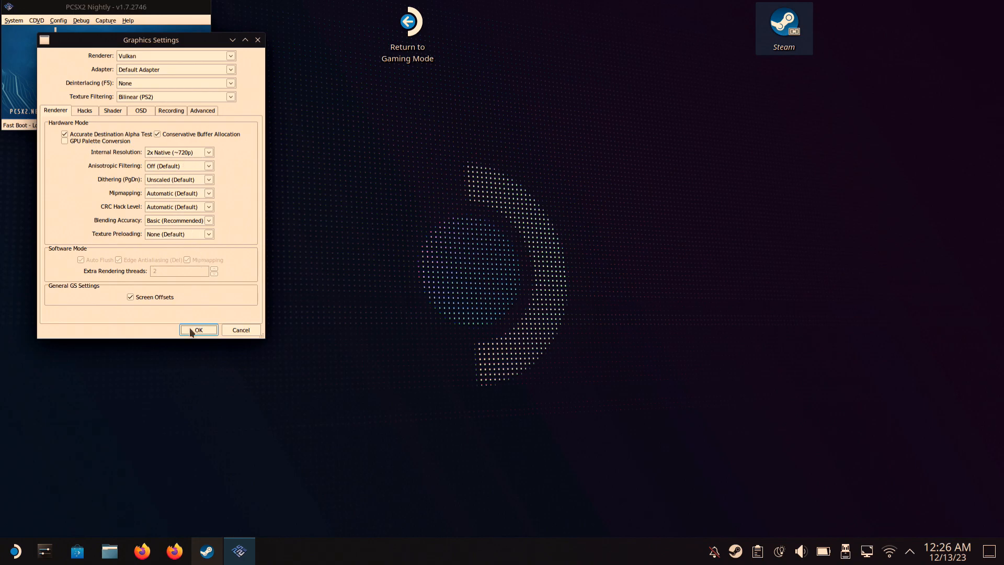
{"action": "left_click", "coordinate": [198, 329]}
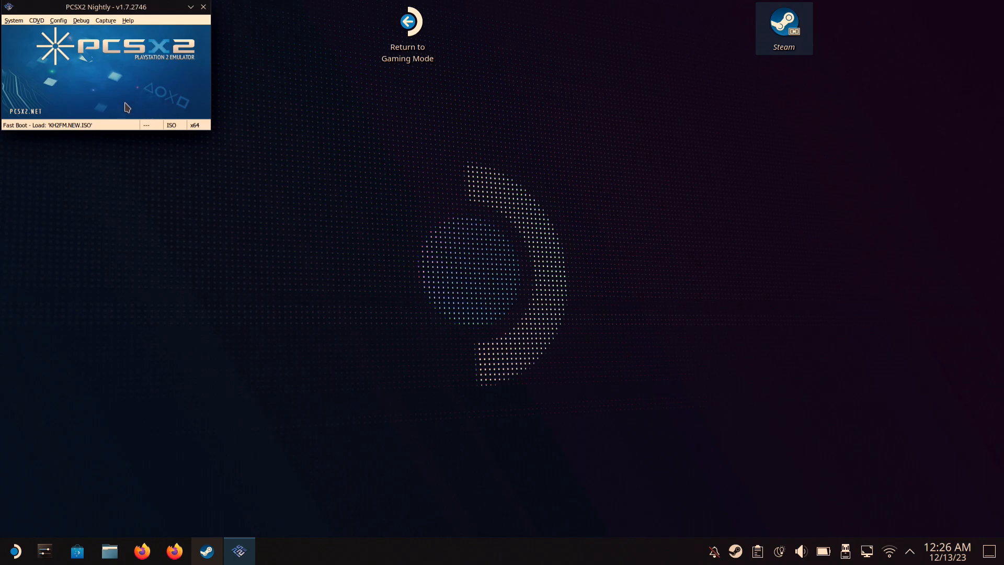
In Gamepad Settings Pad 1, select the L-Stick binding for sensitivity 1.330.
{"action": "left_click", "coordinate": [58, 20]}
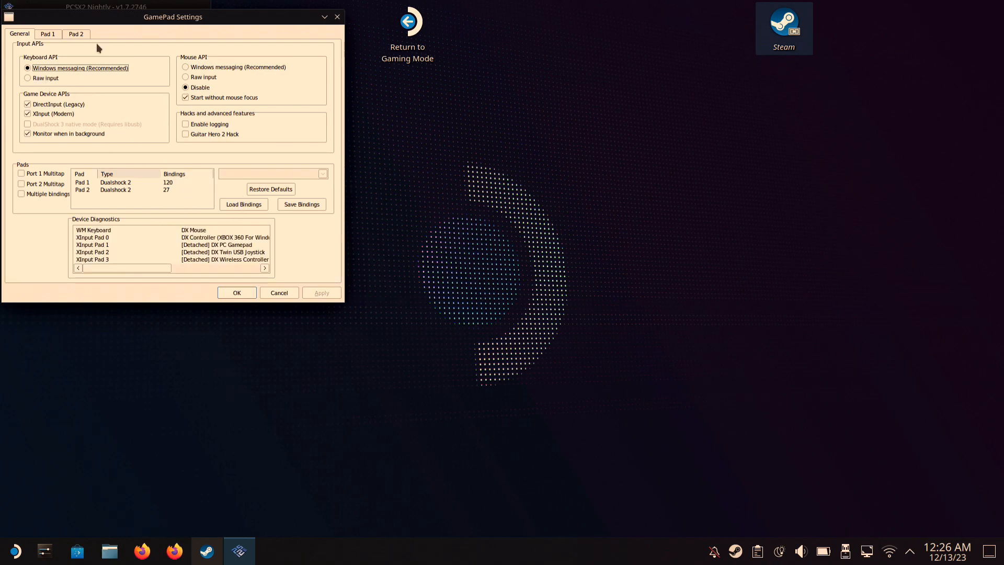
{"action": "left_click", "coordinate": [47, 33]}
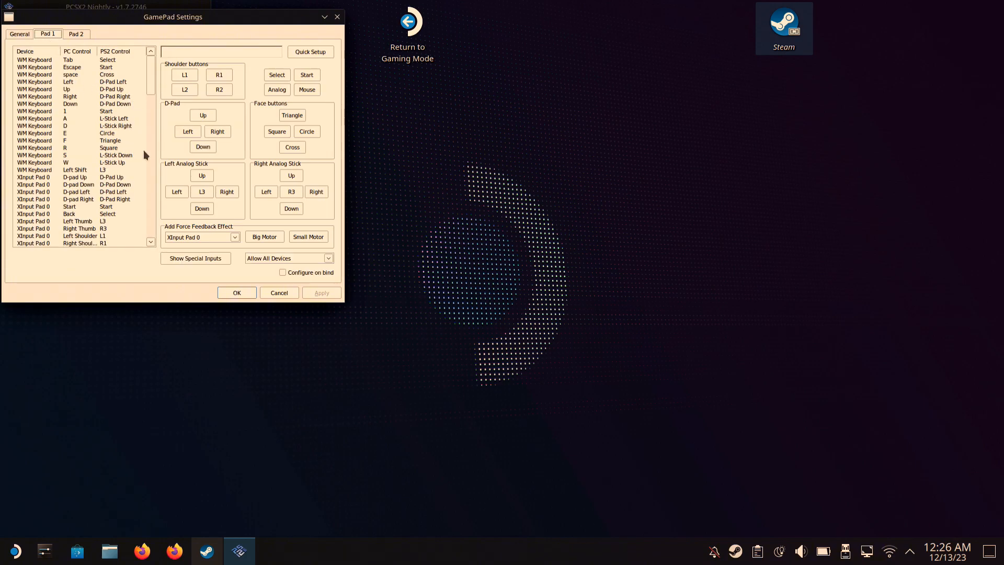
{"action": "mouse_move", "coordinate": [93, 153]}
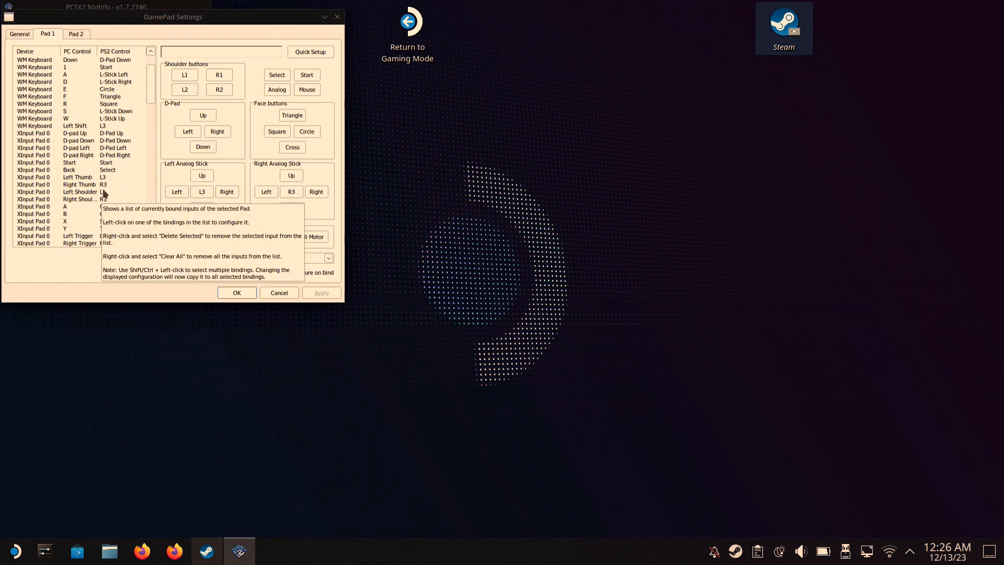
{"action": "scroll", "scroll_direction": "down", "scroll_amount": 3}
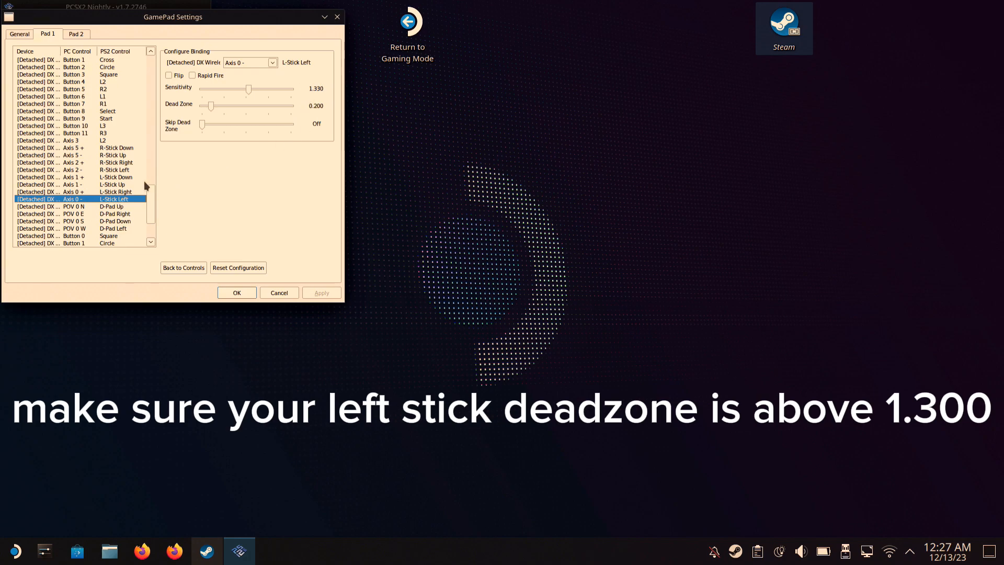
{"action": "left_click", "coordinate": [77, 191]}
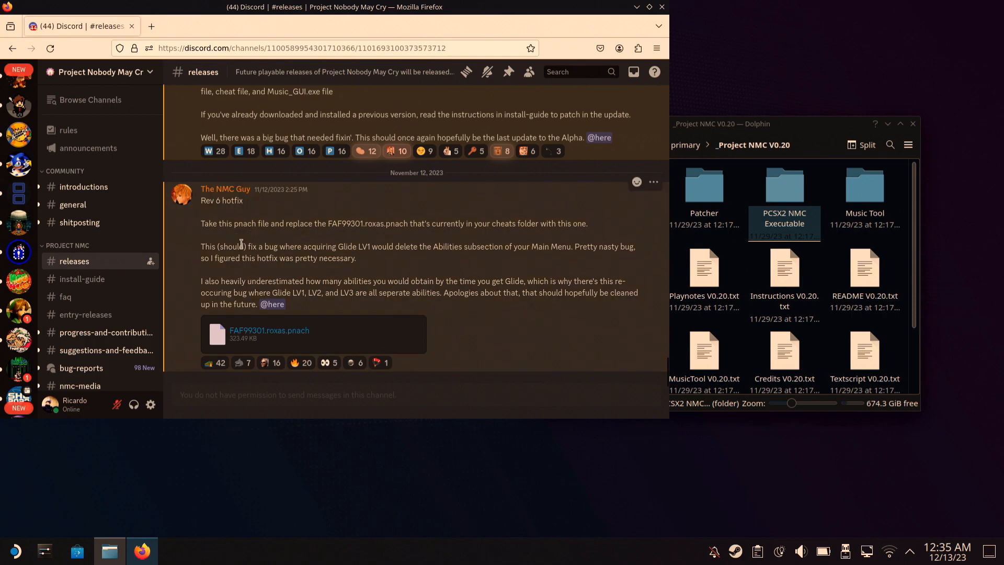
{"action": "mouse_move", "coordinate": [495, 235]}
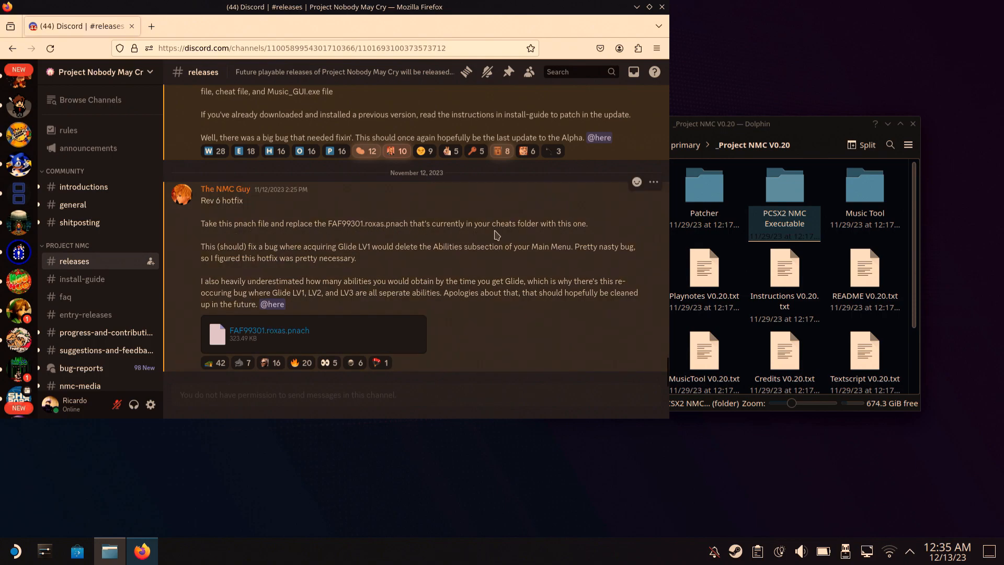
{"action": "mouse_move", "coordinate": [344, 257]}
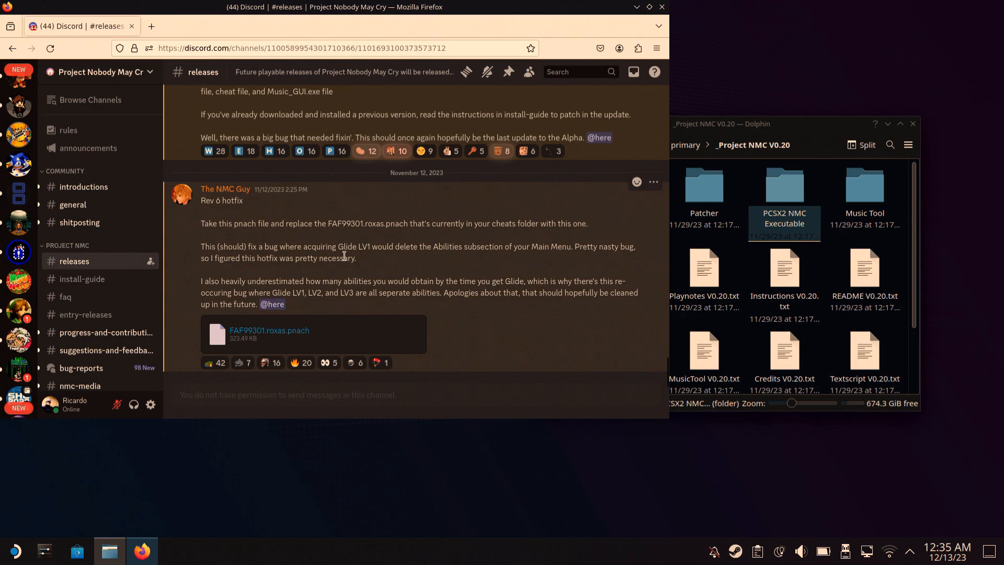
{"action": "mouse_move", "coordinate": [318, 333]}
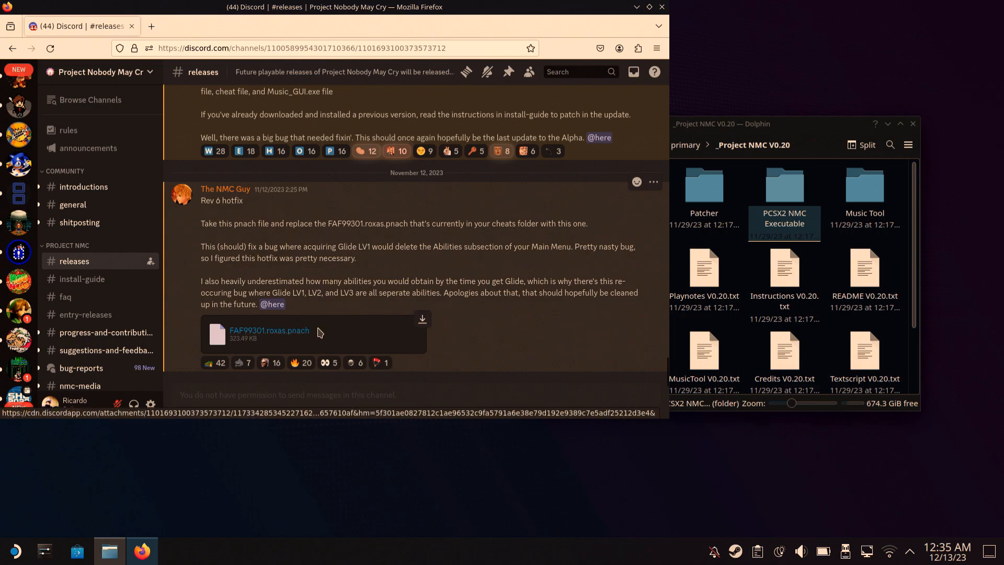
{"action": "mouse_move", "coordinate": [648, 18]}
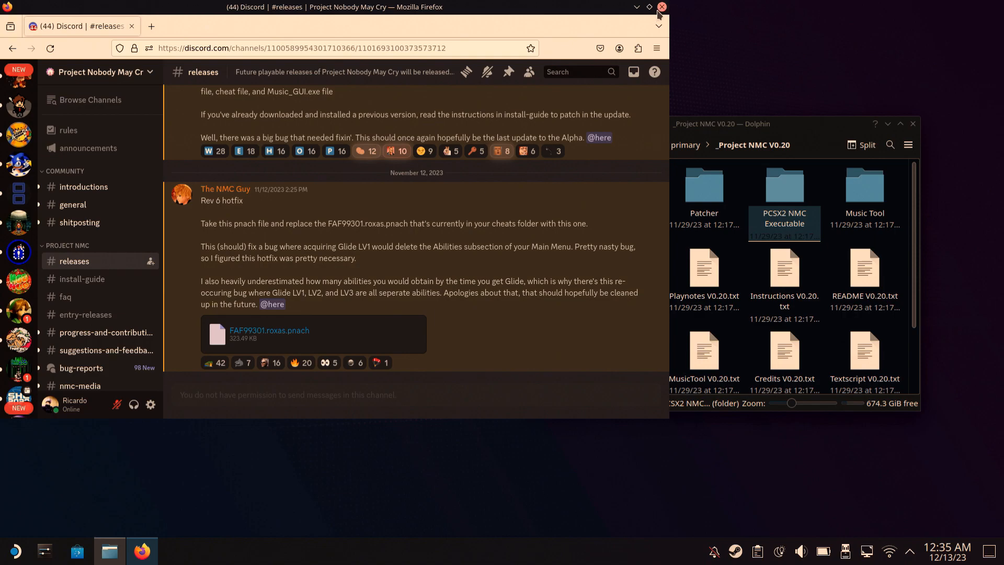
Close Firefox and browse Dolphin into PCSX2 NMC Executable's cheats folder holding FAF99301.roxas.pnach.
{"action": "left_click", "coordinate": [648, 6]}
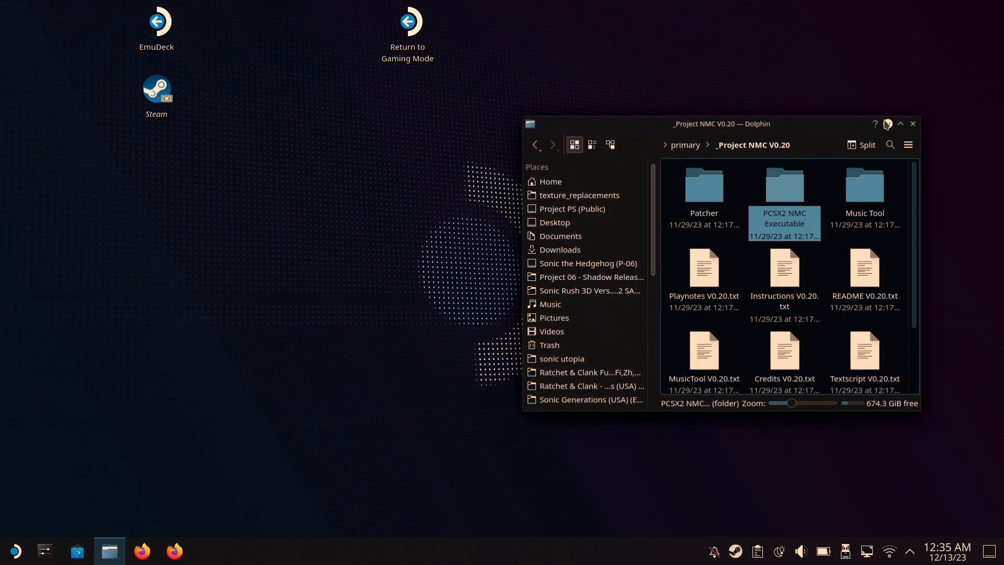
{"action": "left_click", "coordinate": [900, 123]}
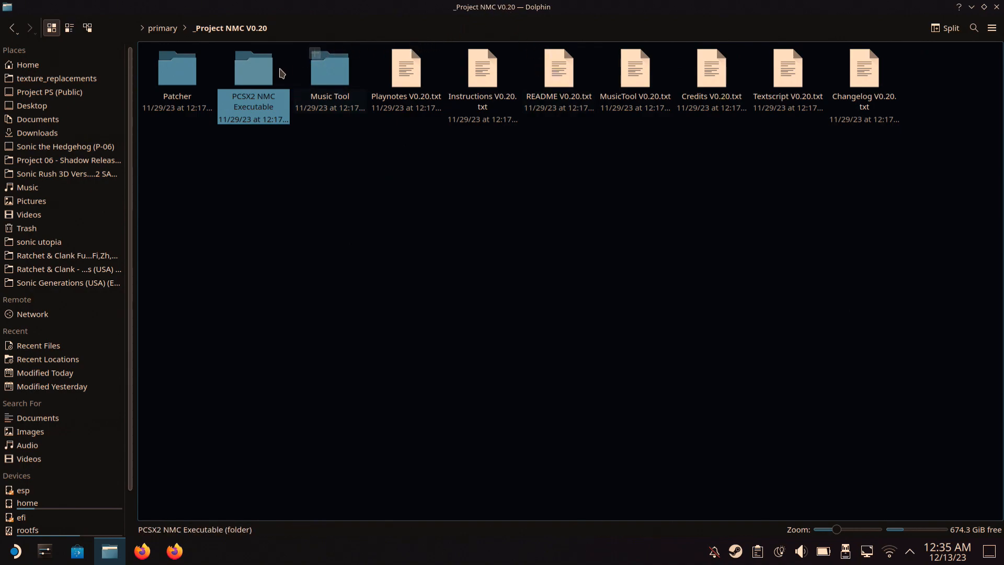
{"action": "double_click", "coordinate": [253, 67]}
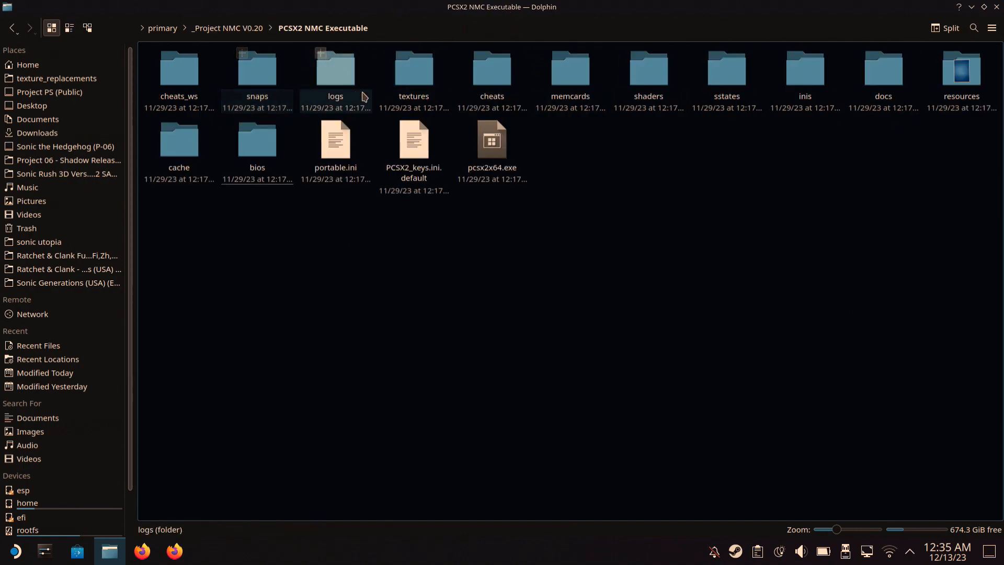
{"action": "double_click", "coordinate": [492, 64]}
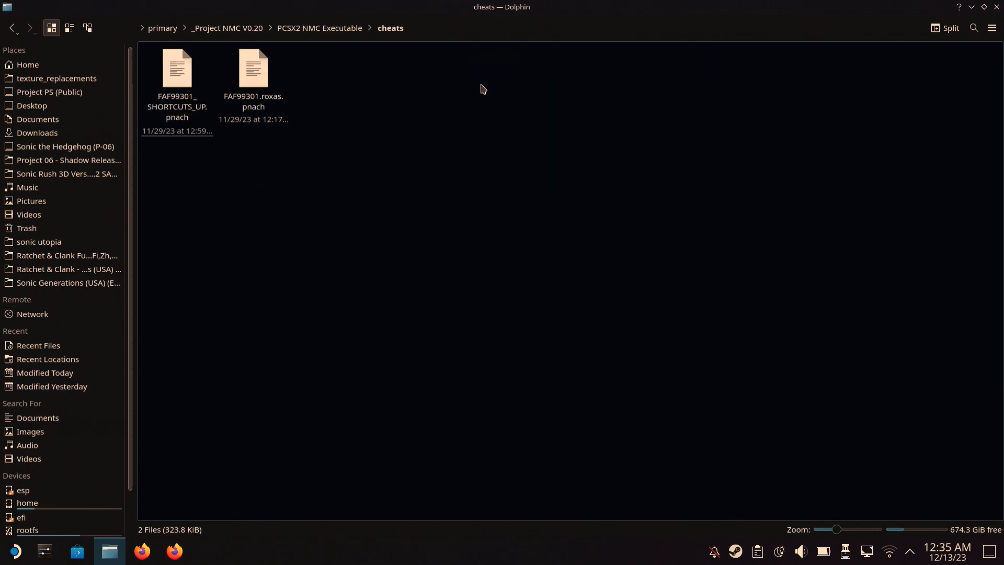
{"action": "left_click", "coordinate": [253, 67]}
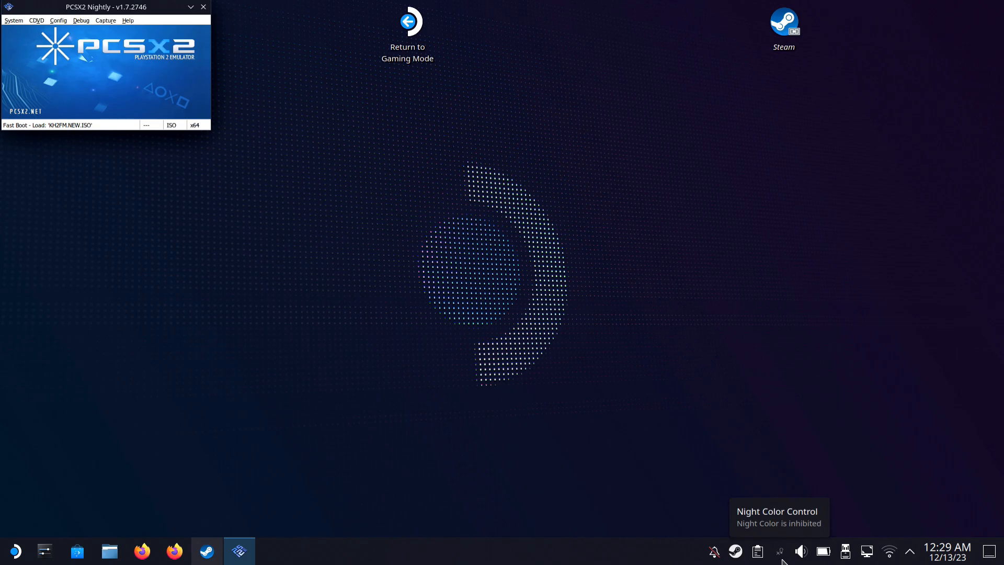
Toggle night colour, then boot KH2FM.NEW.ISO from PCSX2's System menu.
{"action": "left_click", "coordinate": [777, 551]}
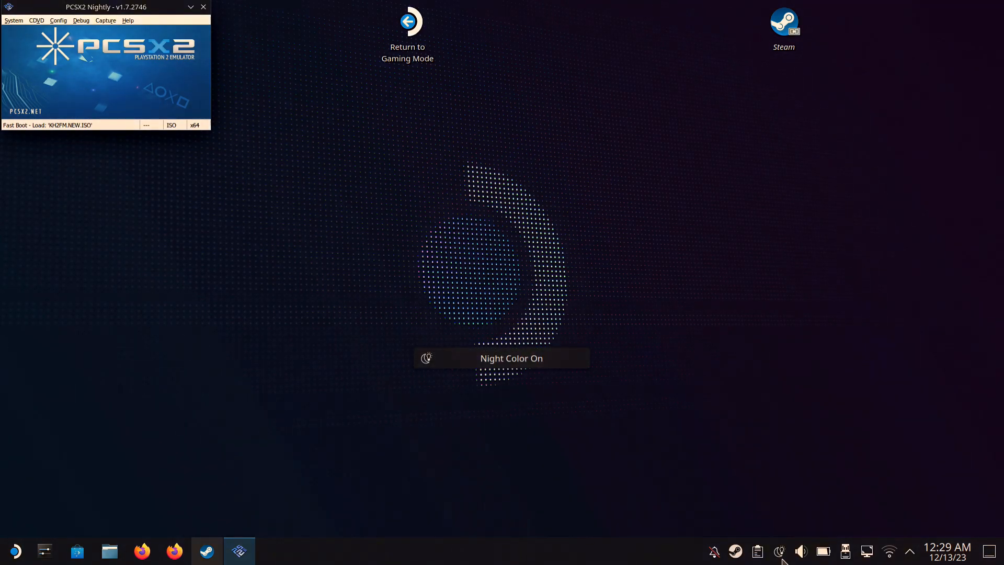
{"action": "left_click", "coordinate": [779, 551]}
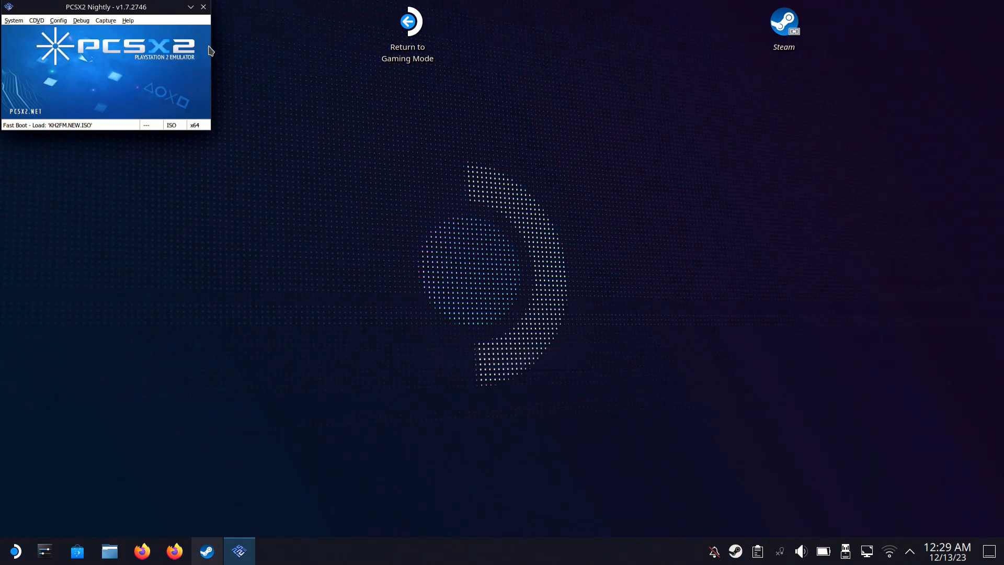
{"action": "mouse_move", "coordinate": [12, 20]}
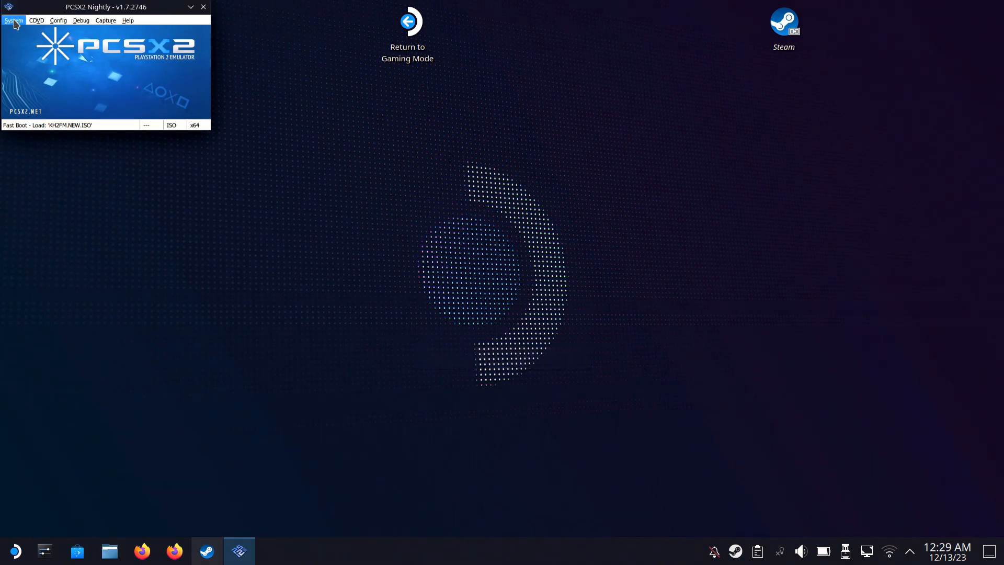
{"action": "left_click", "coordinate": [13, 20]}
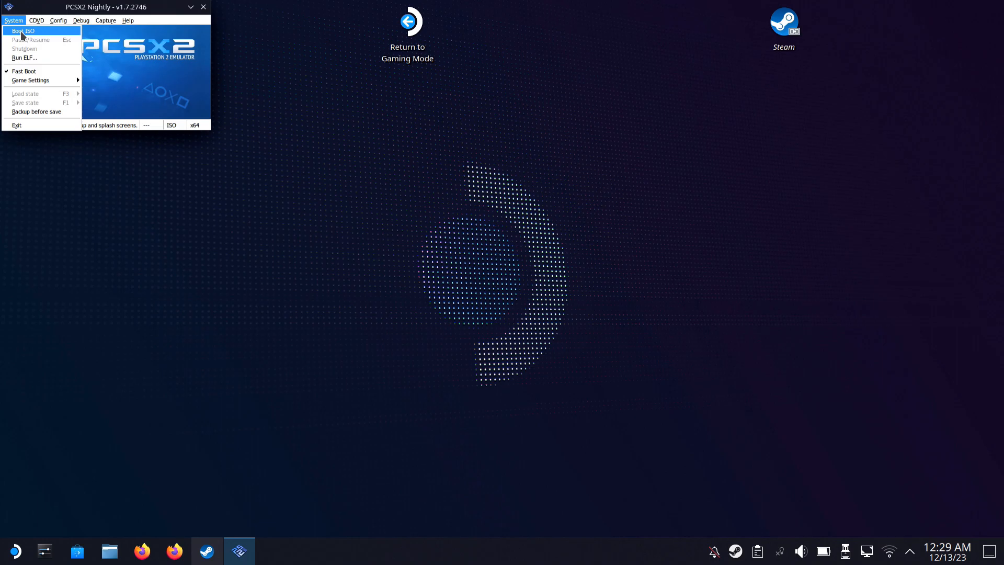
{"action": "left_click", "coordinate": [23, 30]}
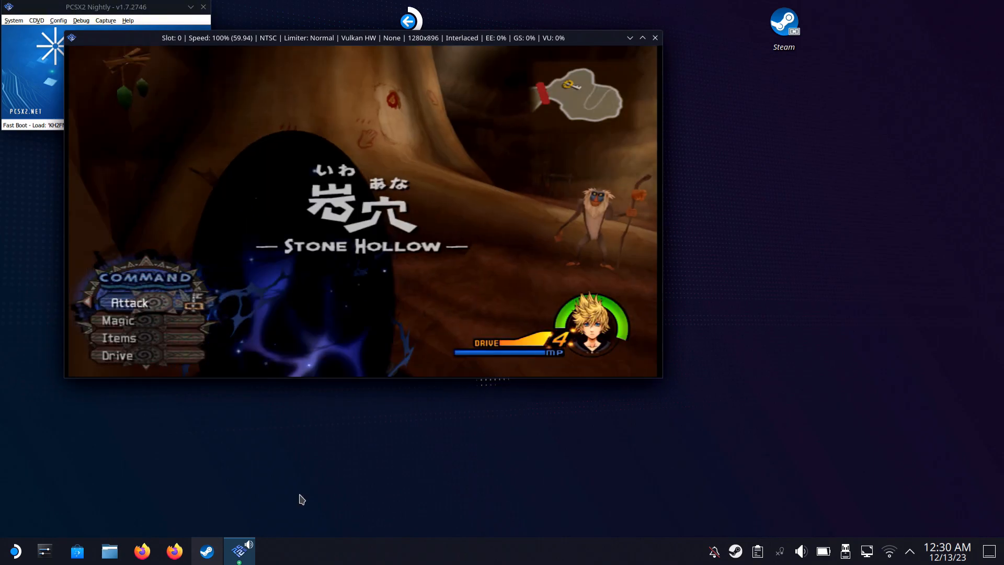
Launch Music_GUI.exe from the Steam library and hide Steam to show the tool.
{"action": "left_click", "coordinate": [206, 551]}
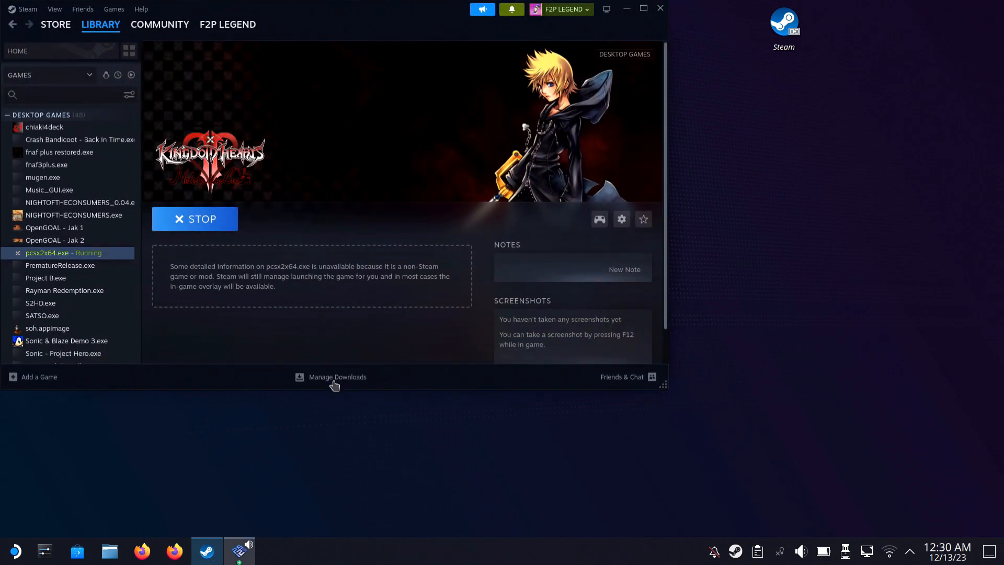
{"action": "mouse_move", "coordinate": [84, 235]}
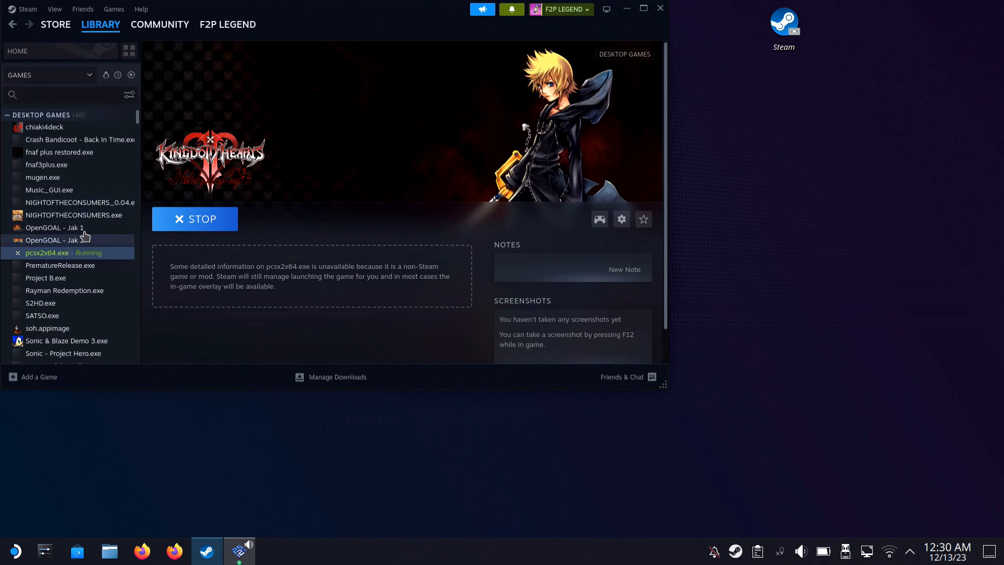
{"action": "left_click", "coordinate": [49, 189]}
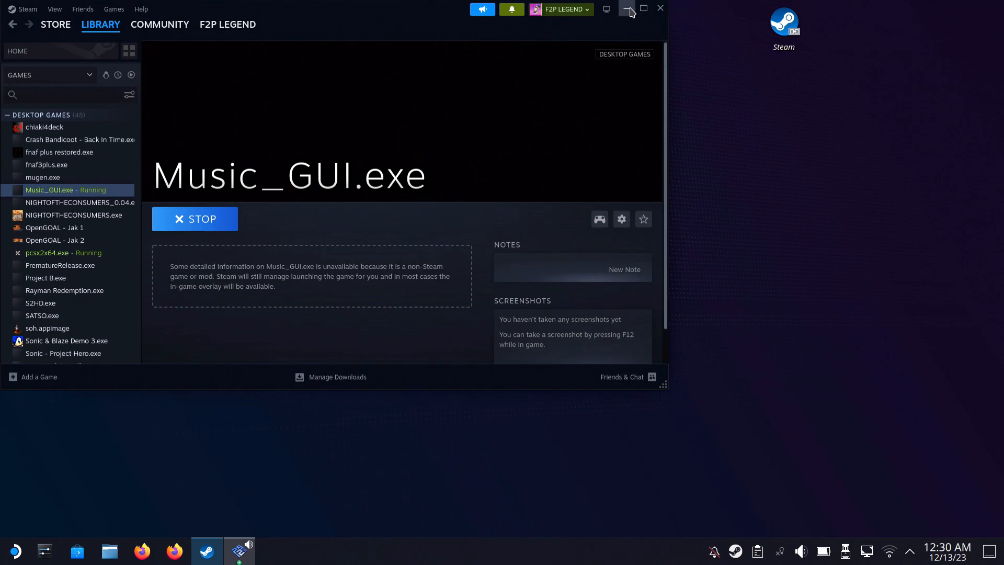
{"action": "left_click", "coordinate": [626, 8]}
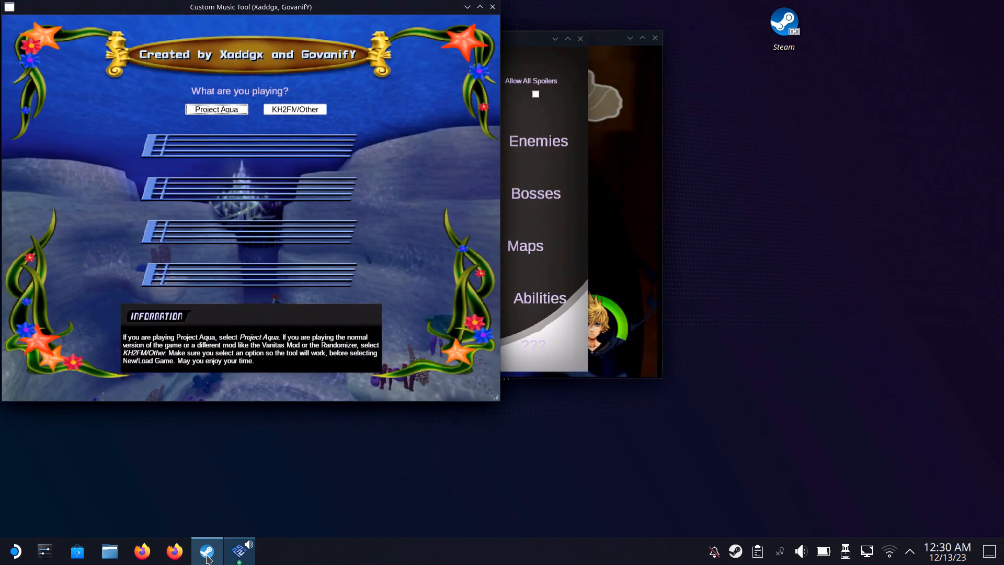
Check Music_GUI.exe's Compatibility properties confirm Proton Experimental is forced, then close them.
{"action": "left_click", "coordinate": [206, 551]}
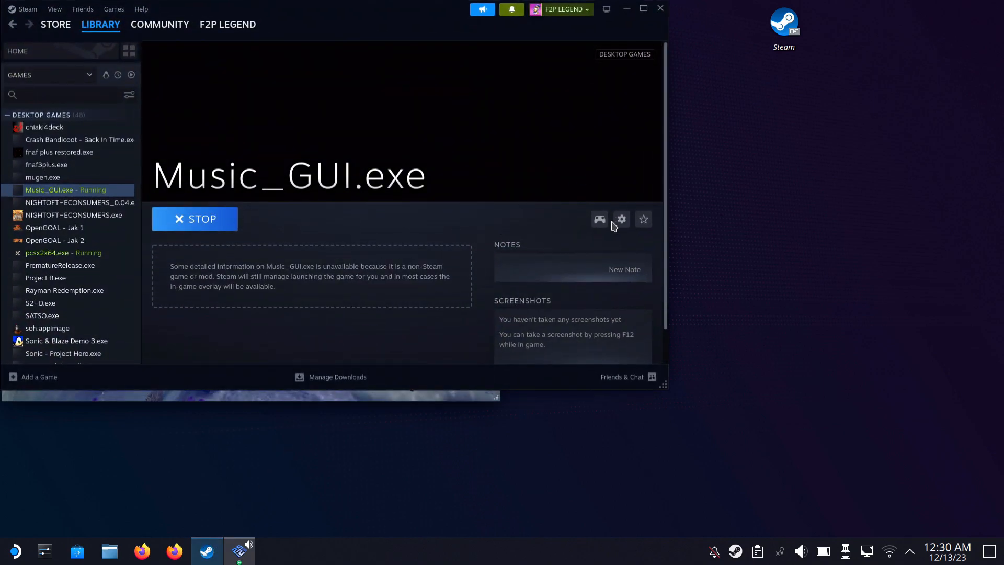
{"action": "left_click", "coordinate": [620, 219]}
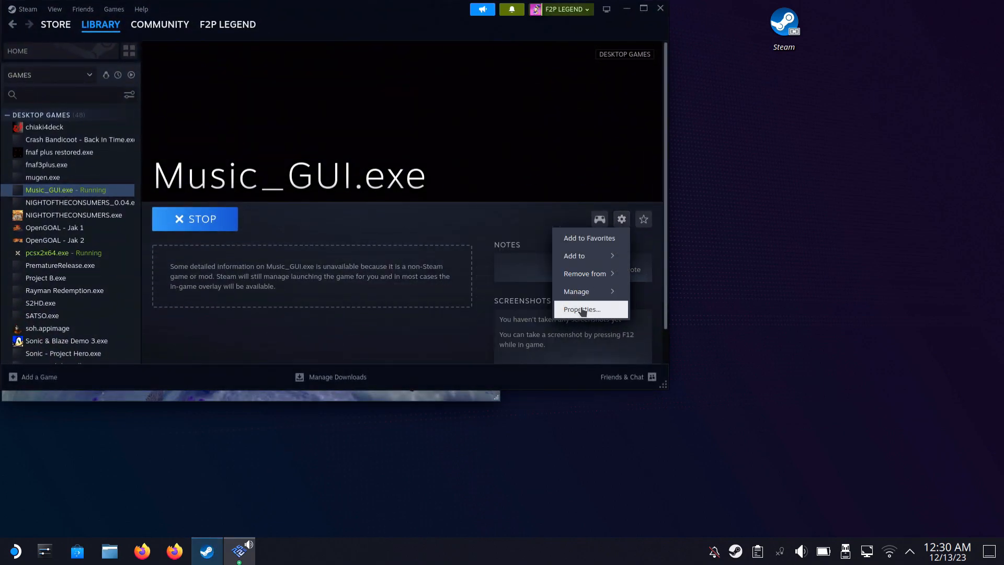
{"action": "left_click", "coordinate": [581, 309]}
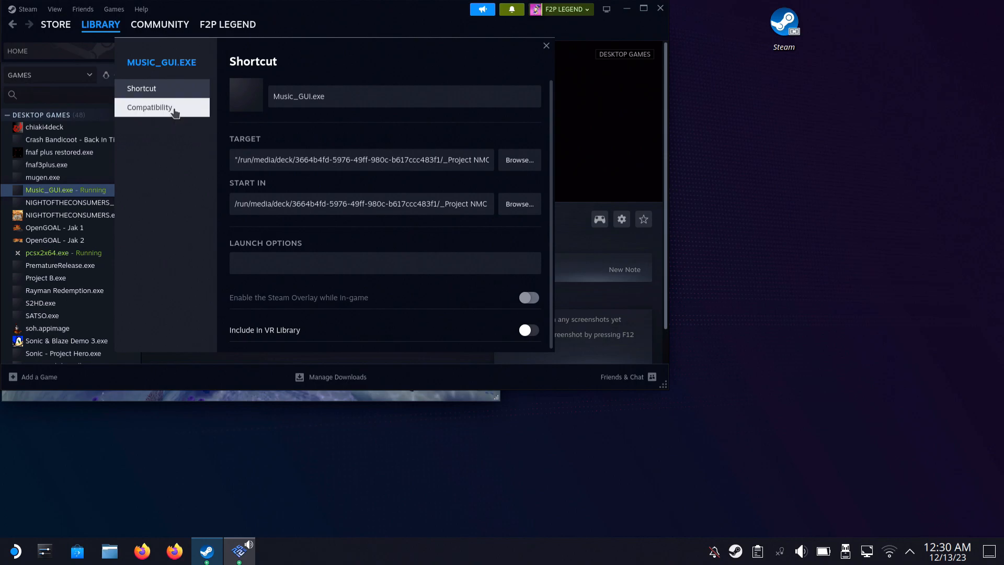
{"action": "left_click", "coordinate": [150, 107]}
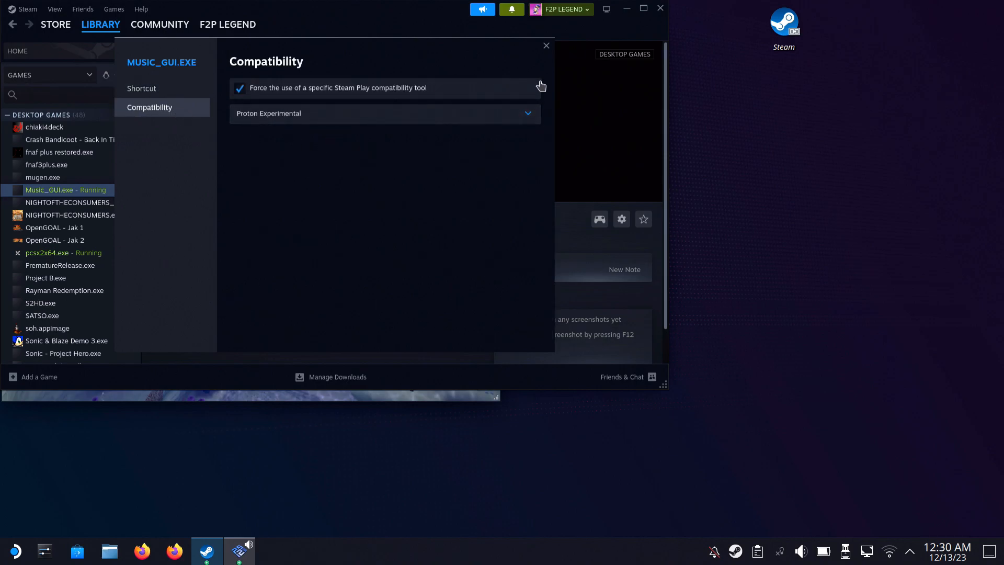
{"action": "left_click", "coordinate": [546, 45]}
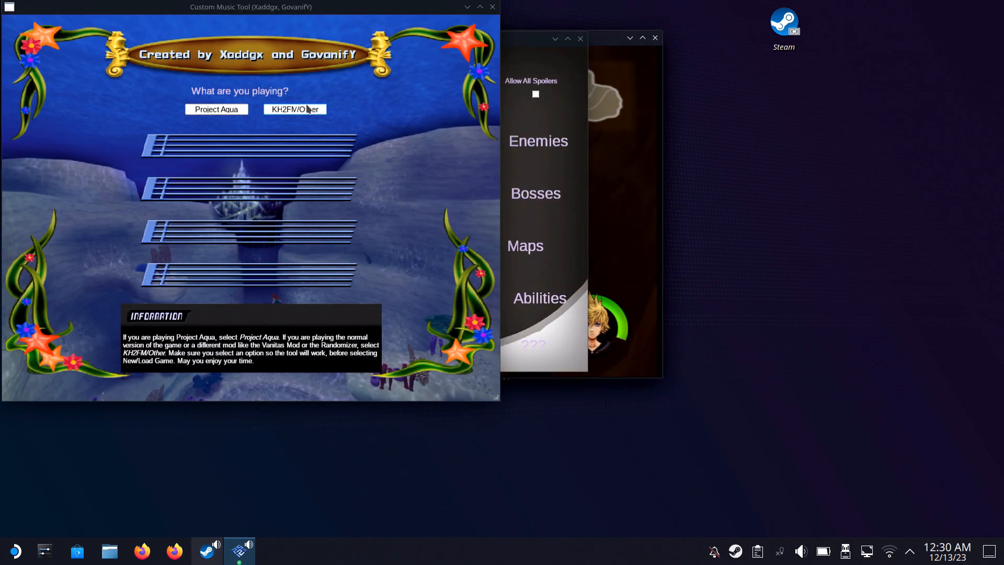
Choose KH2FM/Other, adjust the Music Volume slider, and close the Help Archives window.
{"action": "left_click", "coordinate": [293, 109]}
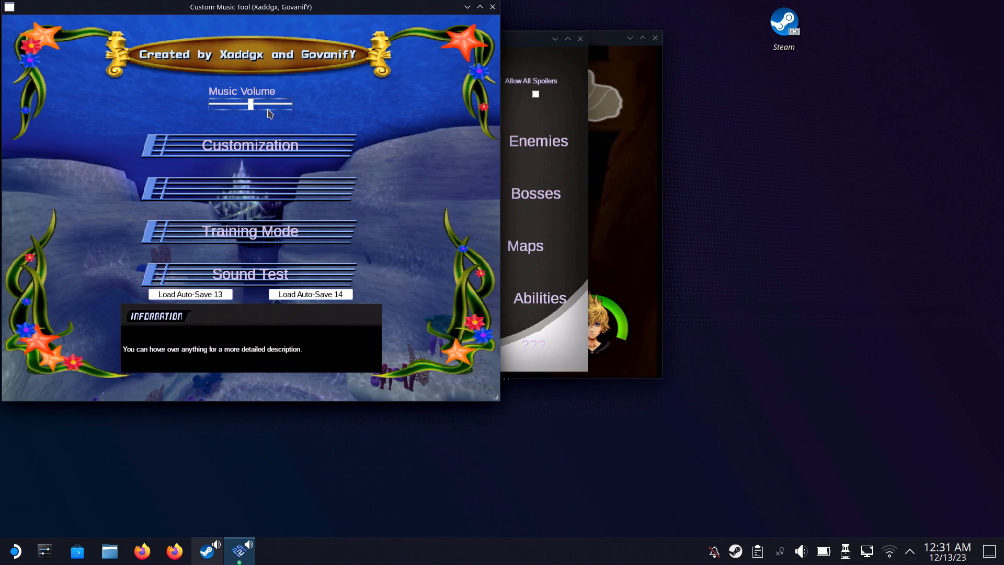
{"action": "left_click_drag", "start_coordinate": [250, 105], "coordinate": [211, 105]}
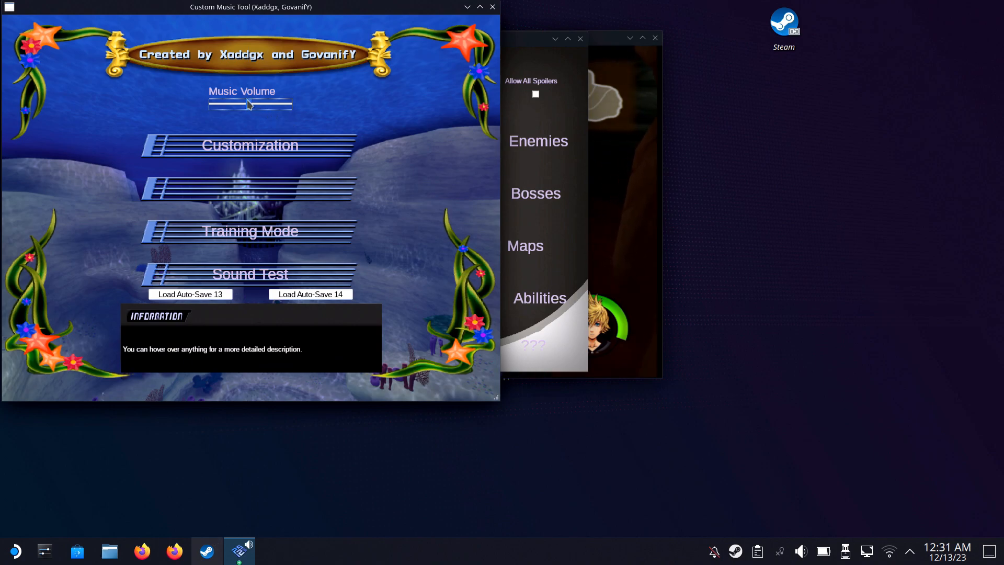
{"action": "left_click_drag", "start_coordinate": [249, 104], "coordinate": [241, 104]}
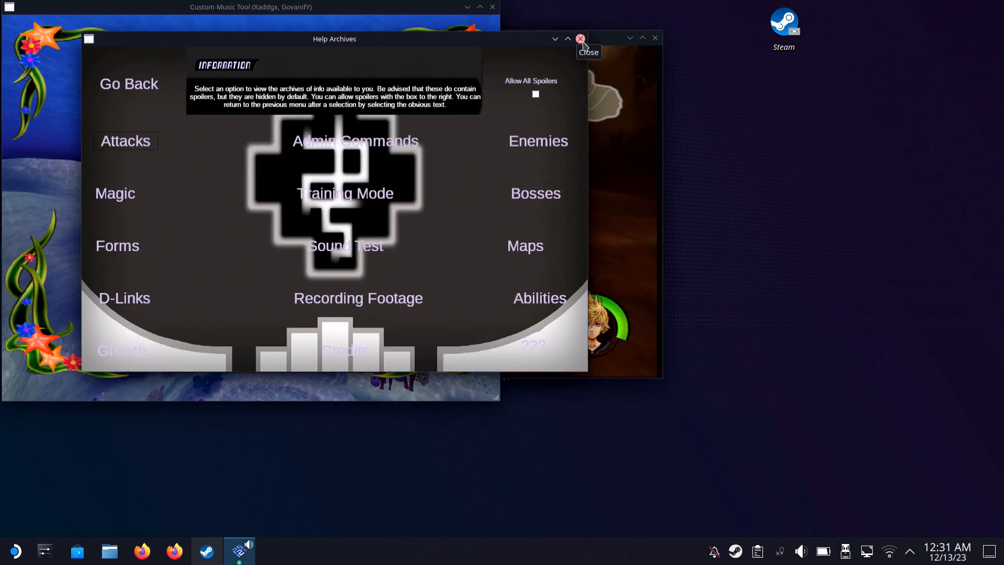
{"action": "left_click", "coordinate": [580, 39]}
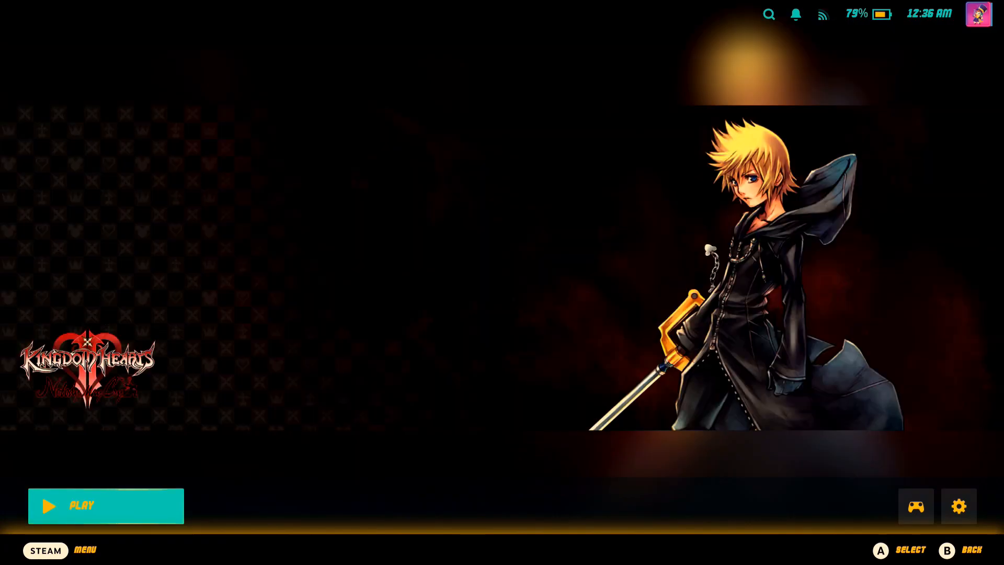
Play the Kingdom Hearts shortcut and boot the ISO in PCSX2 via the Alt-key System menu.
{"action": "left_click", "coordinate": [915, 506]}
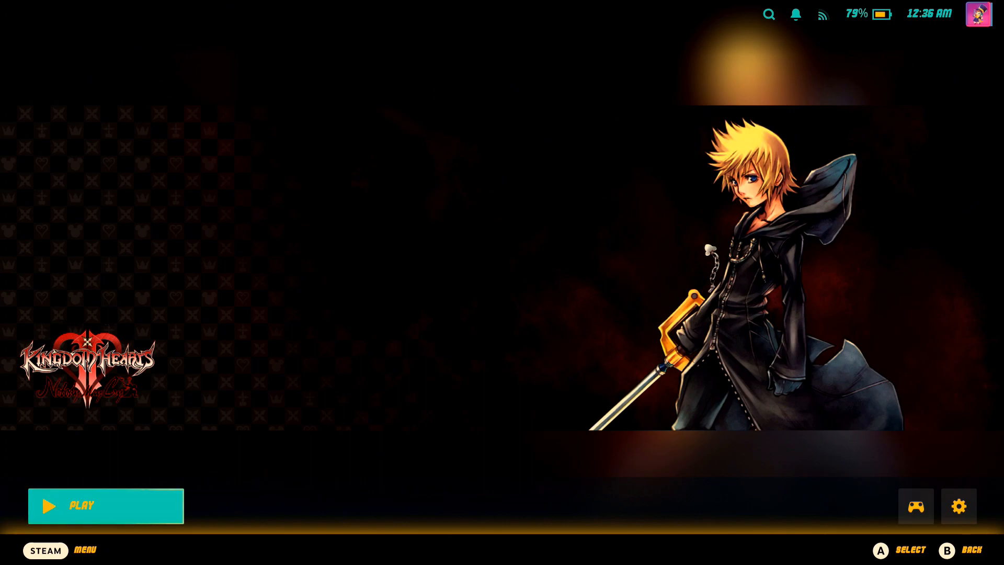
{"action": "left_click", "coordinate": [106, 505]}
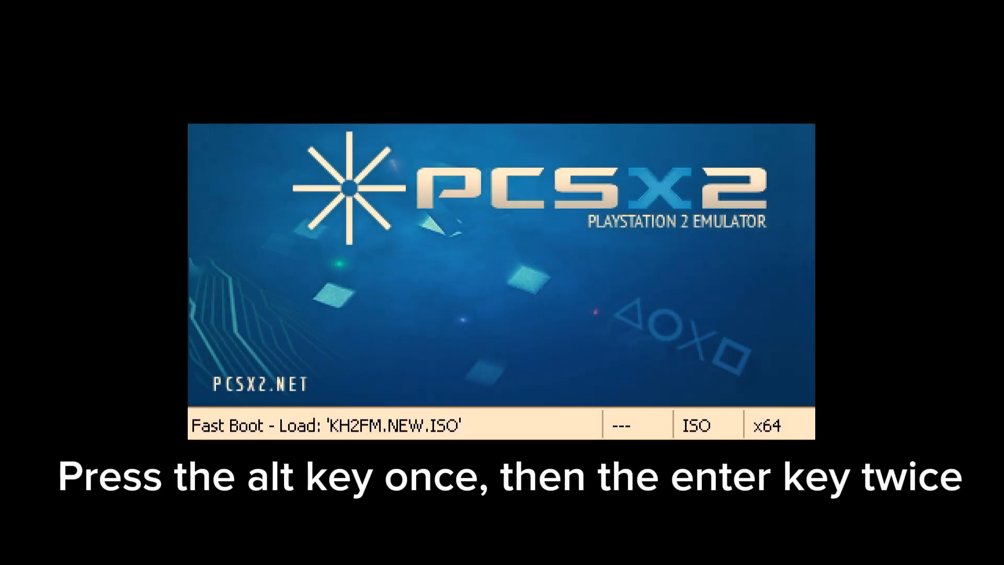
{"action": "key", "text": "alt"}
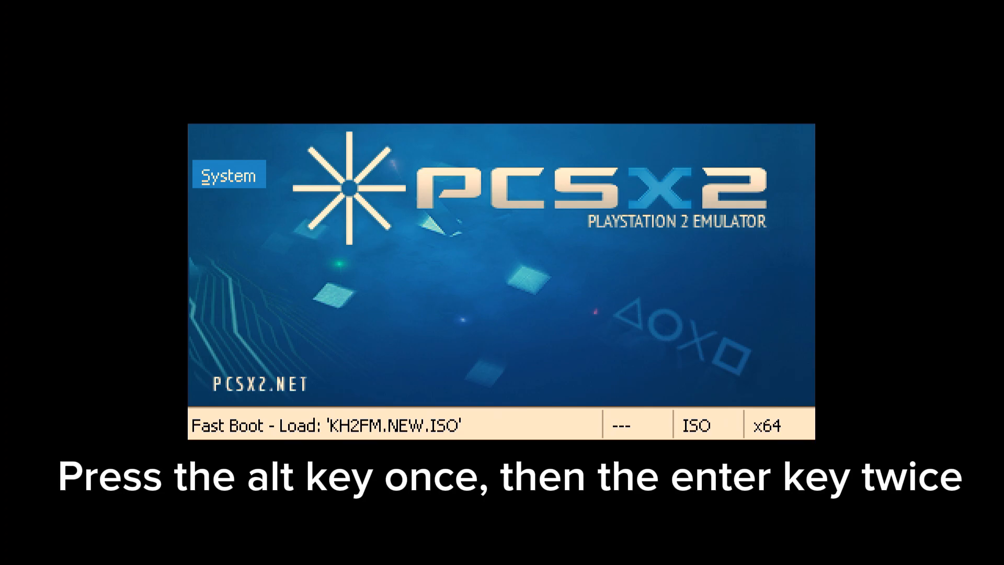
{"action": "key", "text": "alt"}
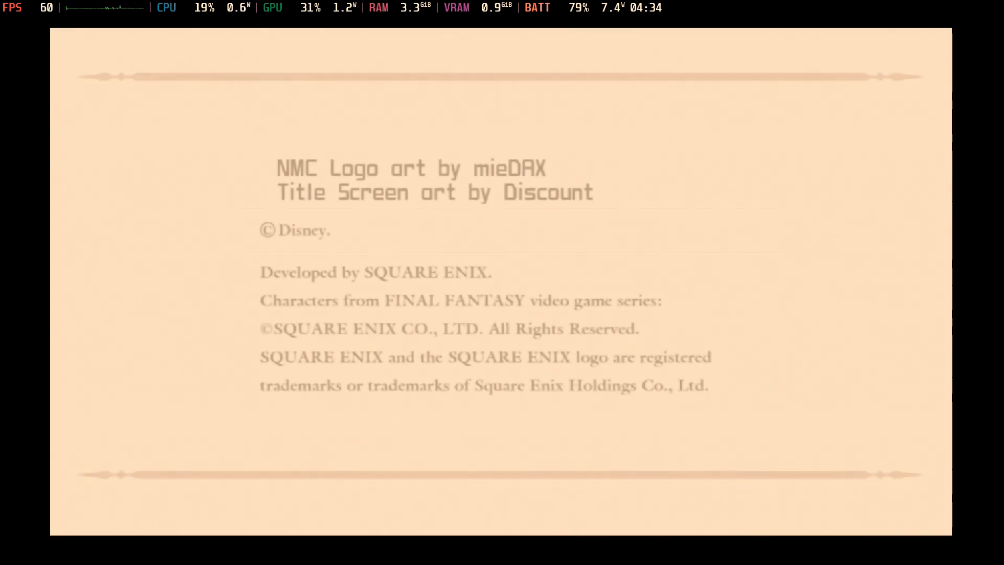
Bring up the Quick Access performance panel and scroll through its settings.
{"action": "left_click", "coordinate": [764, 249]}
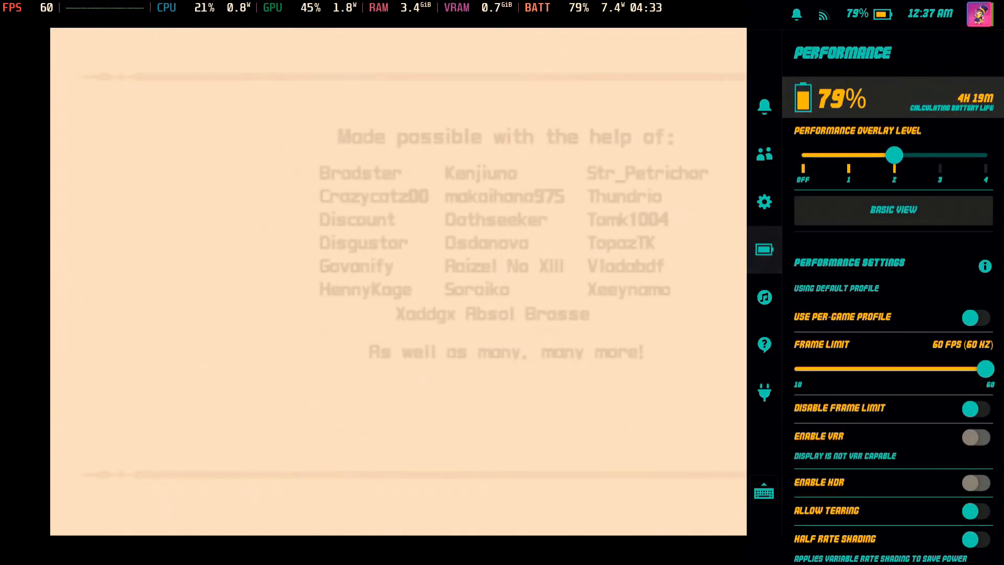
{"action": "scroll", "scroll_direction": "down", "scroll_amount": 3}
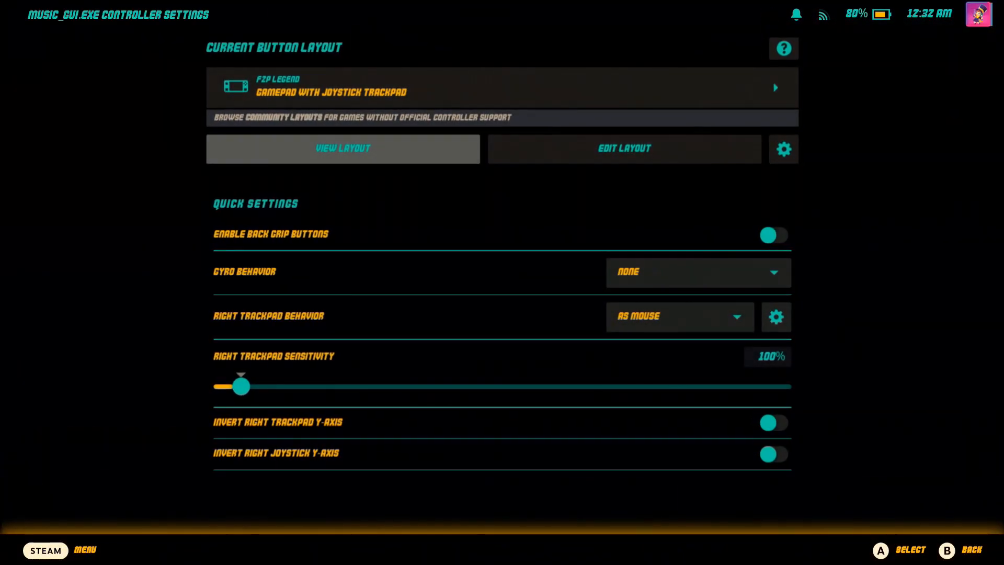
{"action": "mouse_move", "coordinate": [624, 147]}
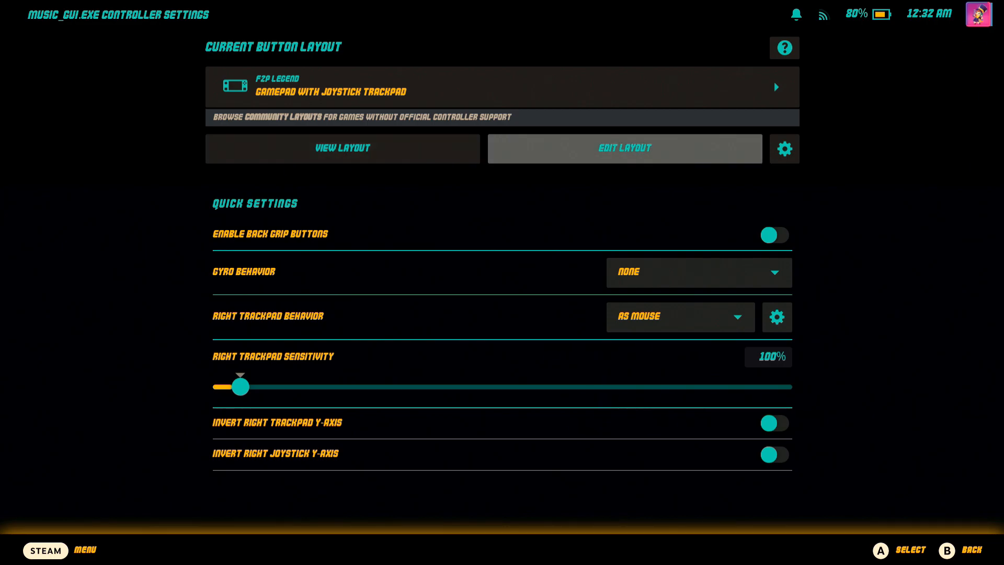
In Edit Layout > Trackpads, set Right Trackpad Behavior to As Mouse.
{"action": "left_click", "coordinate": [342, 149]}
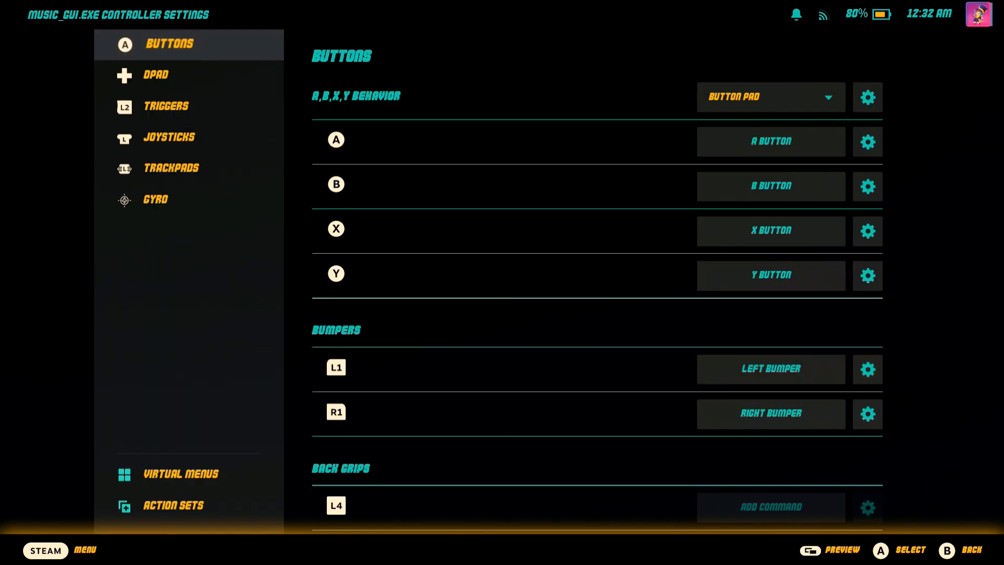
{"action": "left_click", "coordinate": [170, 167]}
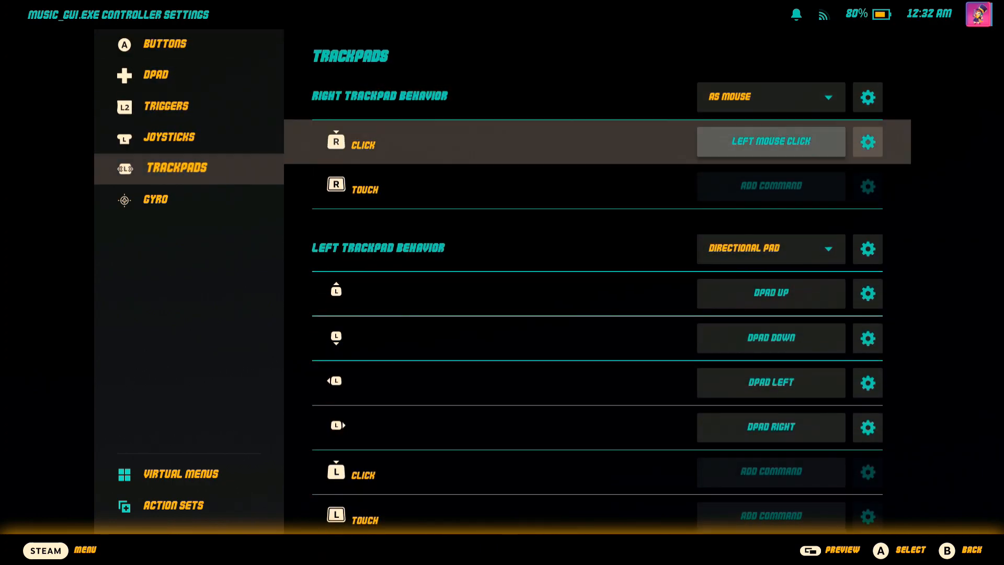
{"action": "left_click", "coordinate": [769, 97]}
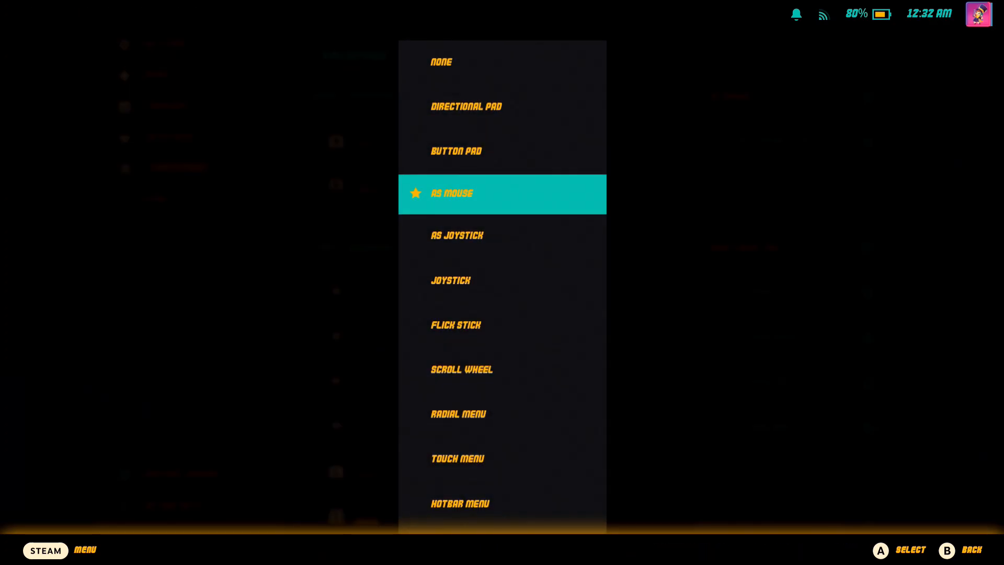
{"action": "left_click", "coordinate": [502, 193]}
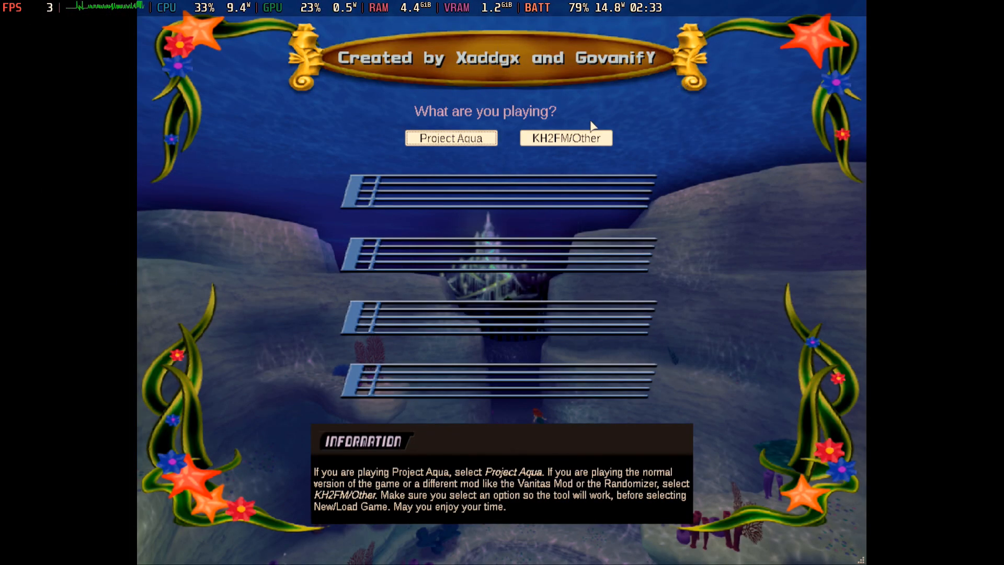
Choose KH2FM/Other on the Custom Music Tool start screen.
{"action": "left_click", "coordinate": [564, 138]}
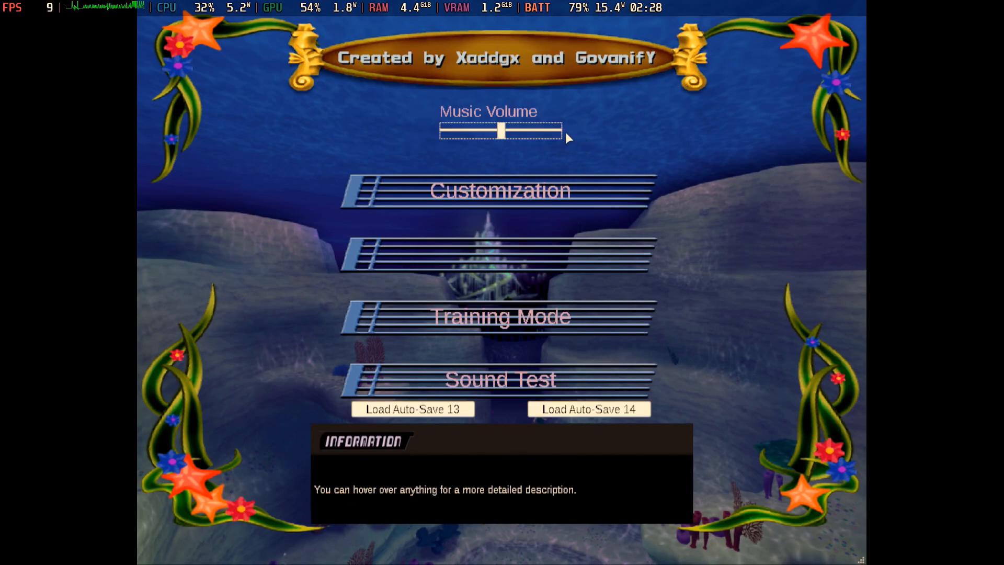